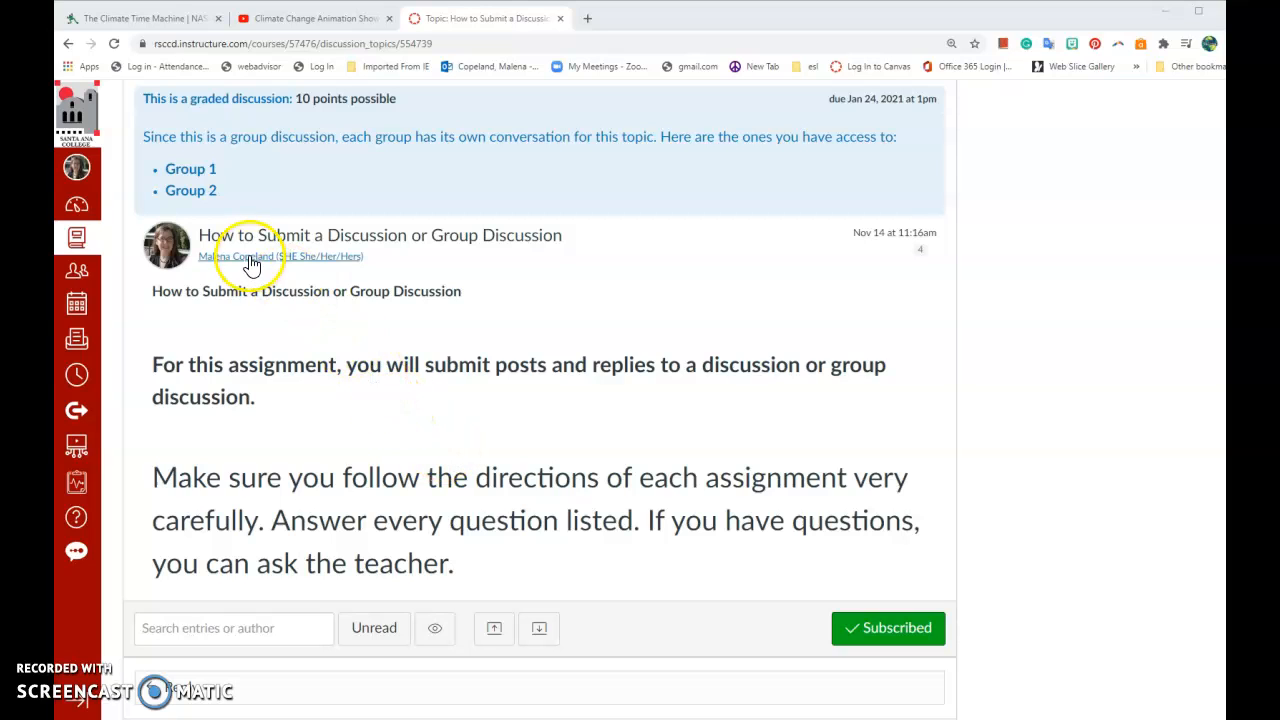
{"action": "mouse_move", "coordinate": [415, 250]}
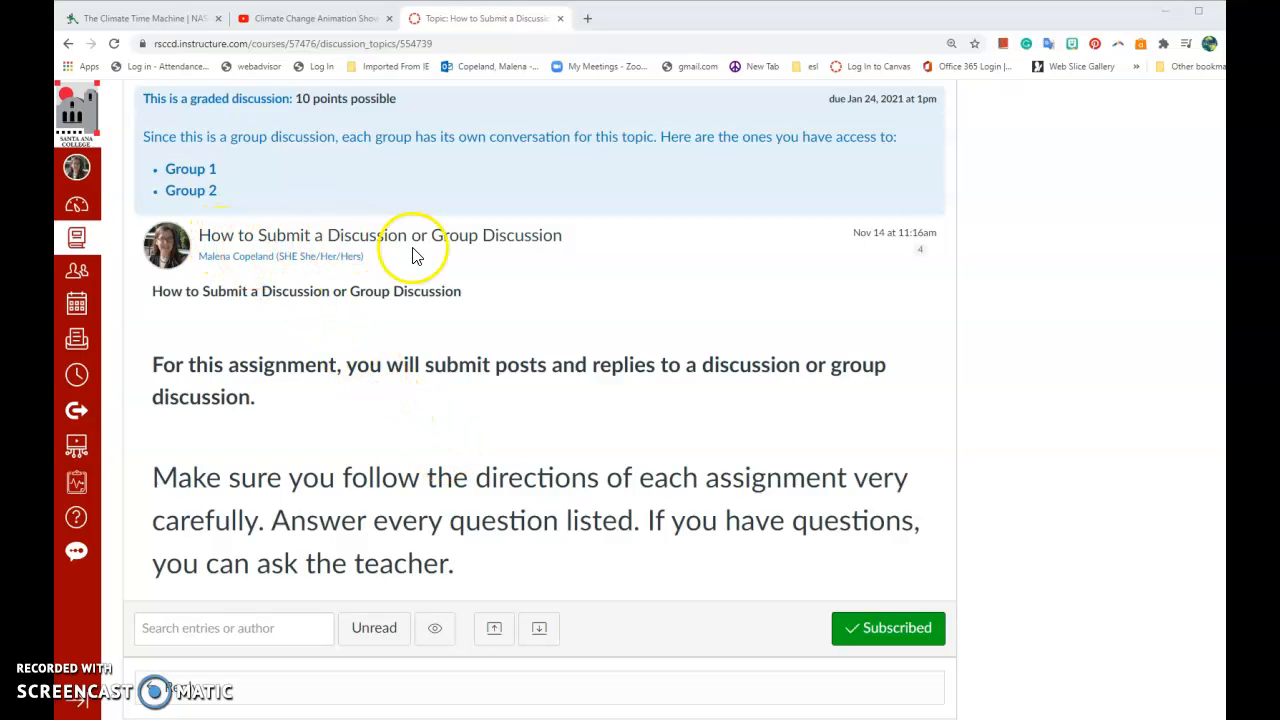
{"action": "mouse_move", "coordinate": [535, 245]}
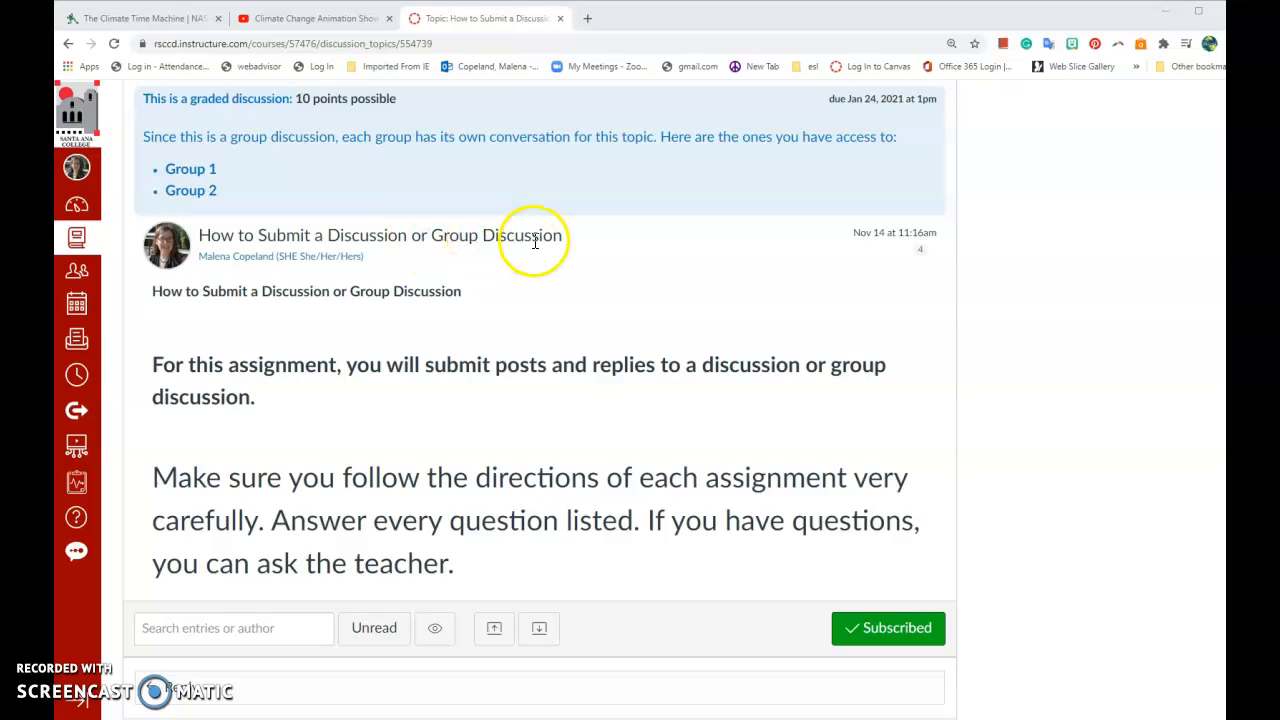
{"action": "mouse_move", "coordinate": [410, 240]}
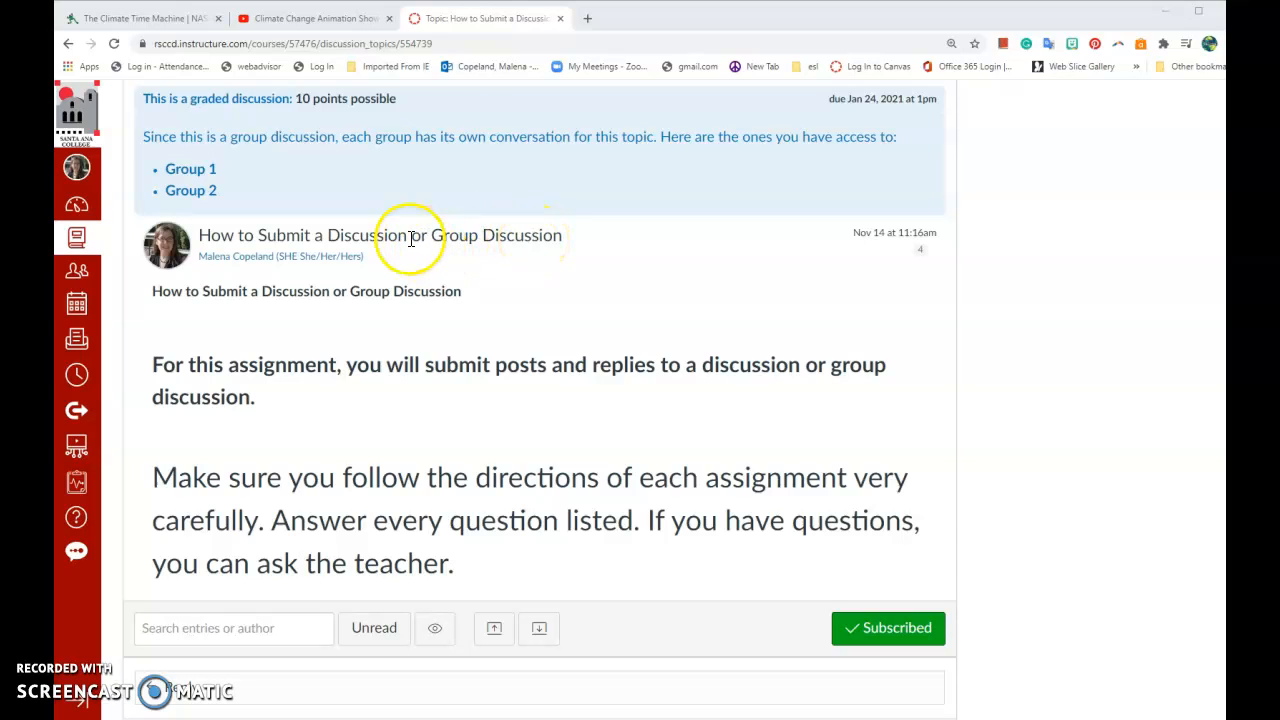
{"action": "mouse_move", "coordinate": [506, 244]}
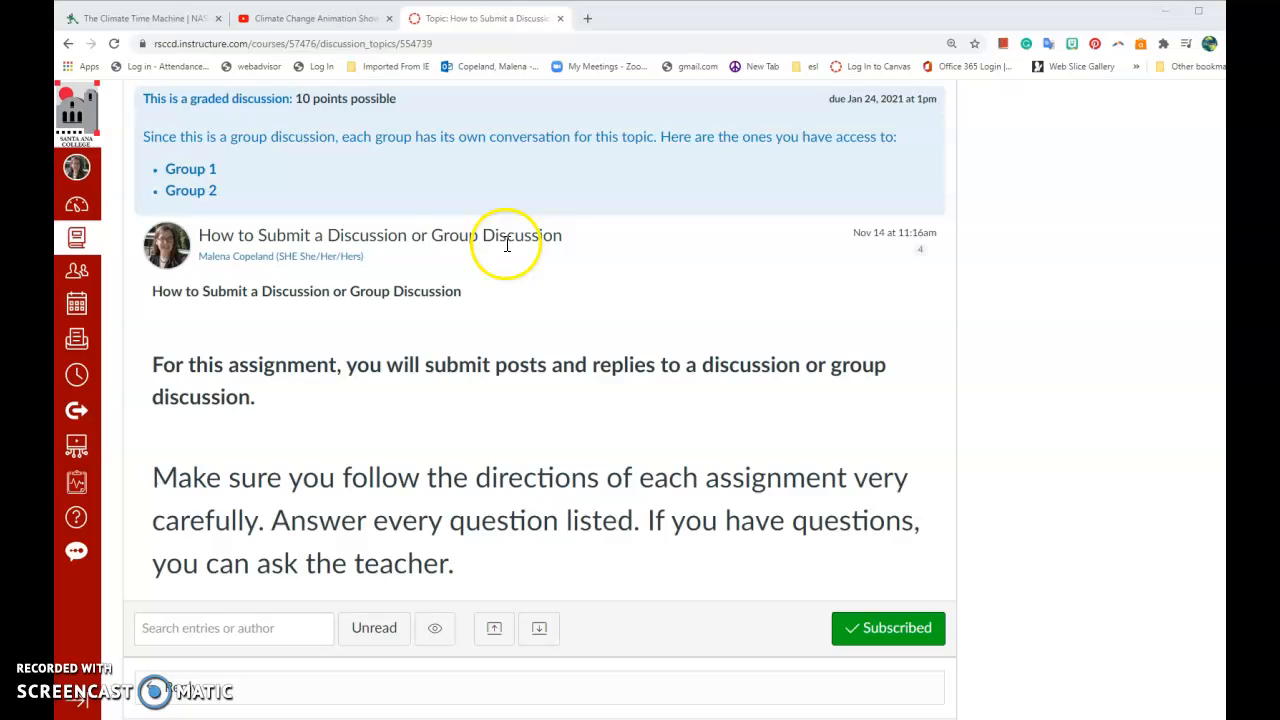
{"action": "mouse_move", "coordinate": [560, 240]}
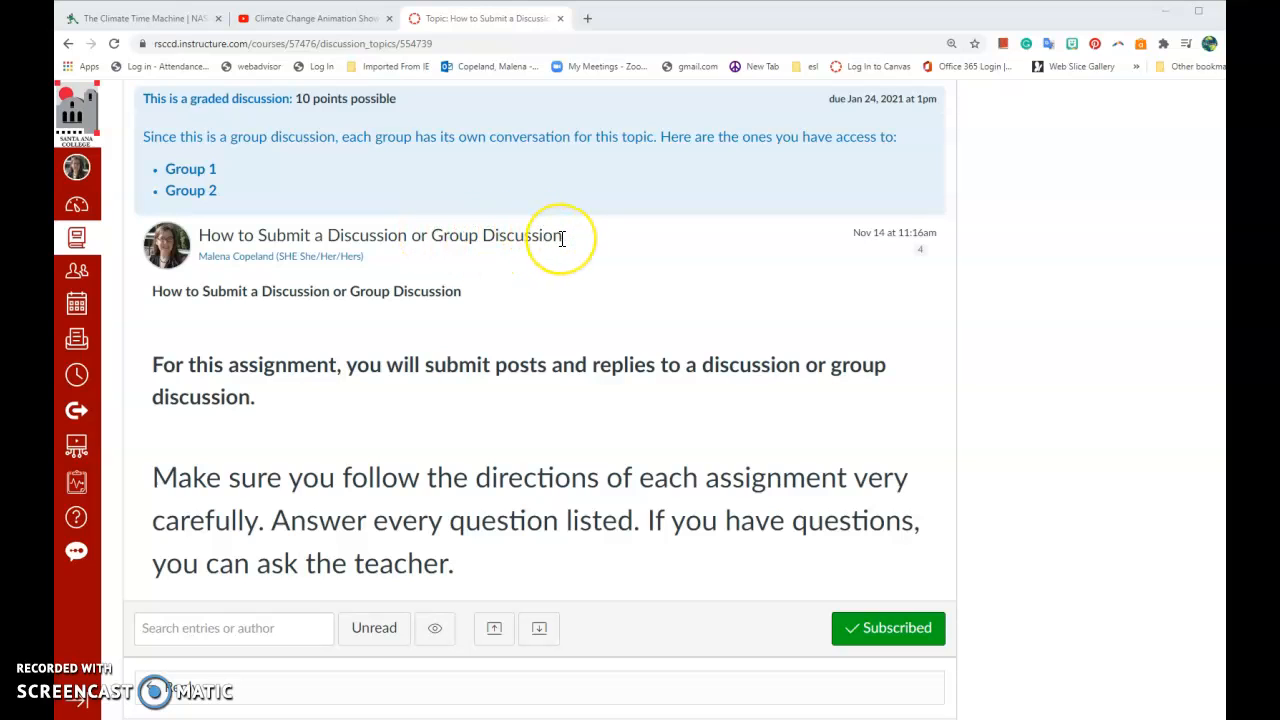
{"action": "mouse_move", "coordinate": [558, 238]}
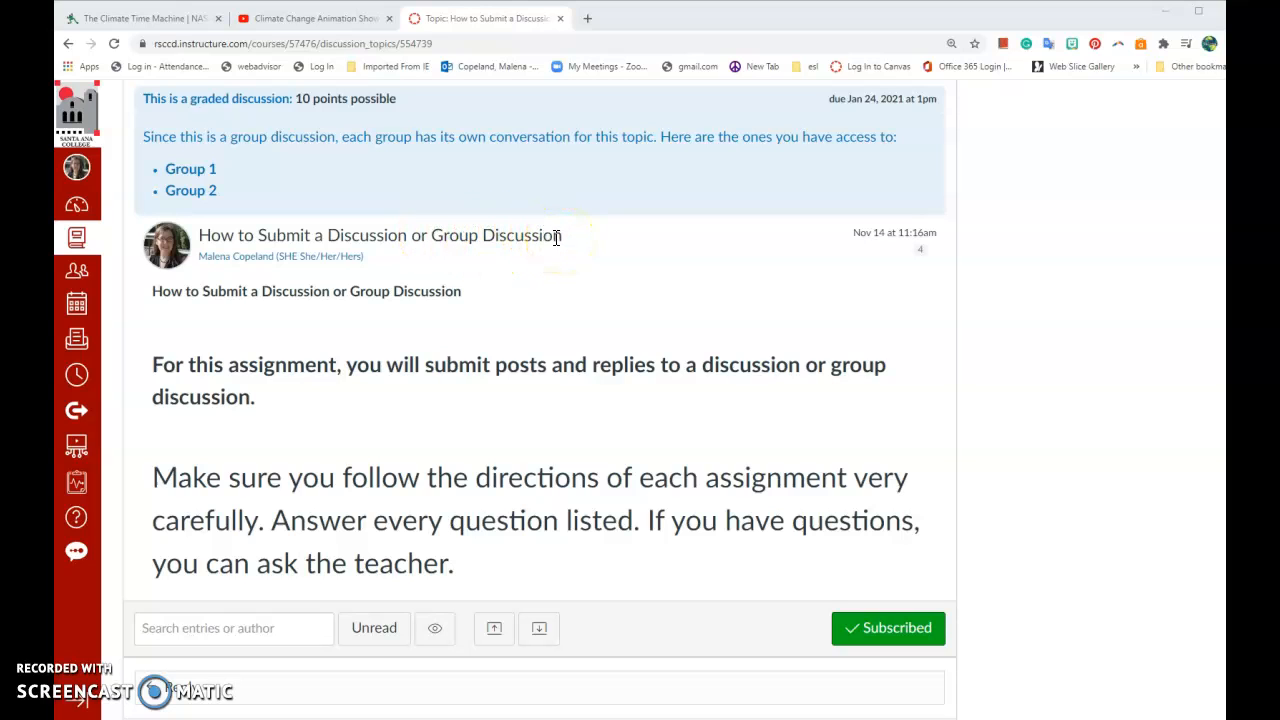
{"action": "mouse_move", "coordinate": [515, 248]}
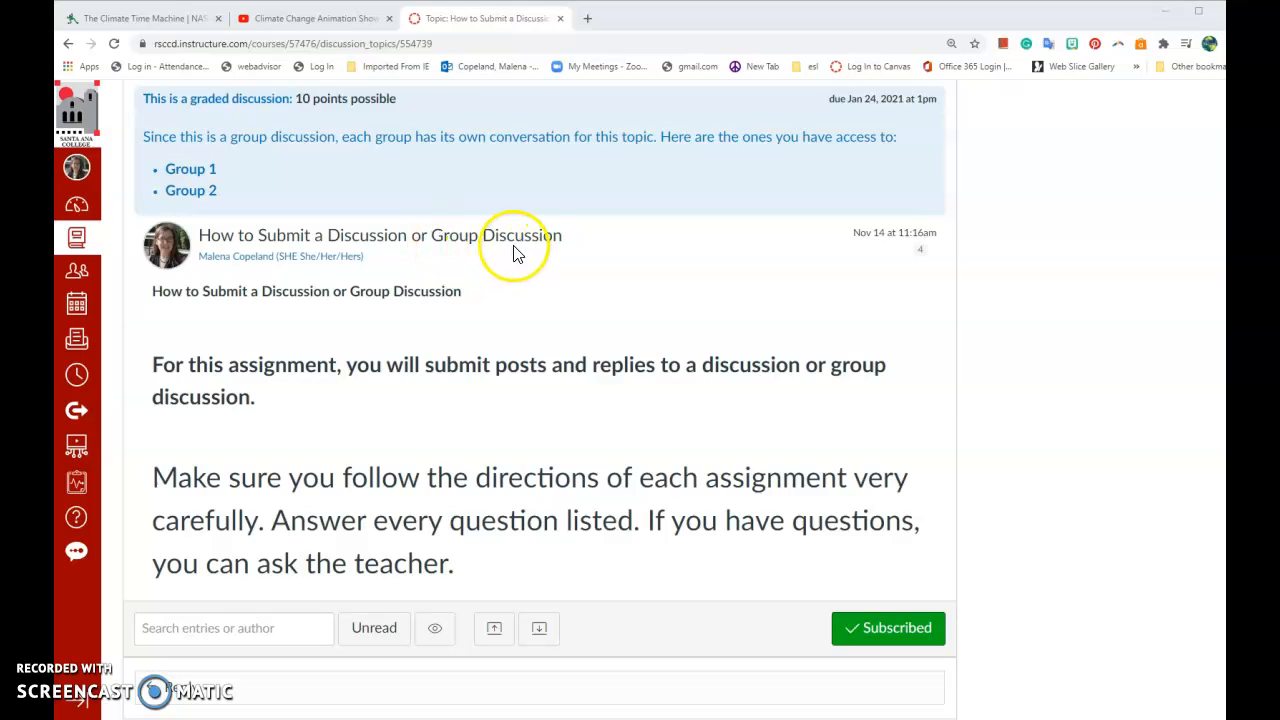
{"action": "mouse_move", "coordinate": [537, 242]}
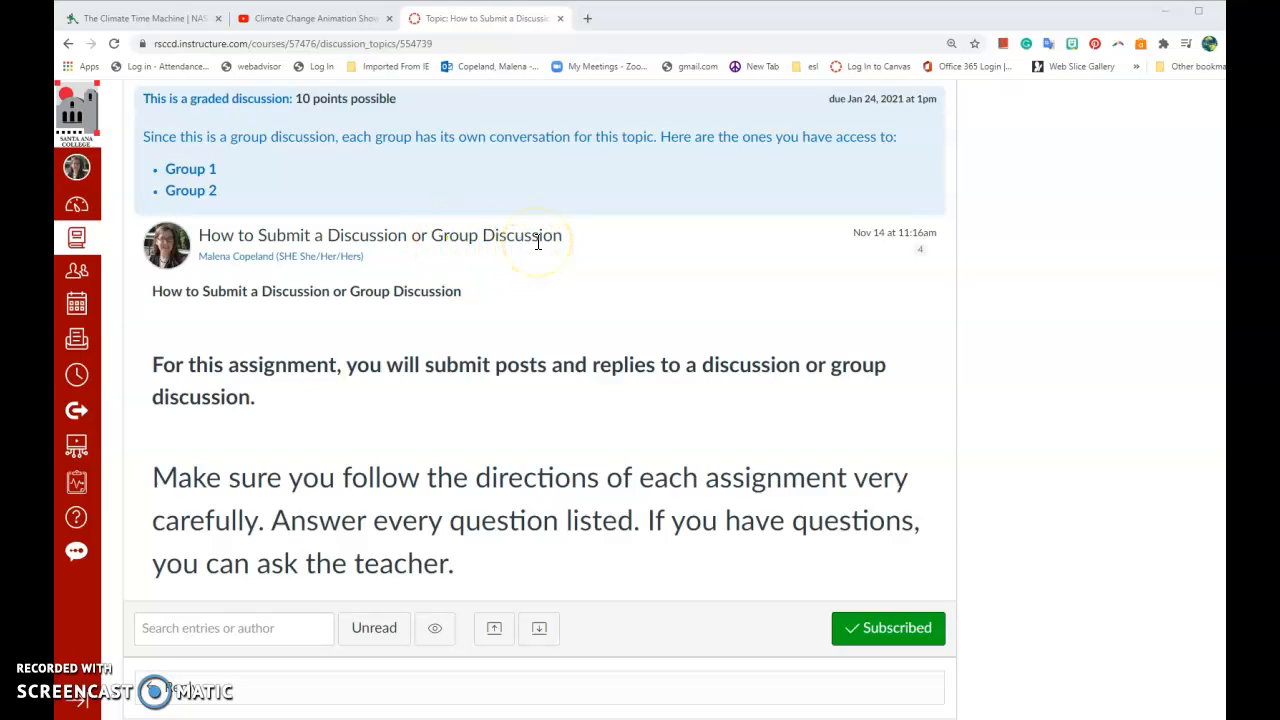
{"action": "mouse_move", "coordinate": [483, 245]}
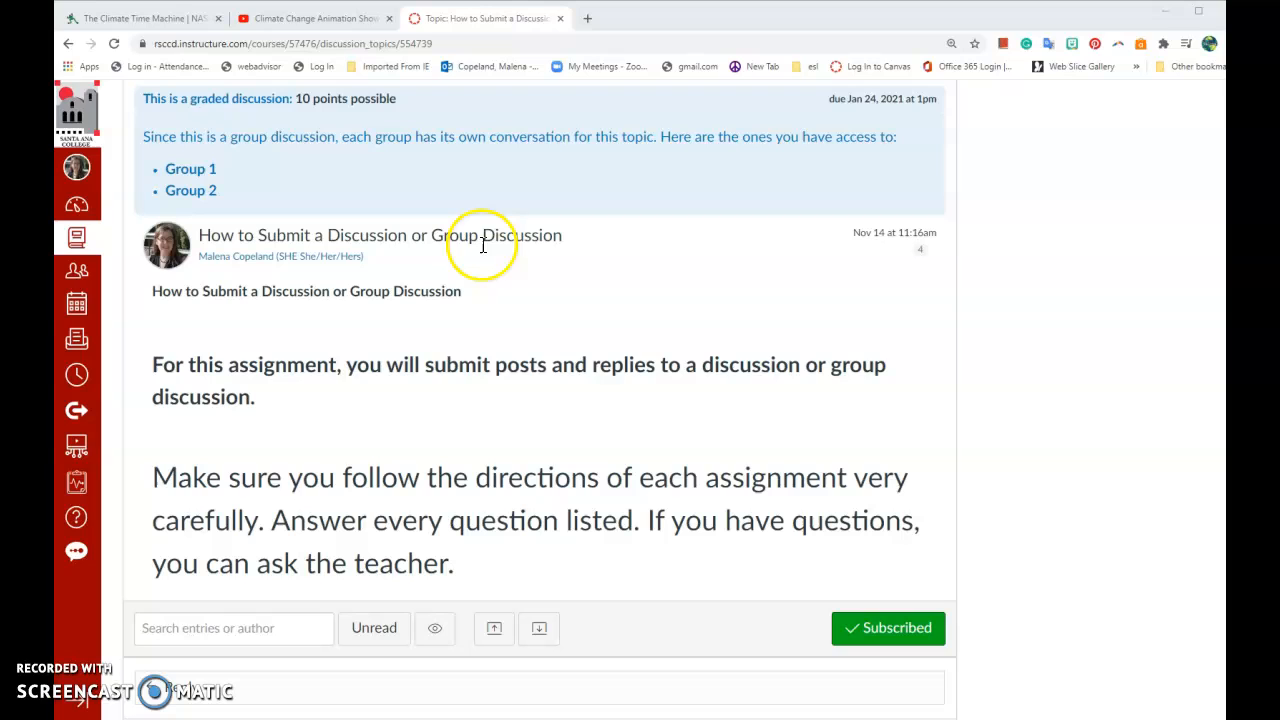
{"action": "mouse_move", "coordinate": [537, 250]}
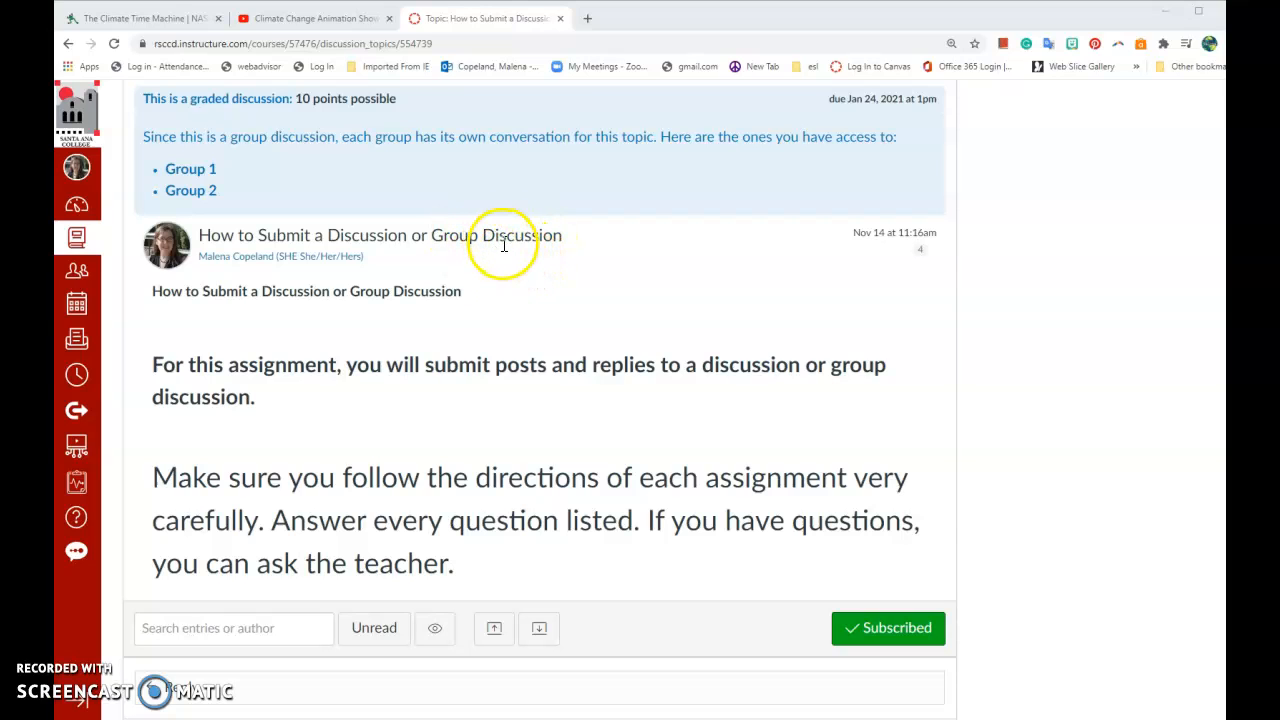
{"action": "mouse_move", "coordinate": [528, 255]}
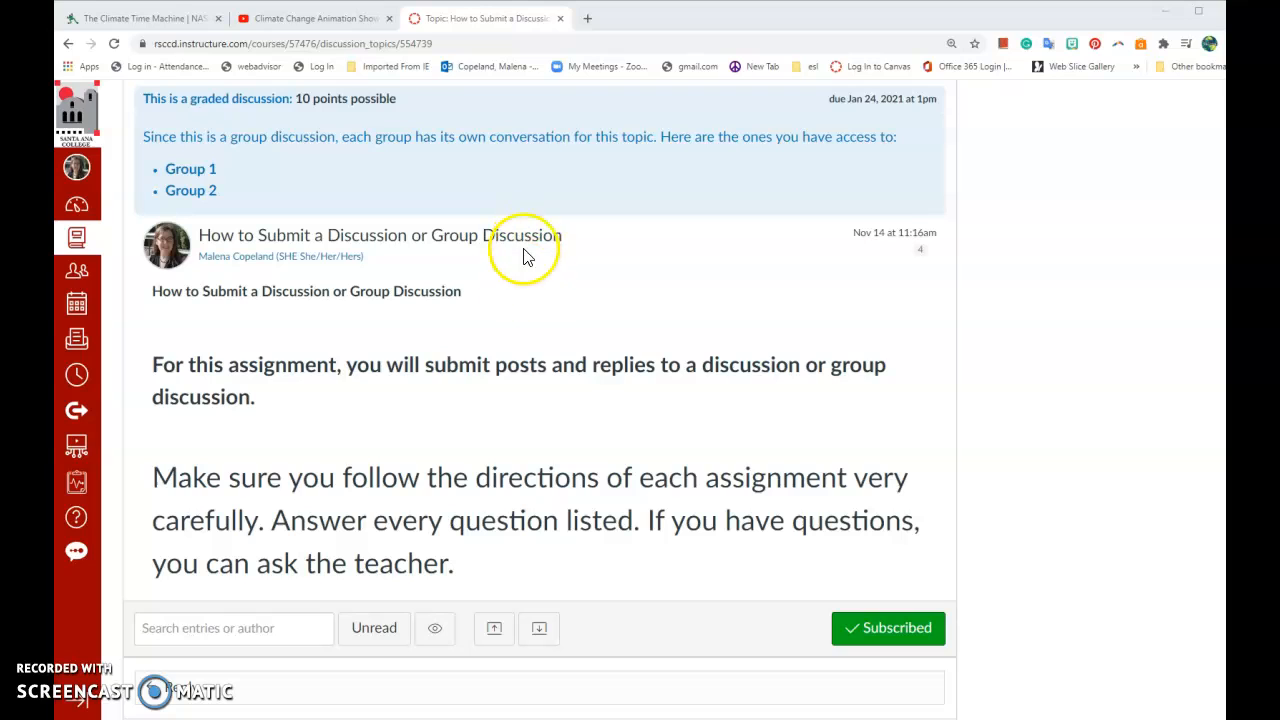
{"action": "mouse_move", "coordinate": [392, 288]}
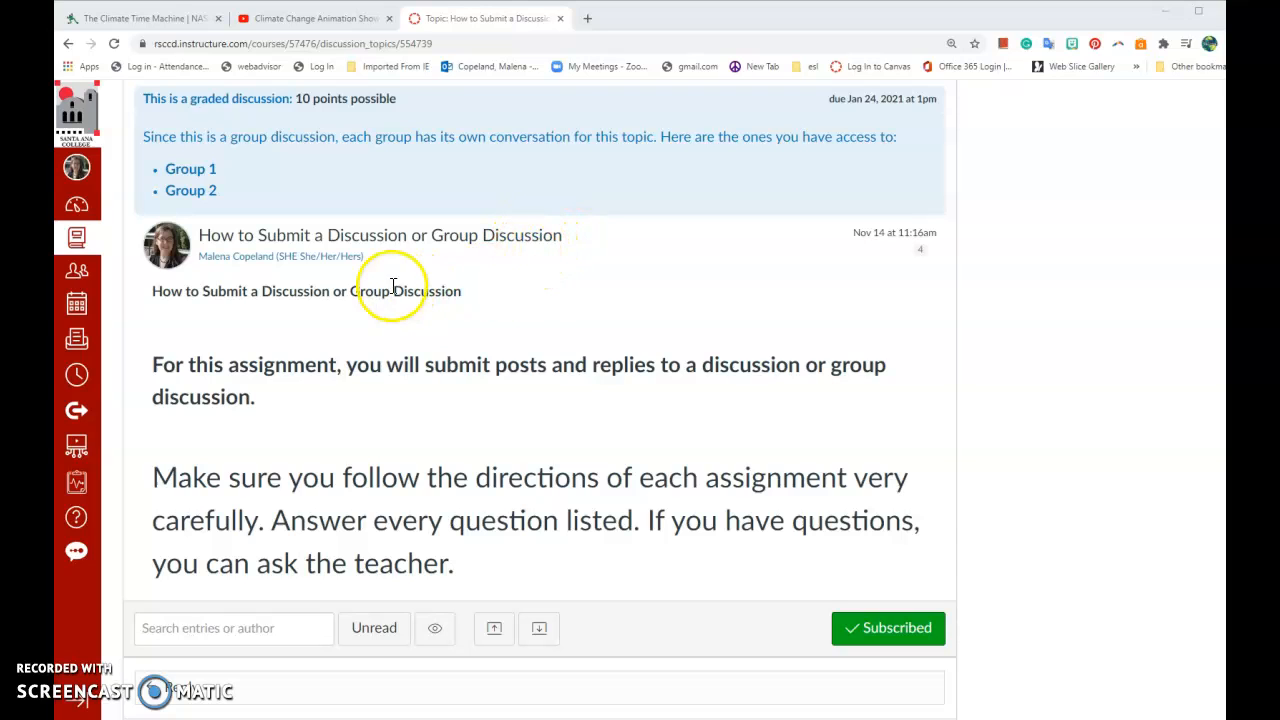
{"action": "mouse_move", "coordinate": [388, 243]}
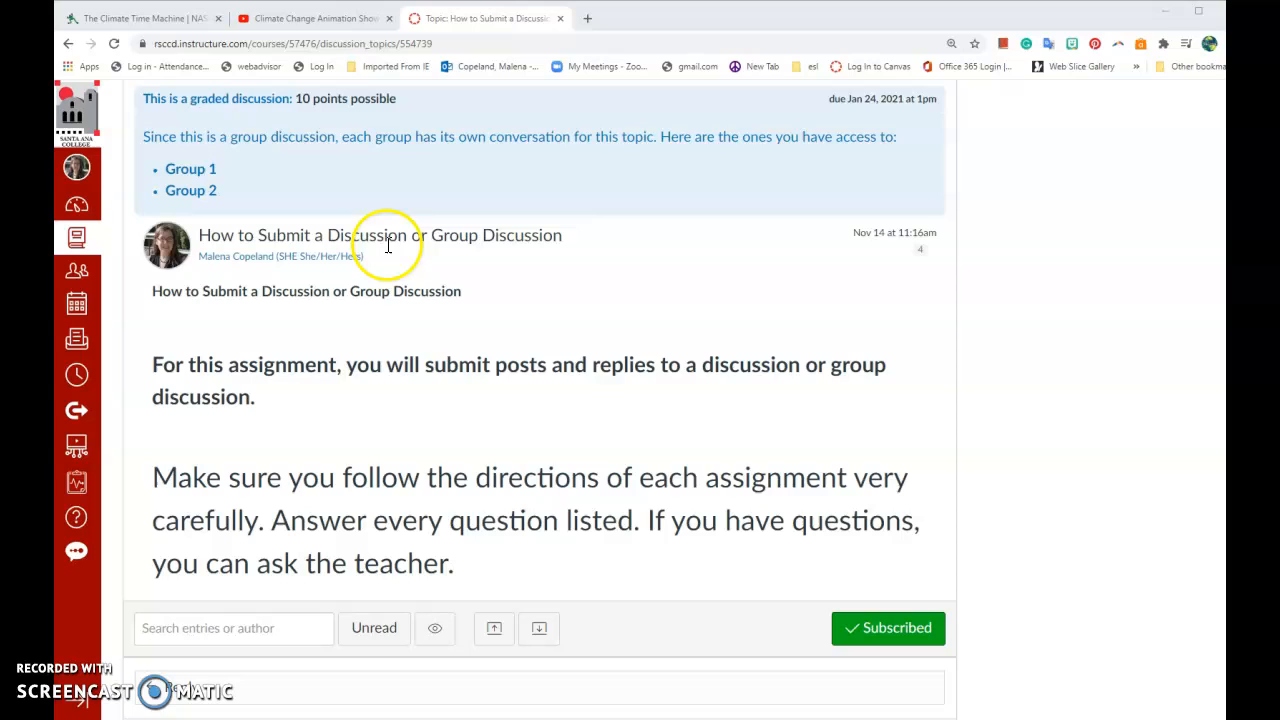
{"action": "mouse_move", "coordinate": [395, 260]}
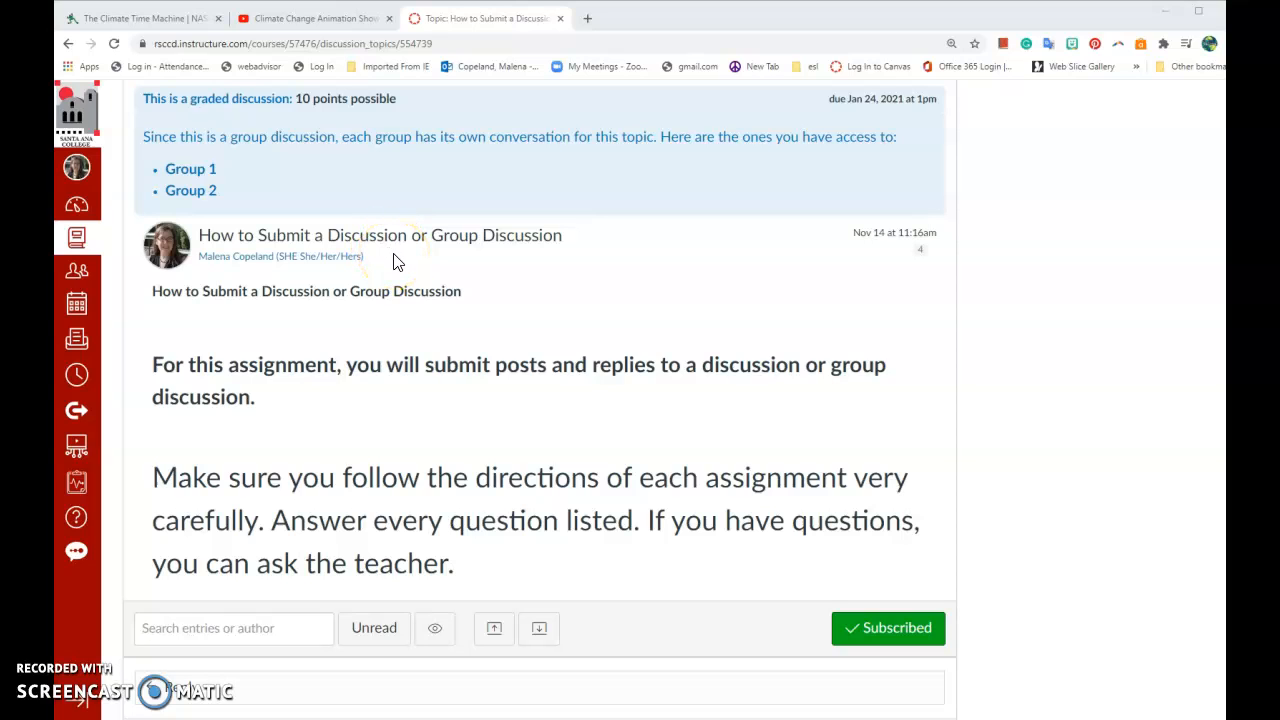
{"action": "mouse_move", "coordinate": [397, 250]}
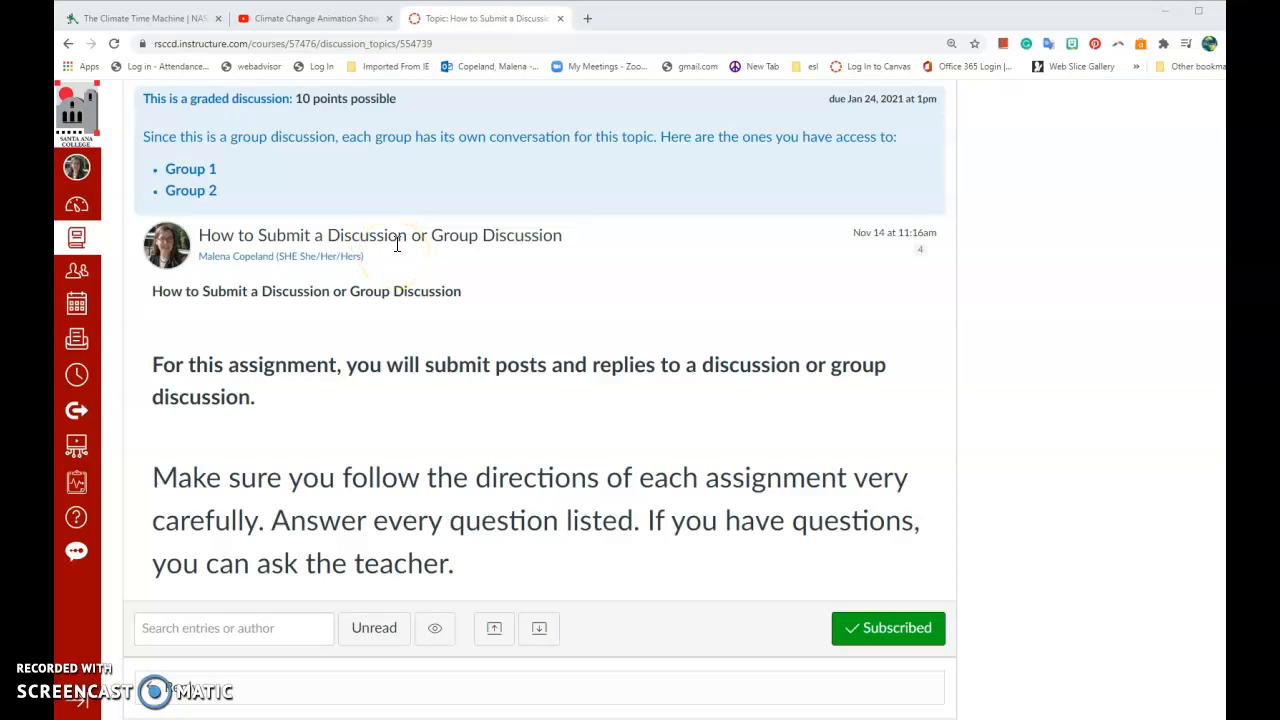
{"action": "mouse_move", "coordinate": [700, 250]}
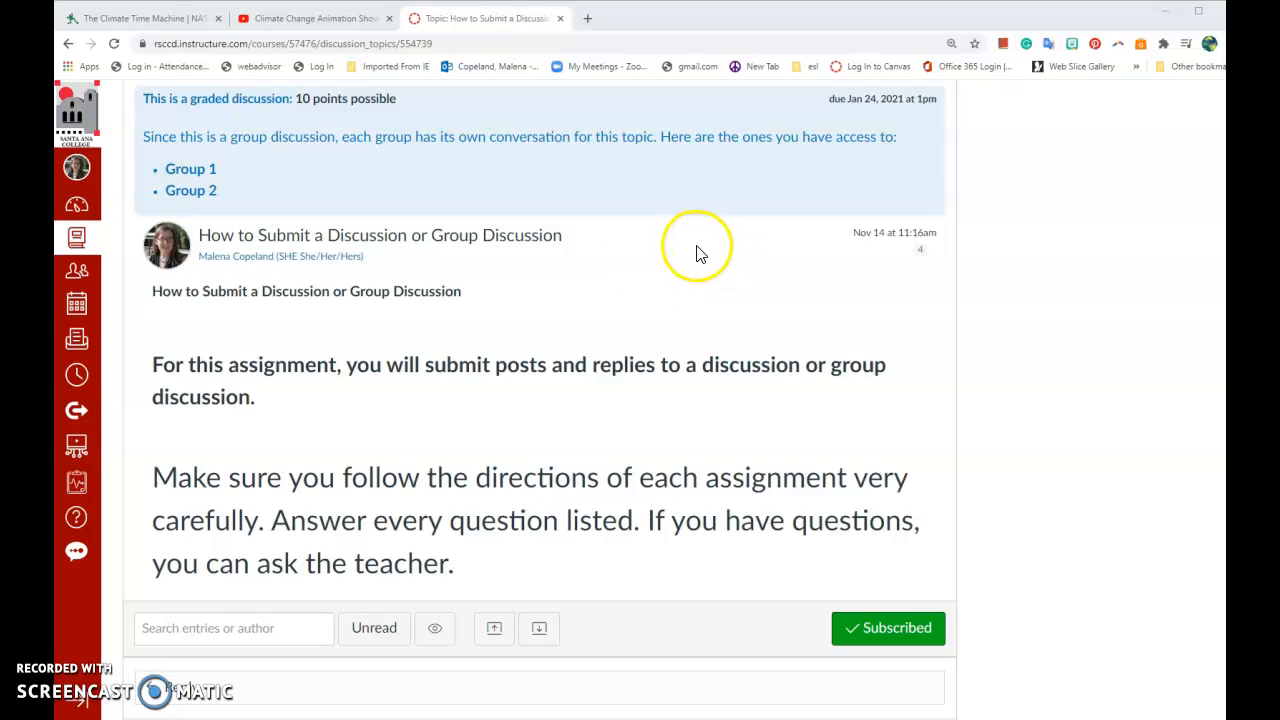
{"action": "mouse_move", "coordinate": [848, 115]}
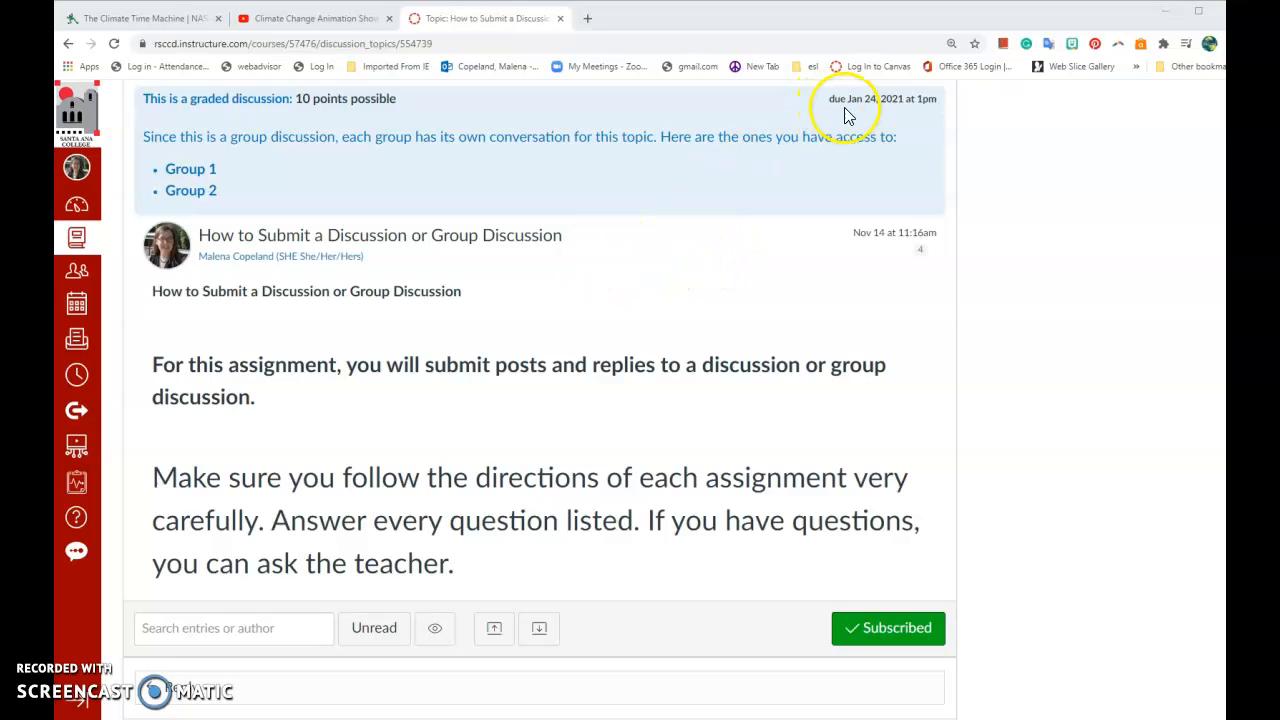
{"action": "mouse_move", "coordinate": [867, 160]}
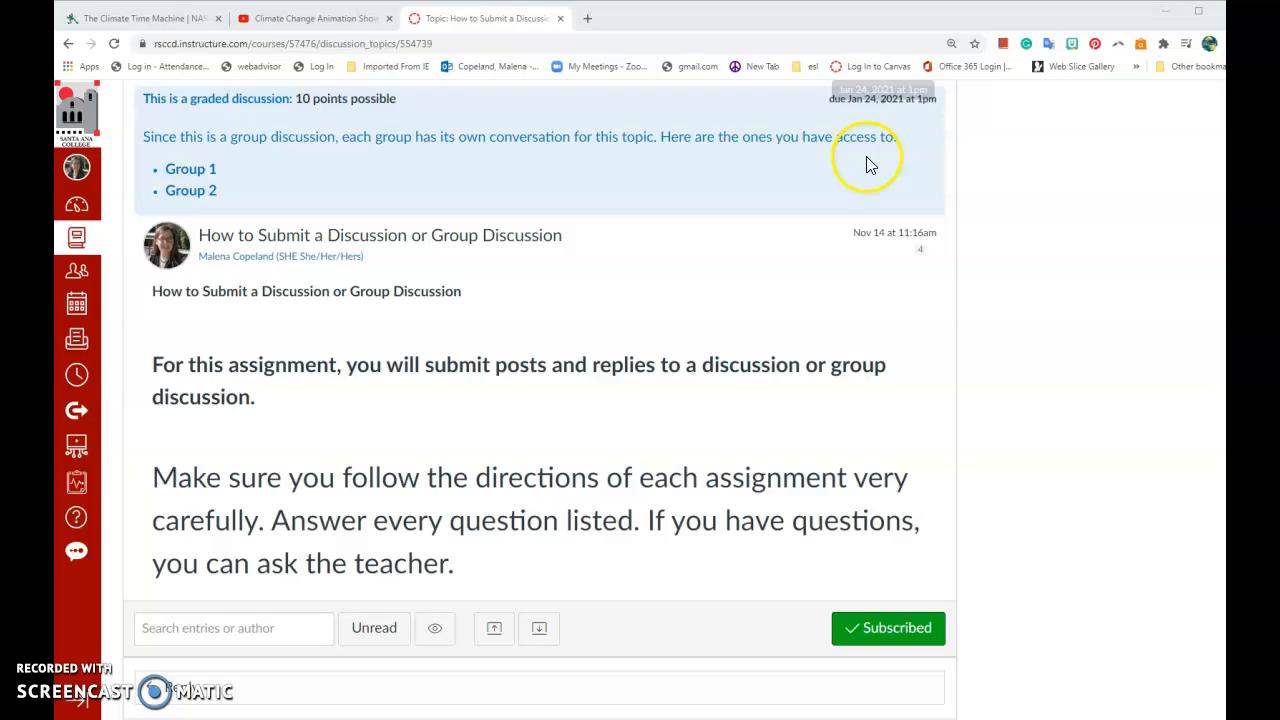
{"action": "mouse_move", "coordinate": [895, 133]}
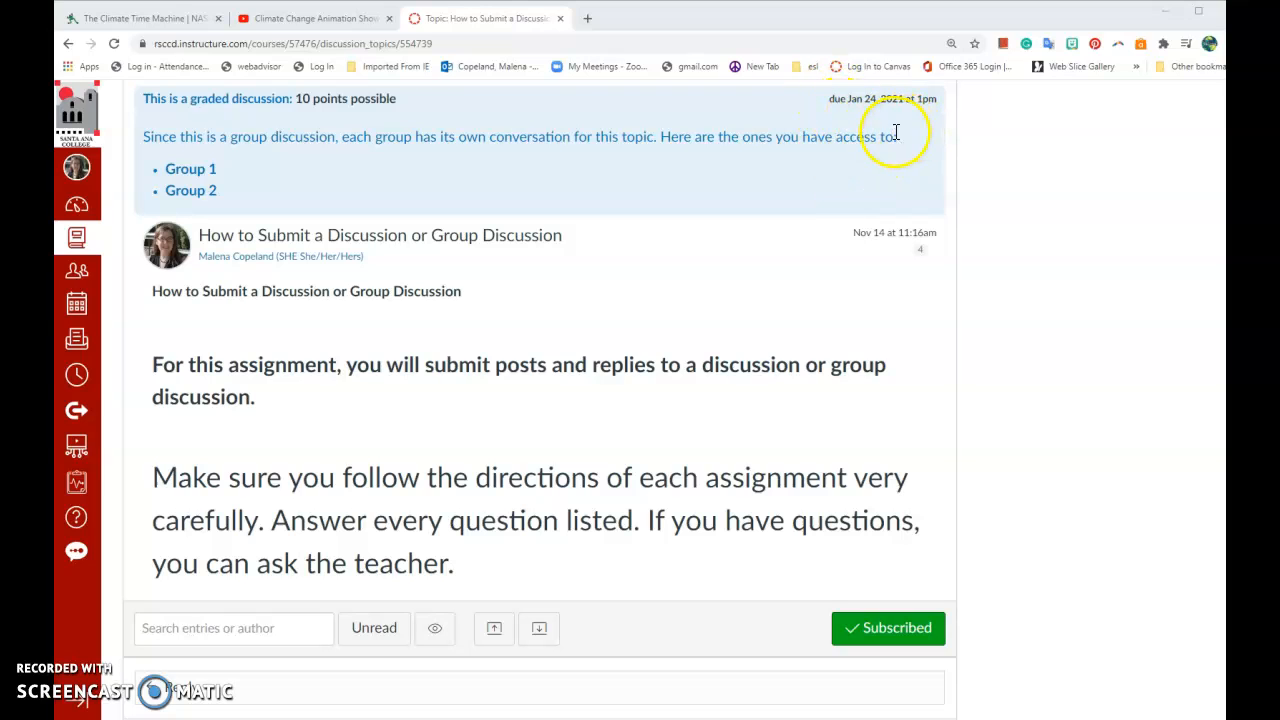
{"action": "mouse_move", "coordinate": [745, 320]}
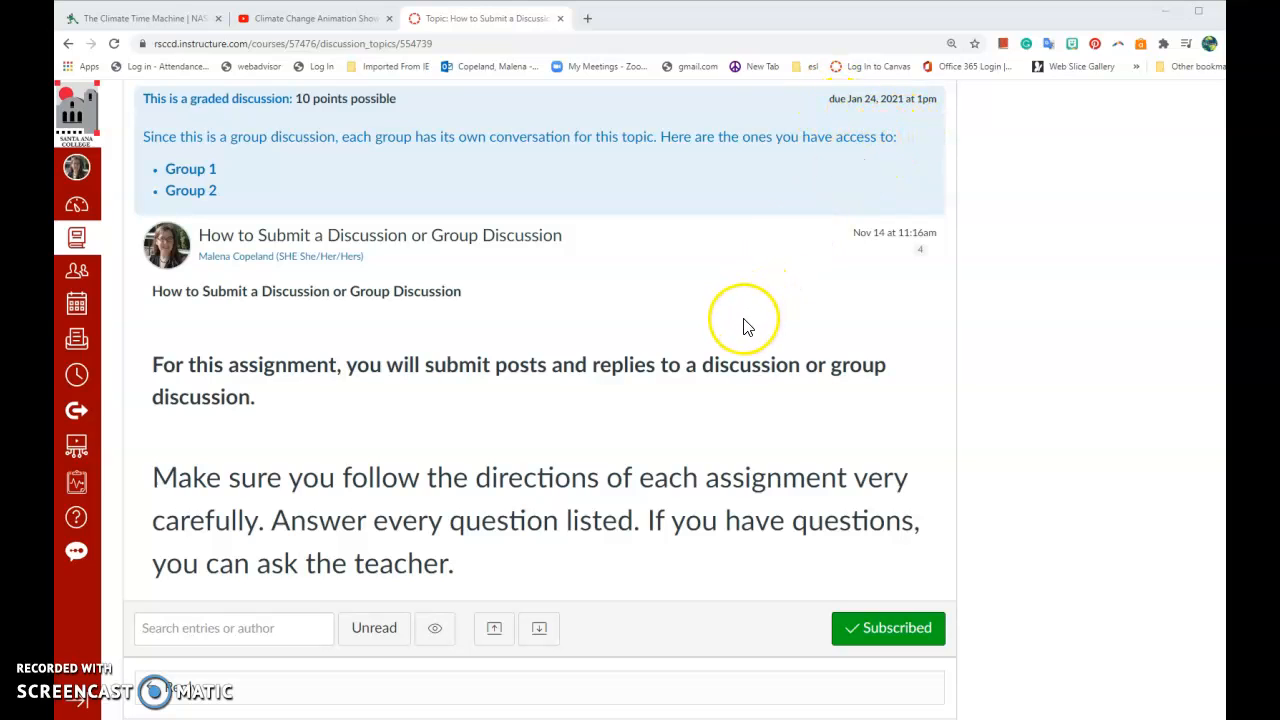
{"action": "mouse_move", "coordinate": [680, 355]}
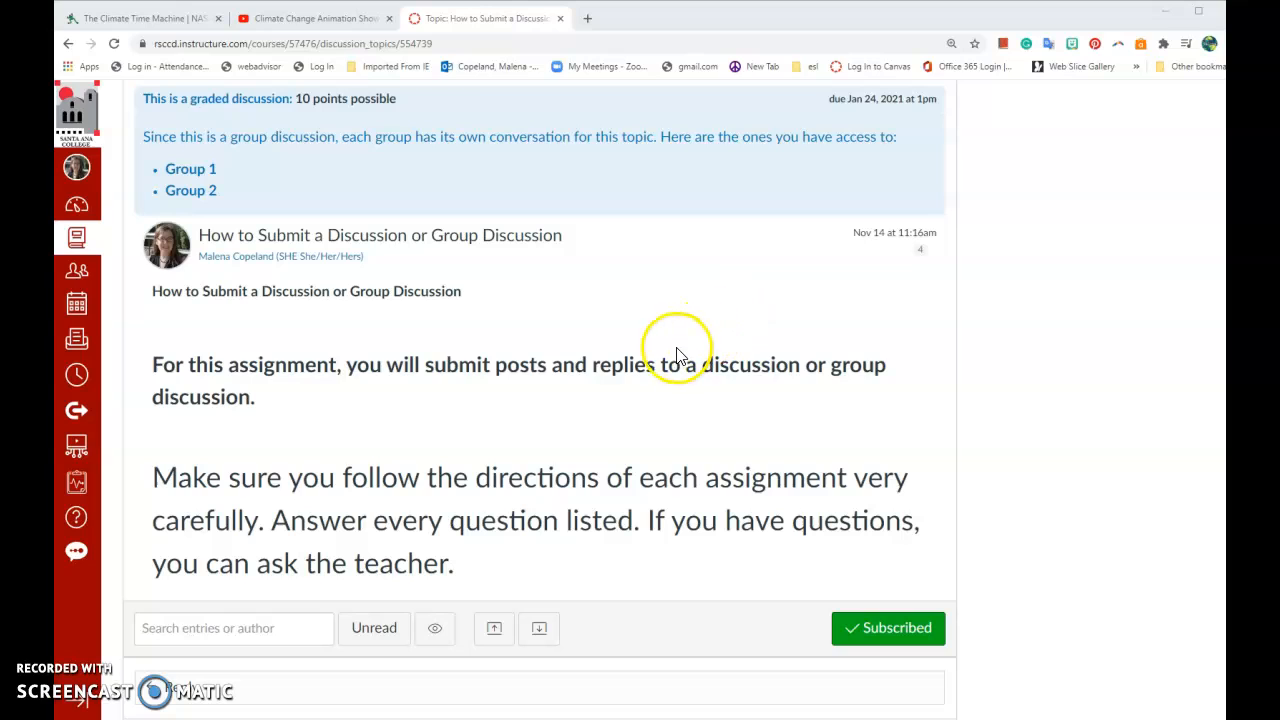
{"action": "mouse_move", "coordinate": [620, 432]}
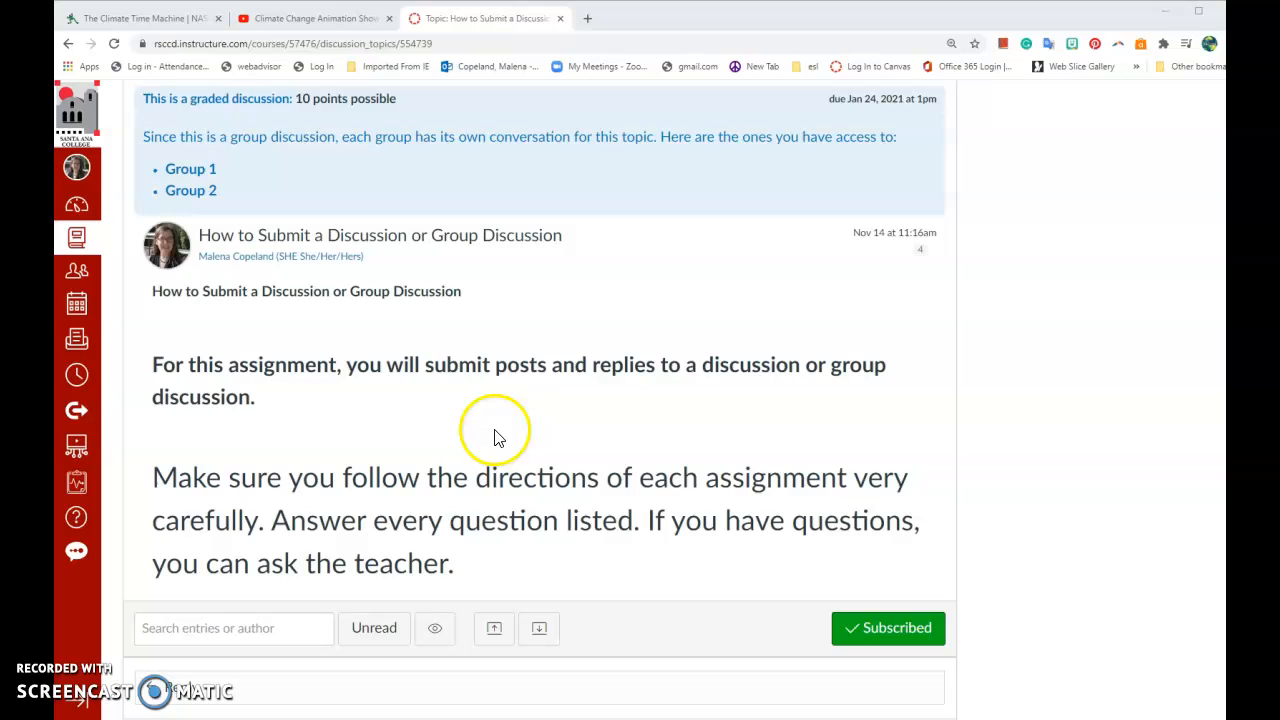
{"action": "mouse_move", "coordinate": [630, 435]}
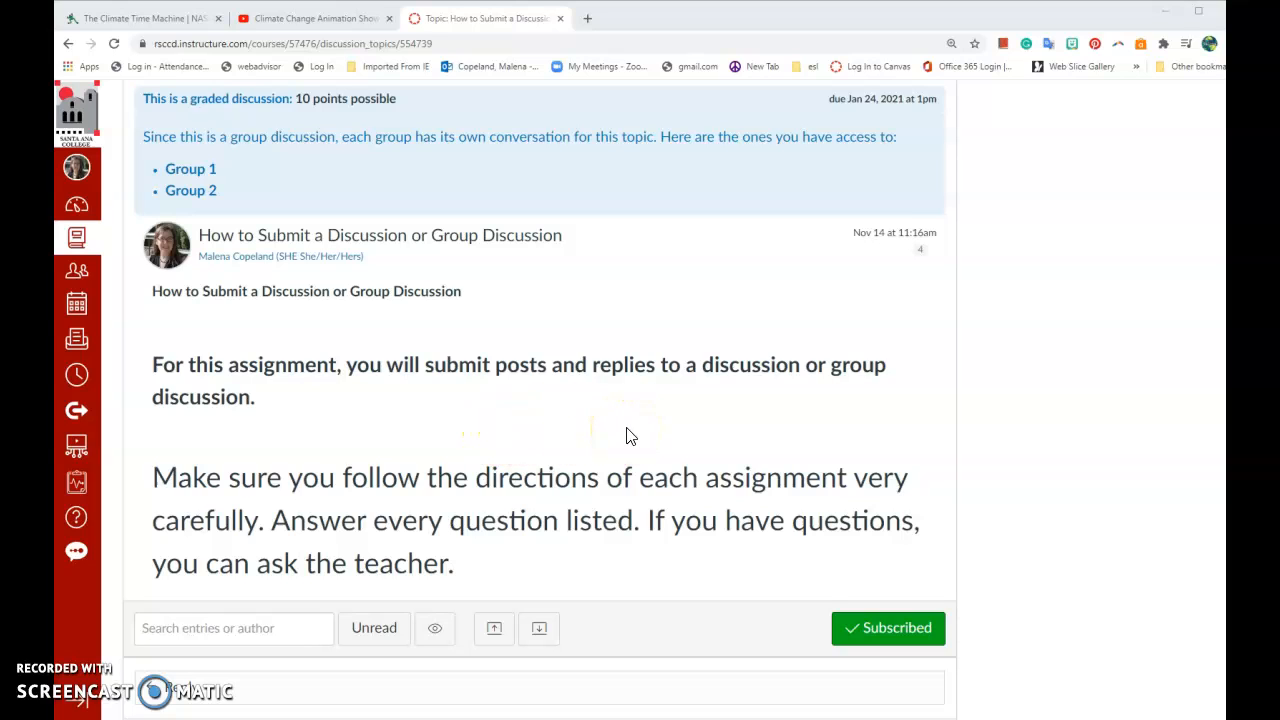
{"action": "mouse_move", "coordinate": [714, 430]}
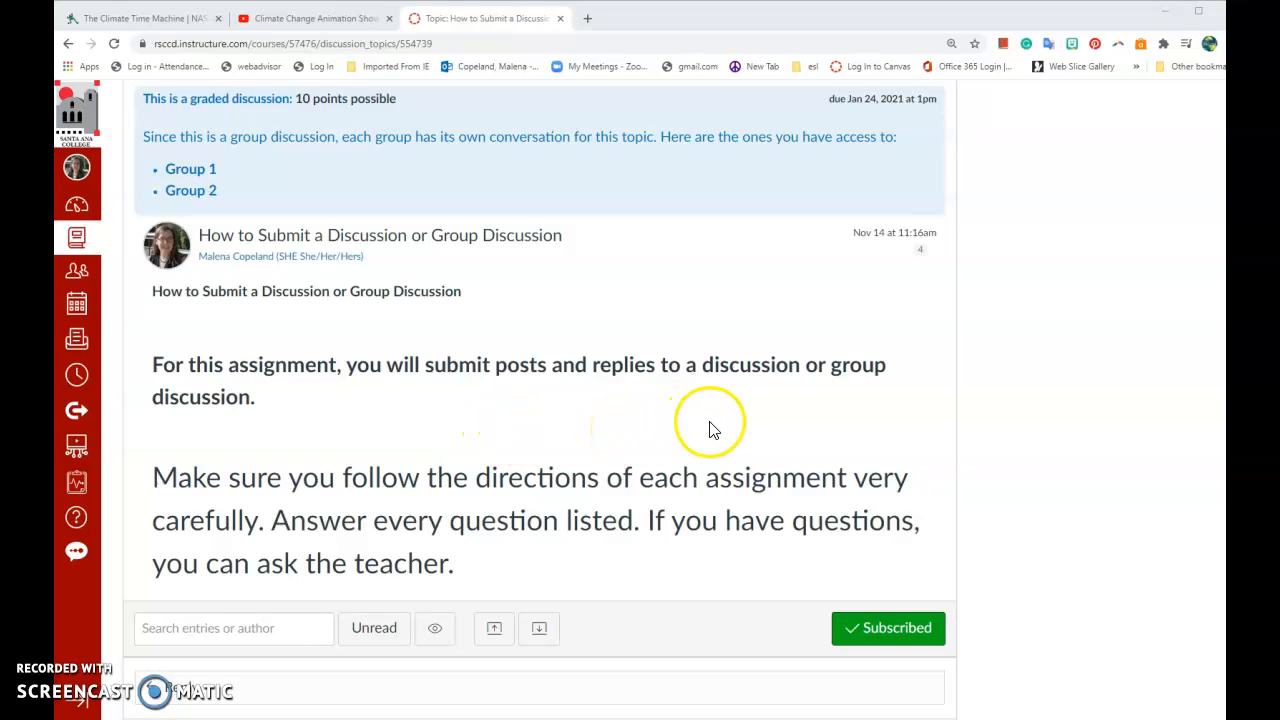
{"action": "mouse_move", "coordinate": [295, 130]}
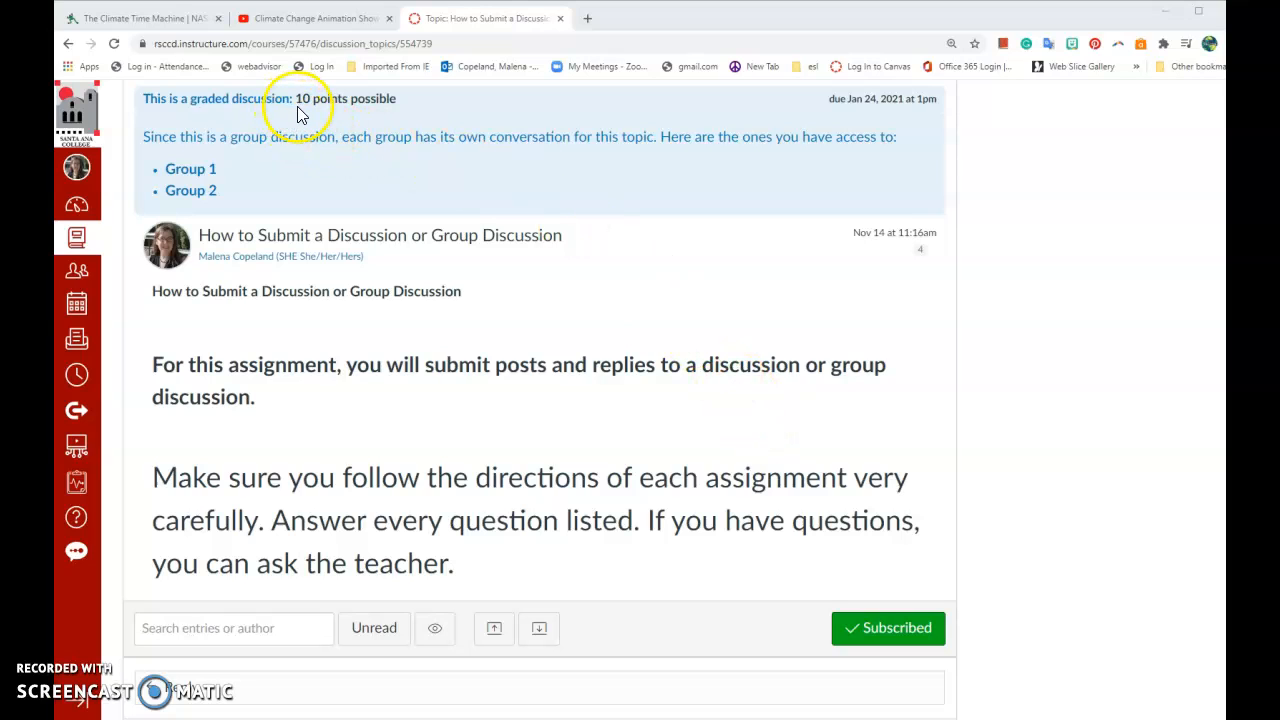
{"action": "mouse_move", "coordinate": [365, 105]}
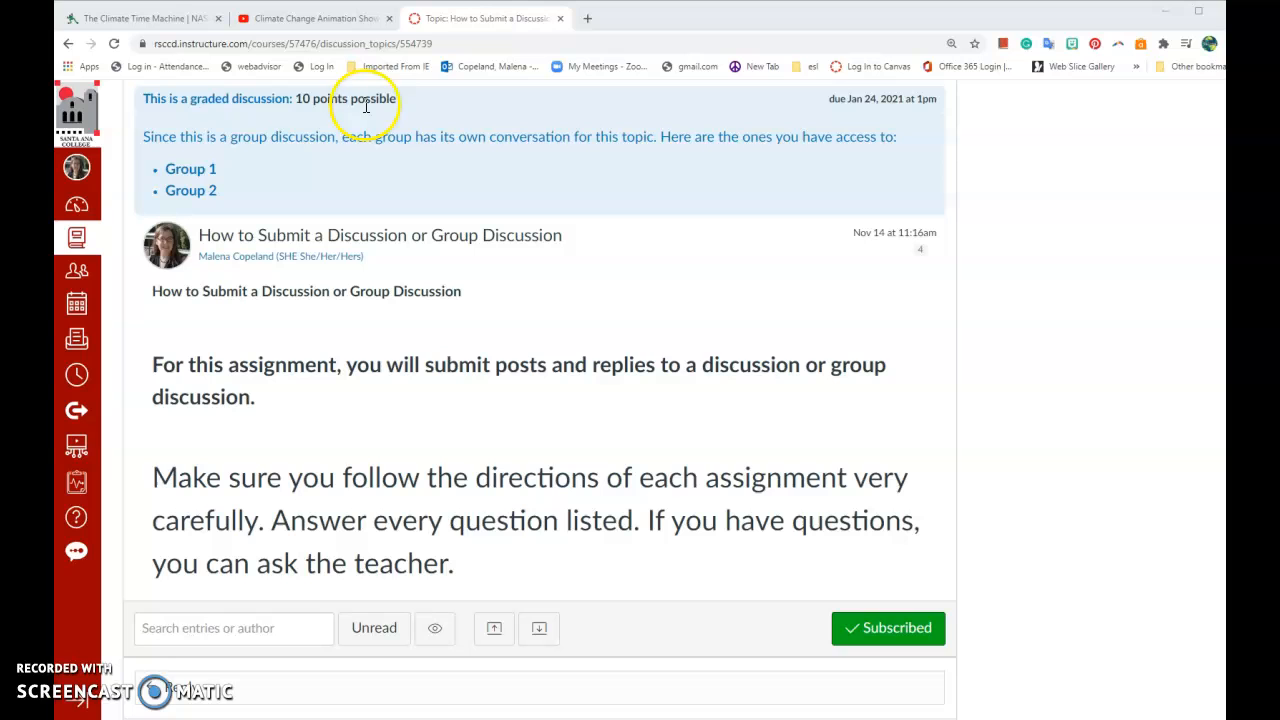
{"action": "mouse_move", "coordinate": [452, 262]}
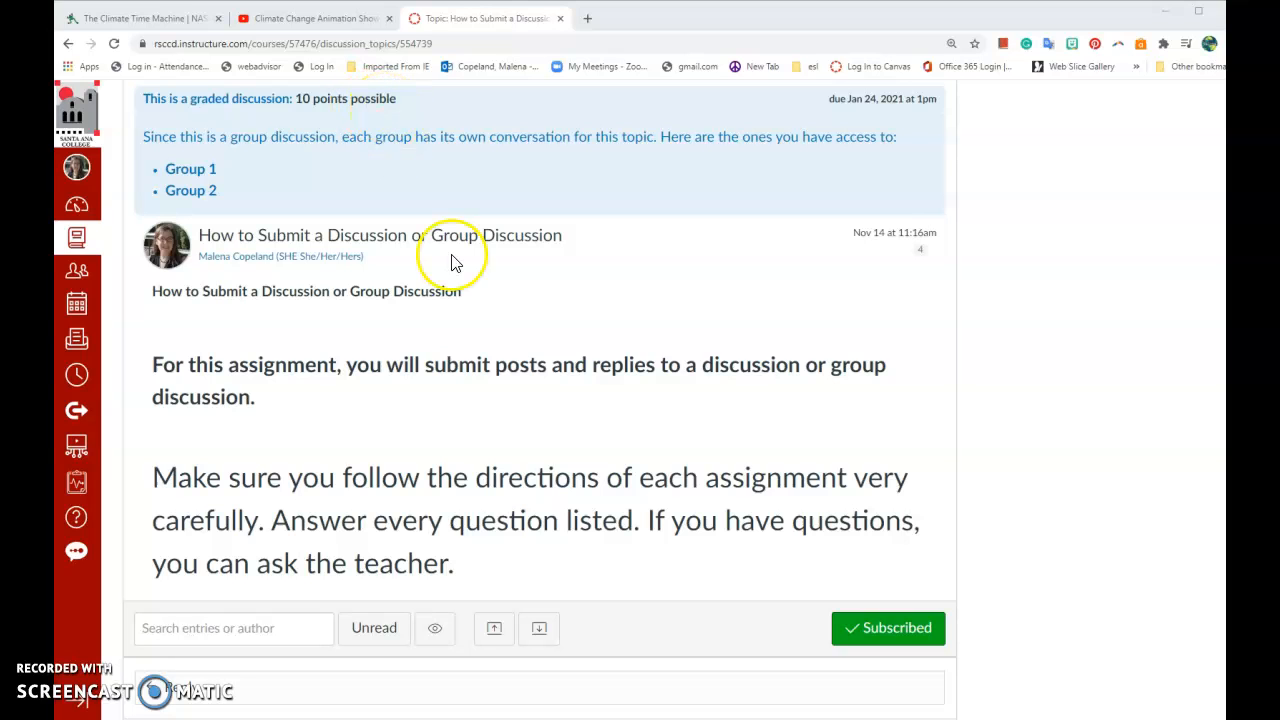
- Scroll down the discussion and open a reply to write about fighting climate change
{"action": "scroll", "scroll_direction": "down", "scroll_amount": 3}
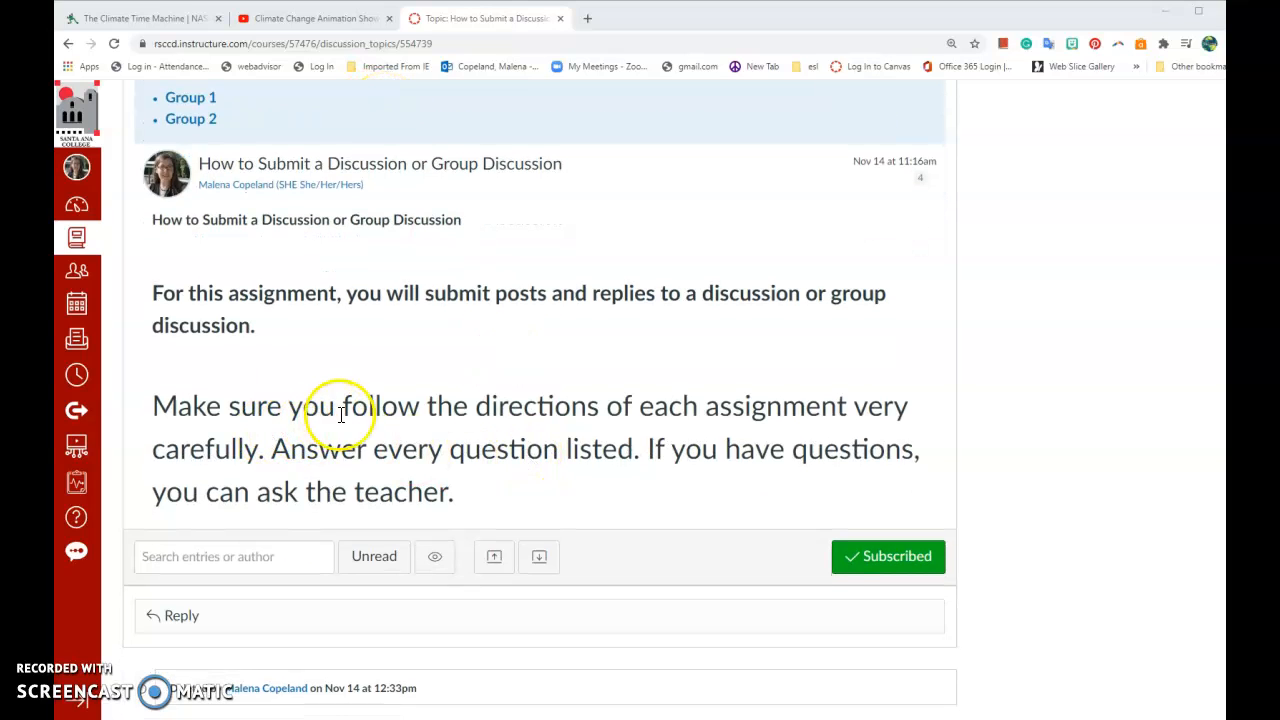
{"action": "mouse_move", "coordinate": [808, 406]}
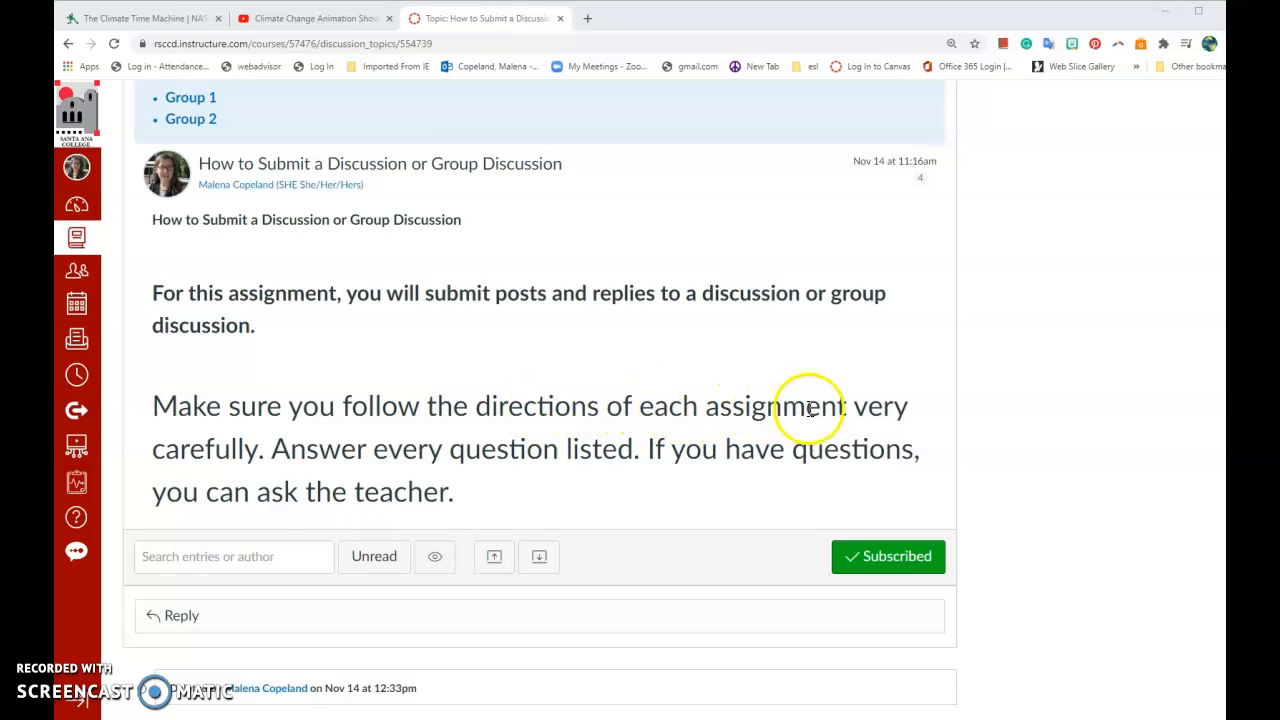
{"action": "mouse_move", "coordinate": [303, 475]}
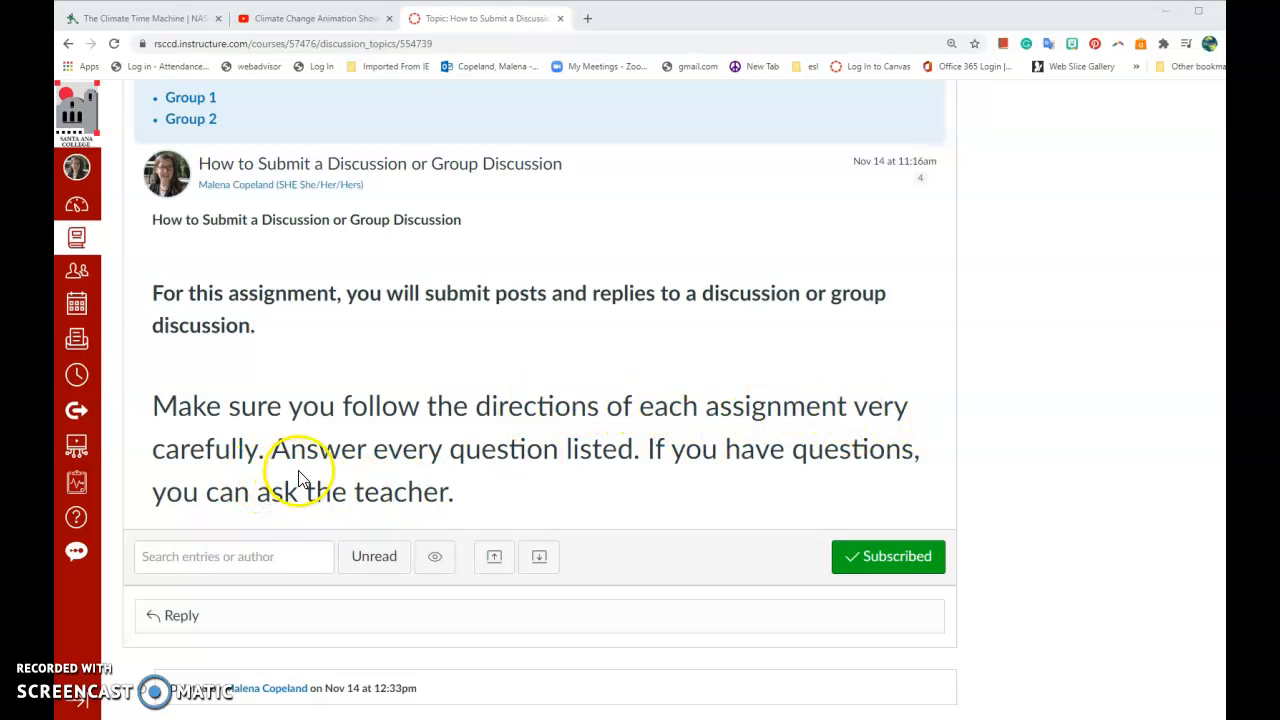
{"action": "mouse_move", "coordinate": [646, 459]}
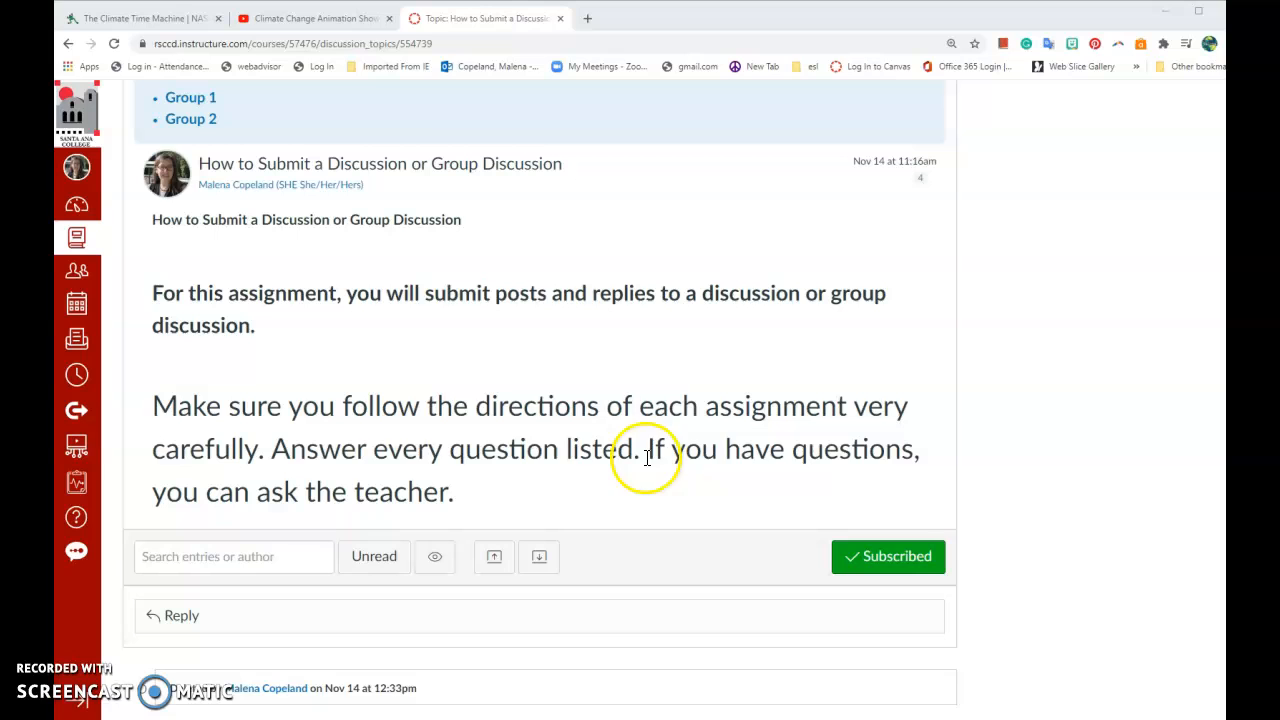
{"action": "mouse_move", "coordinate": [178, 518]}
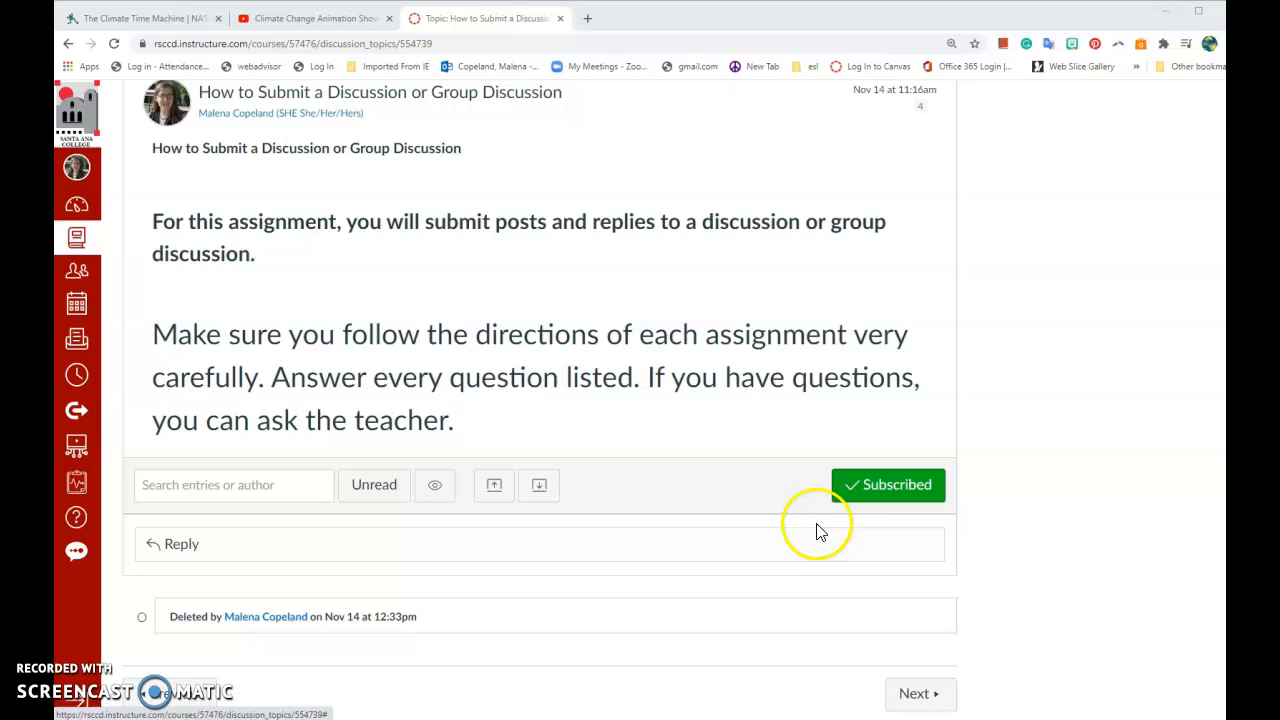
{"action": "left_click", "coordinate": [182, 543]}
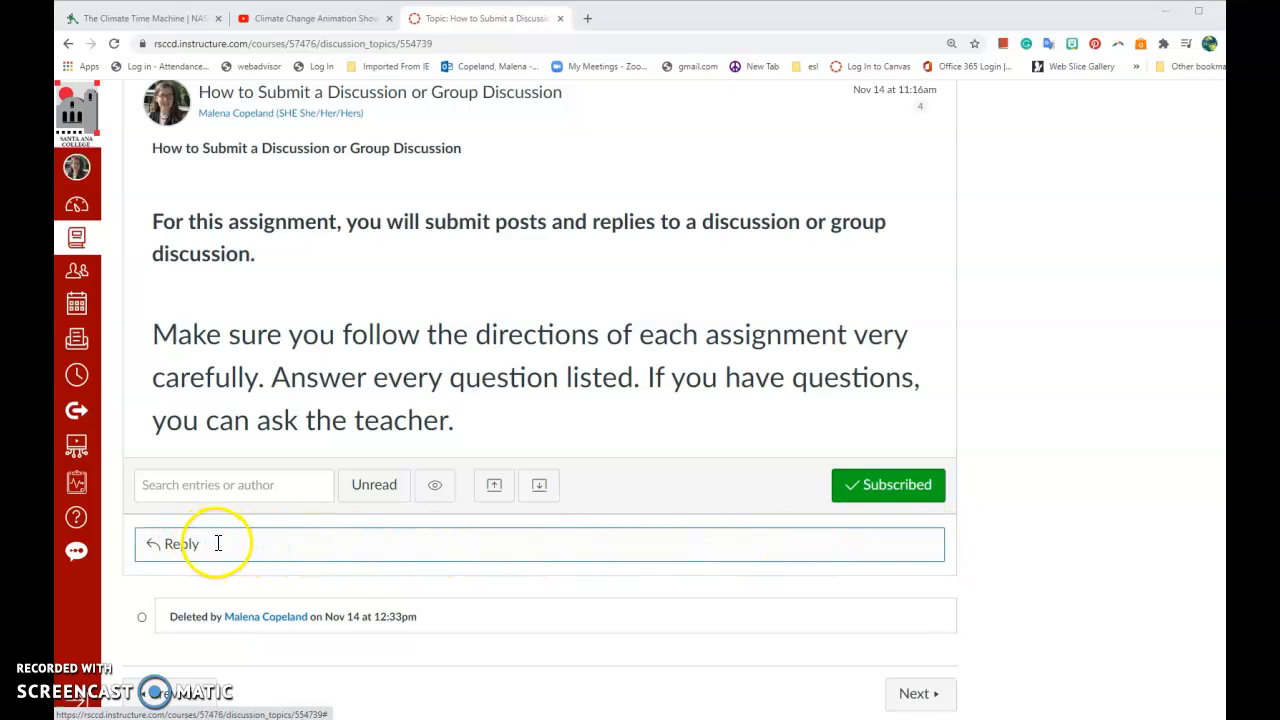
{"action": "mouse_move", "coordinate": [272, 548]}
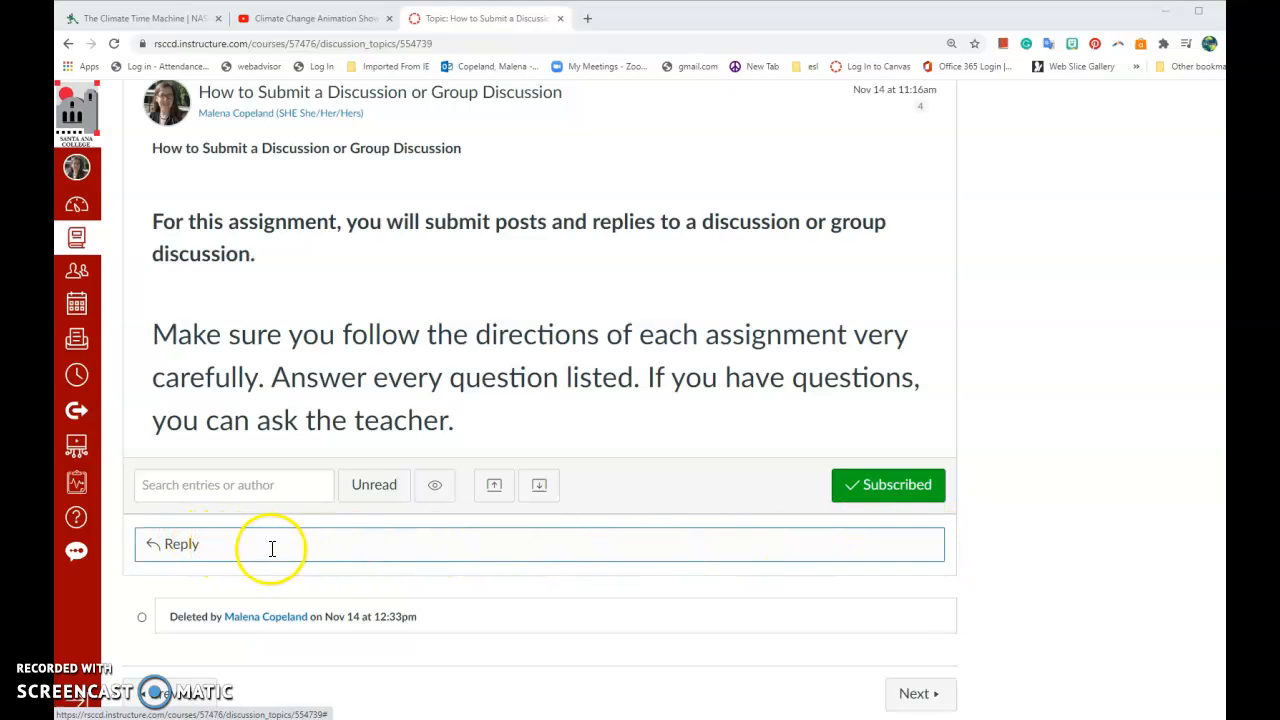
{"action": "mouse_move", "coordinate": [300, 545]}
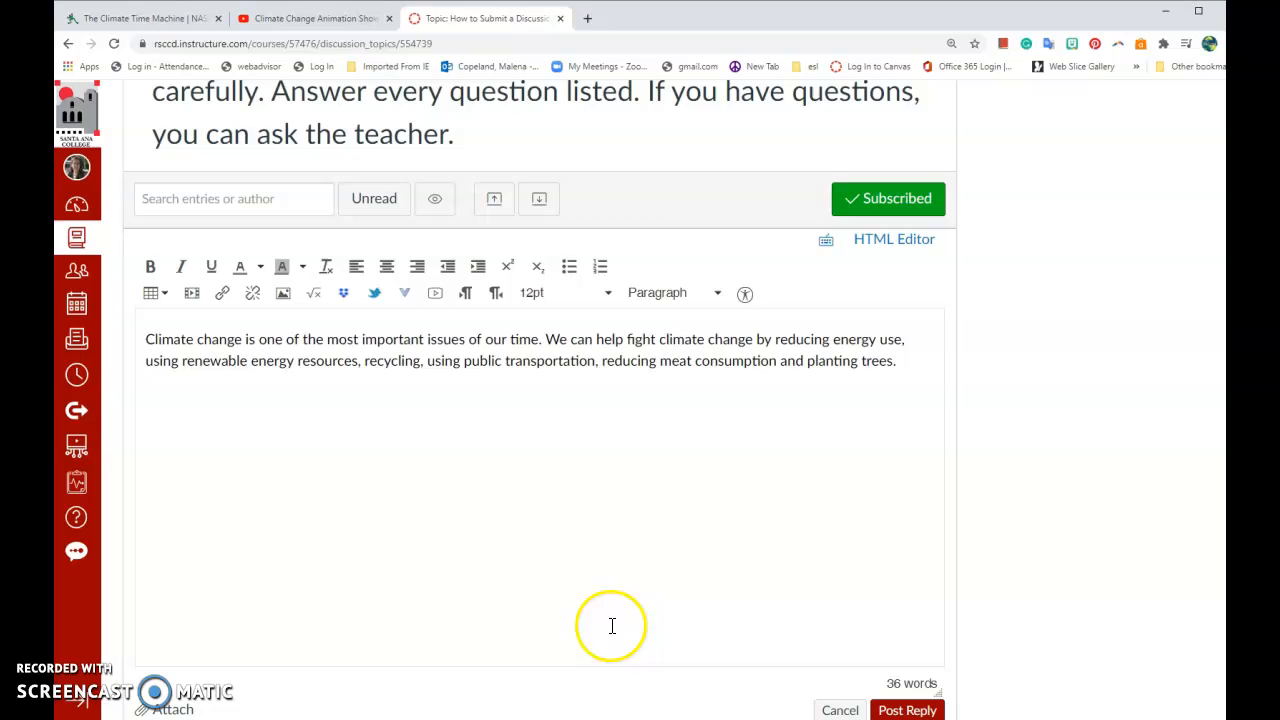
{"action": "mouse_move", "coordinate": [846, 472]}
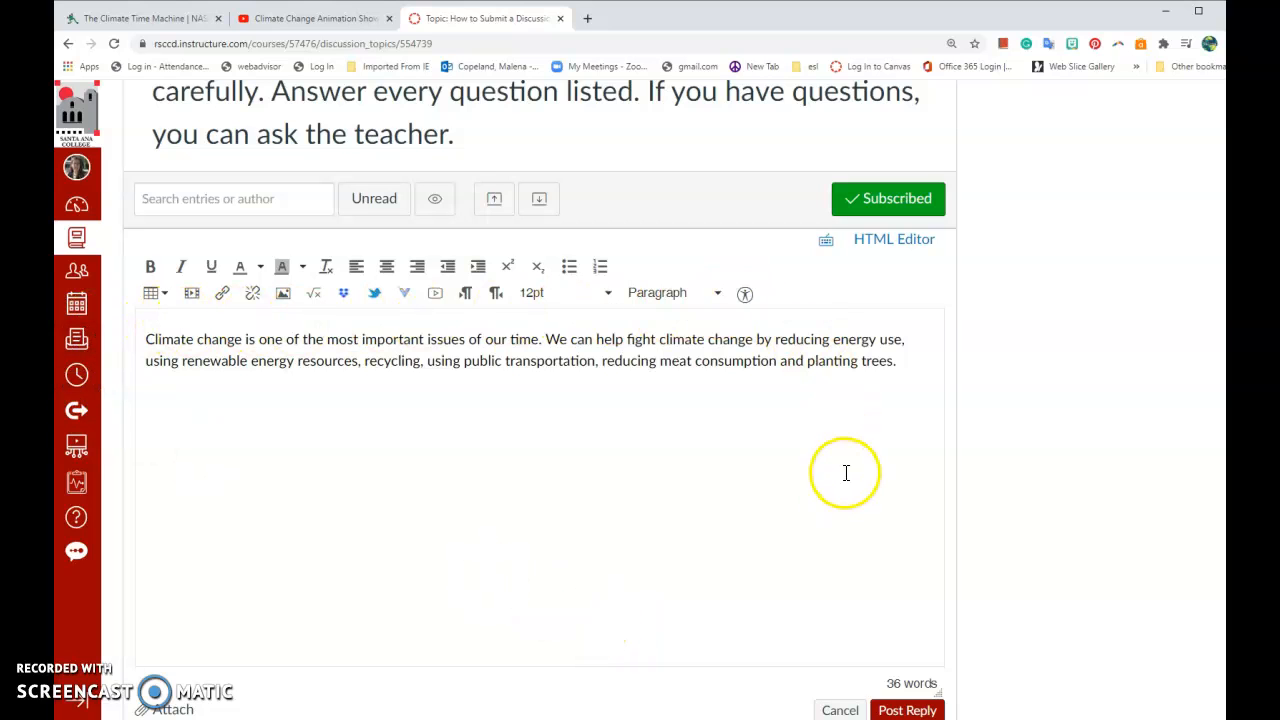
{"action": "mouse_move", "coordinate": [140, 337]}
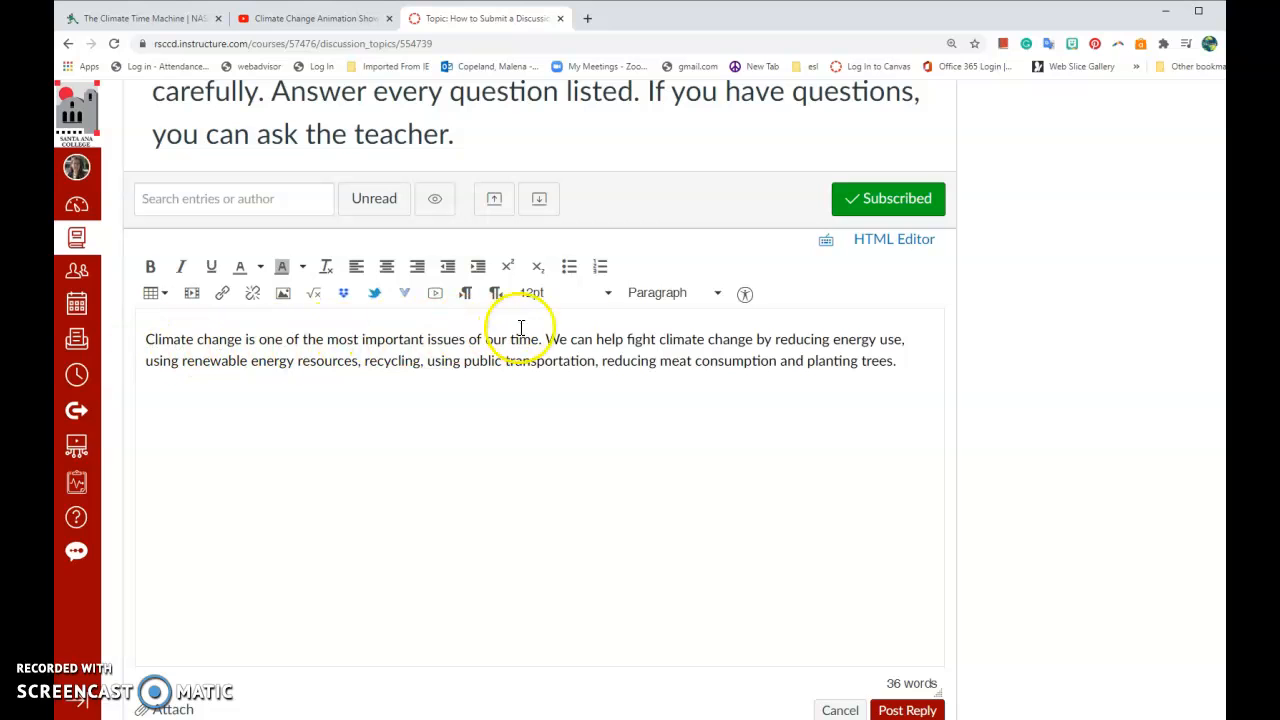
{"action": "mouse_move", "coordinate": [900, 362]}
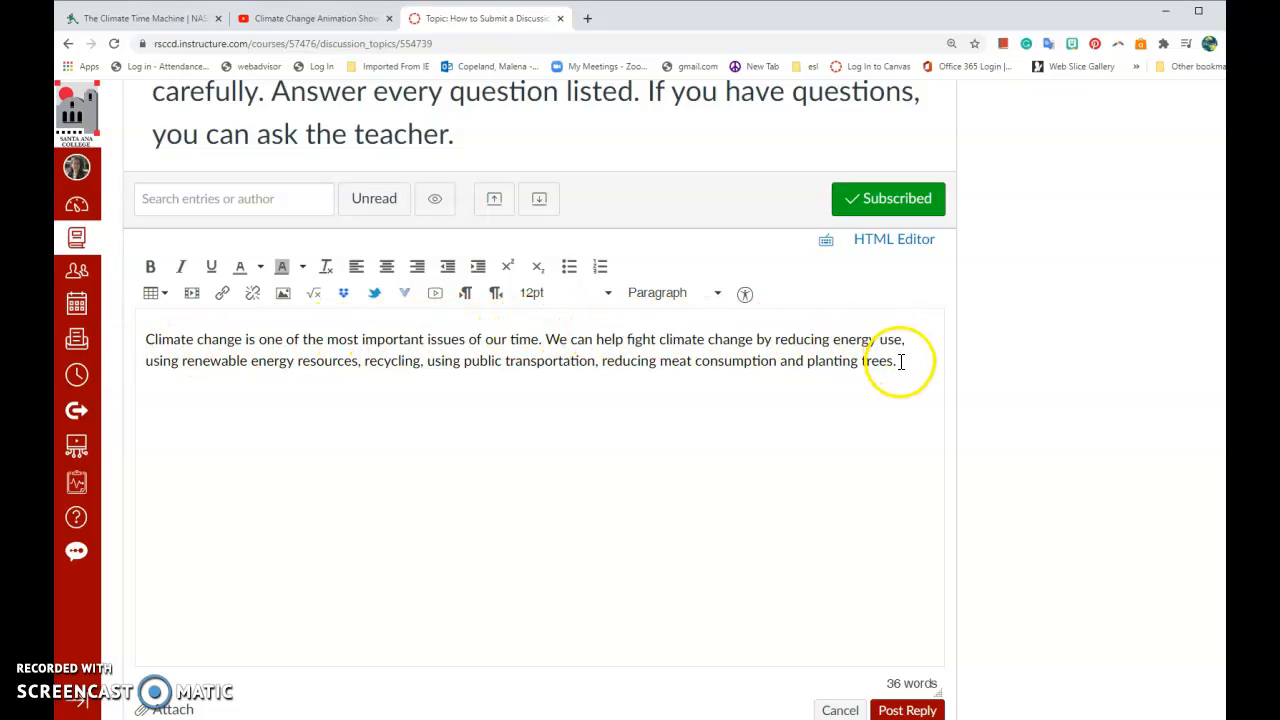
{"action": "mouse_move", "coordinate": [342, 418]}
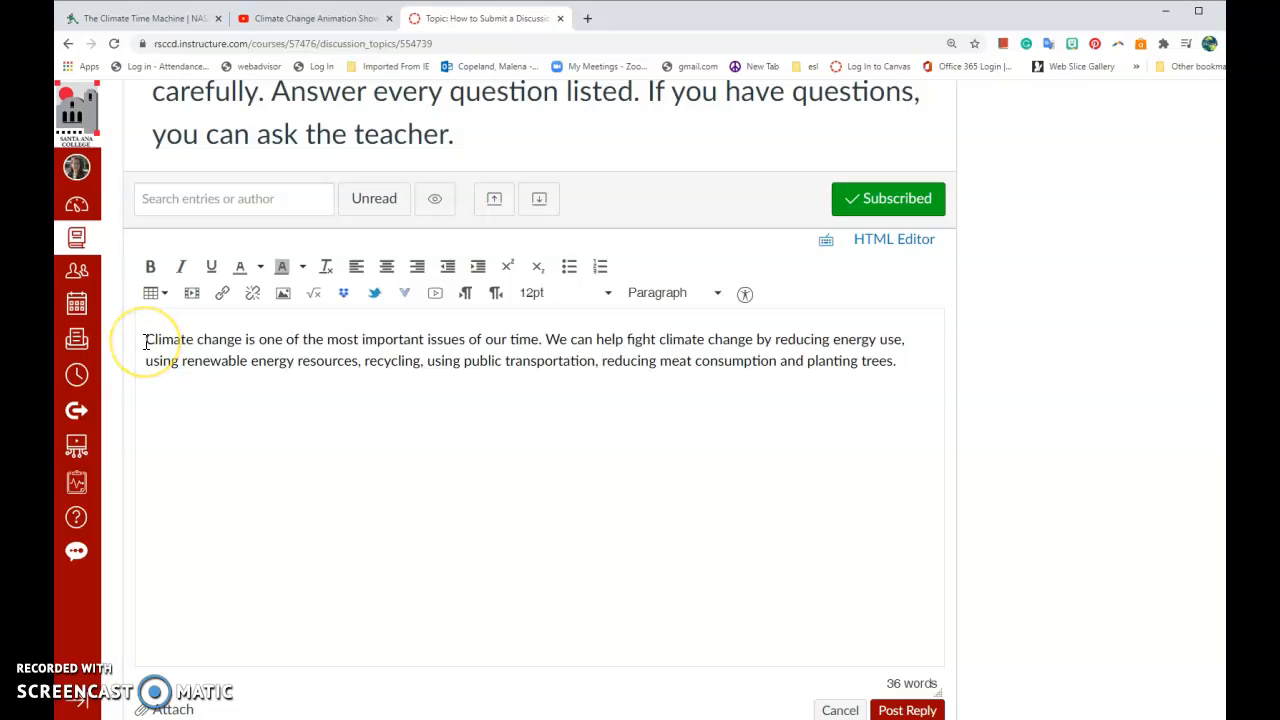
{"action": "mouse_move", "coordinate": [252, 292]}
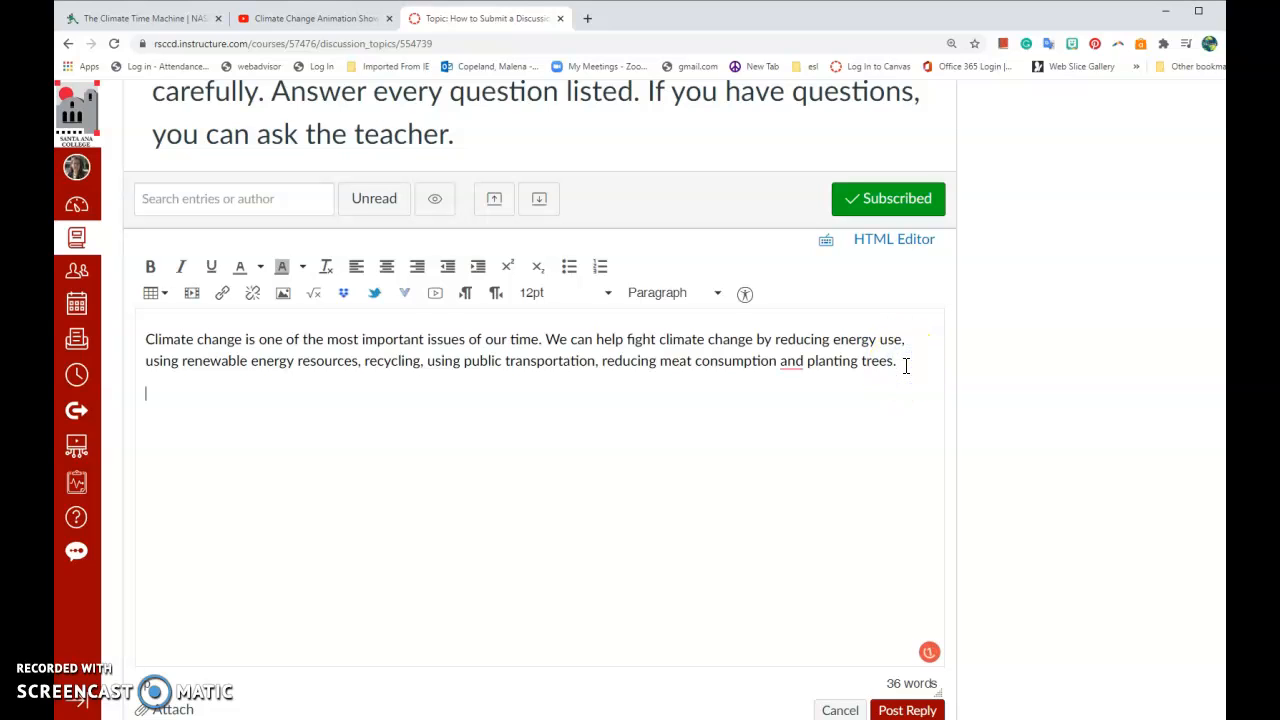
{"action": "mouse_move", "coordinate": [283, 292]}
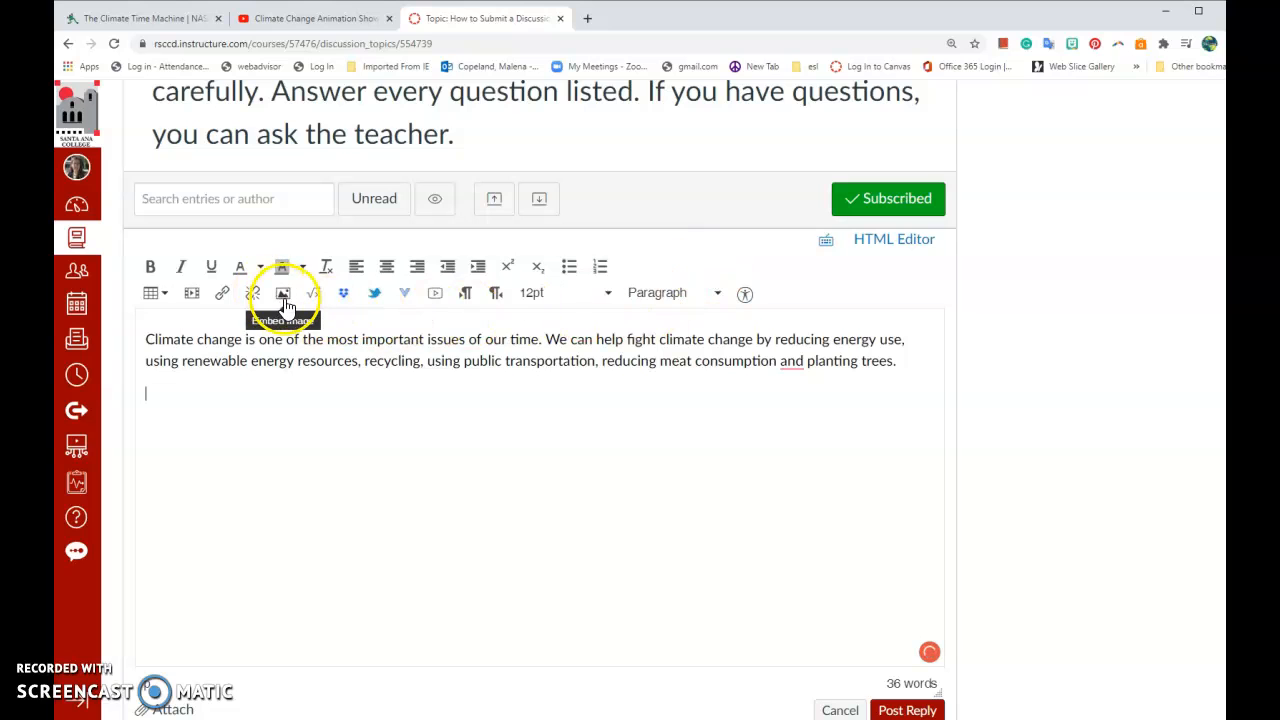
- Search Flickr for 'glacier' and insert a glacier photo with alt text Glacier
{"action": "left_click", "coordinate": [283, 292]}
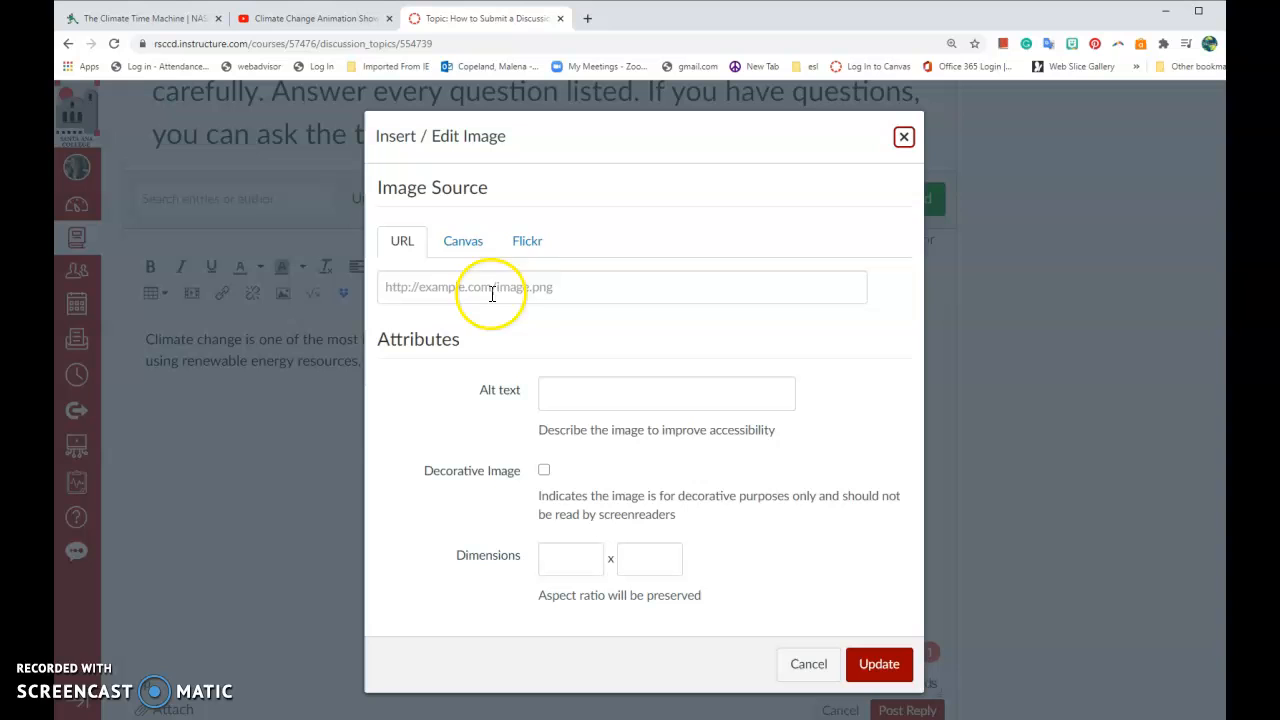
{"action": "left_click", "coordinate": [527, 240]}
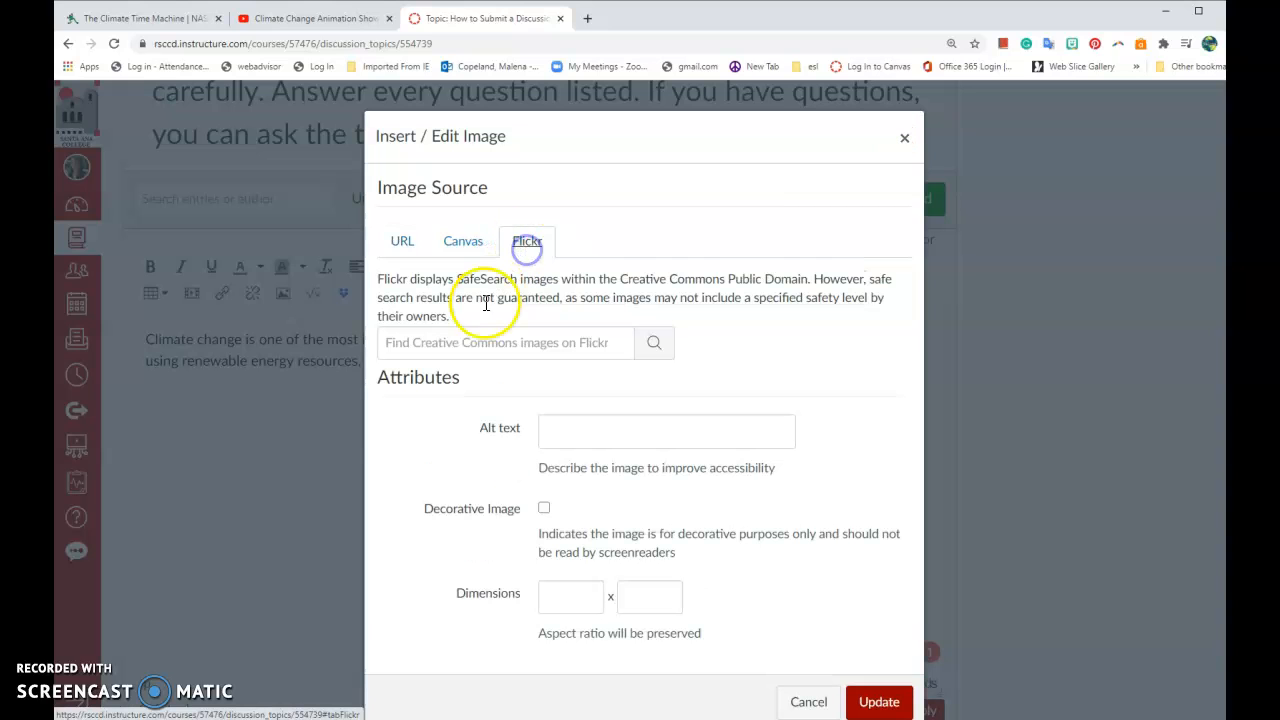
{"action": "type", "text": "gl"}
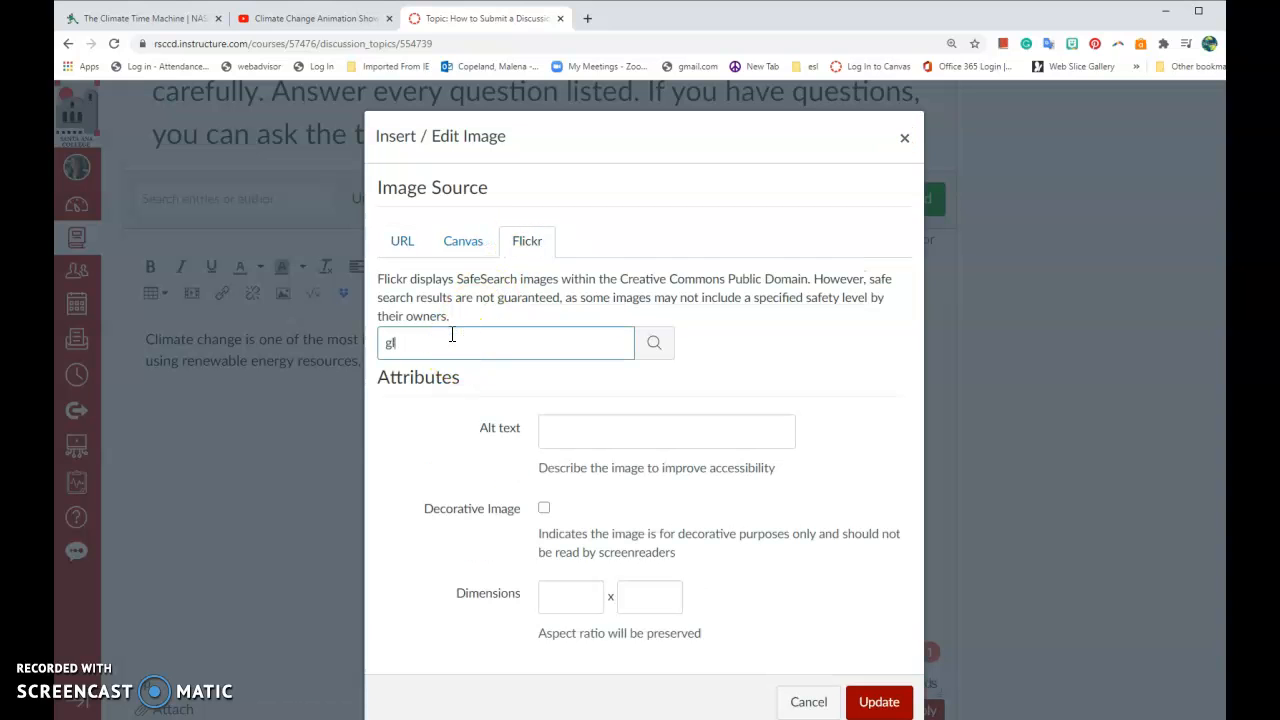
{"action": "type", "text": "acier"}
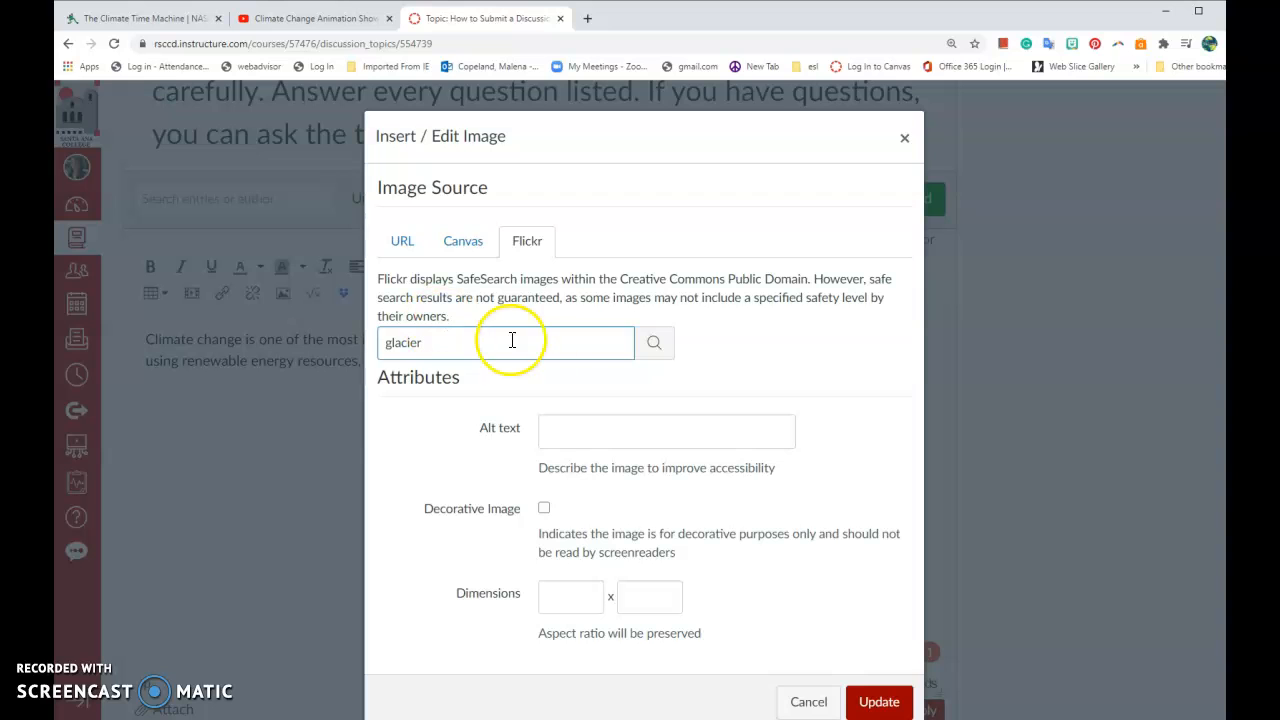
{"action": "left_click", "coordinate": [654, 342]}
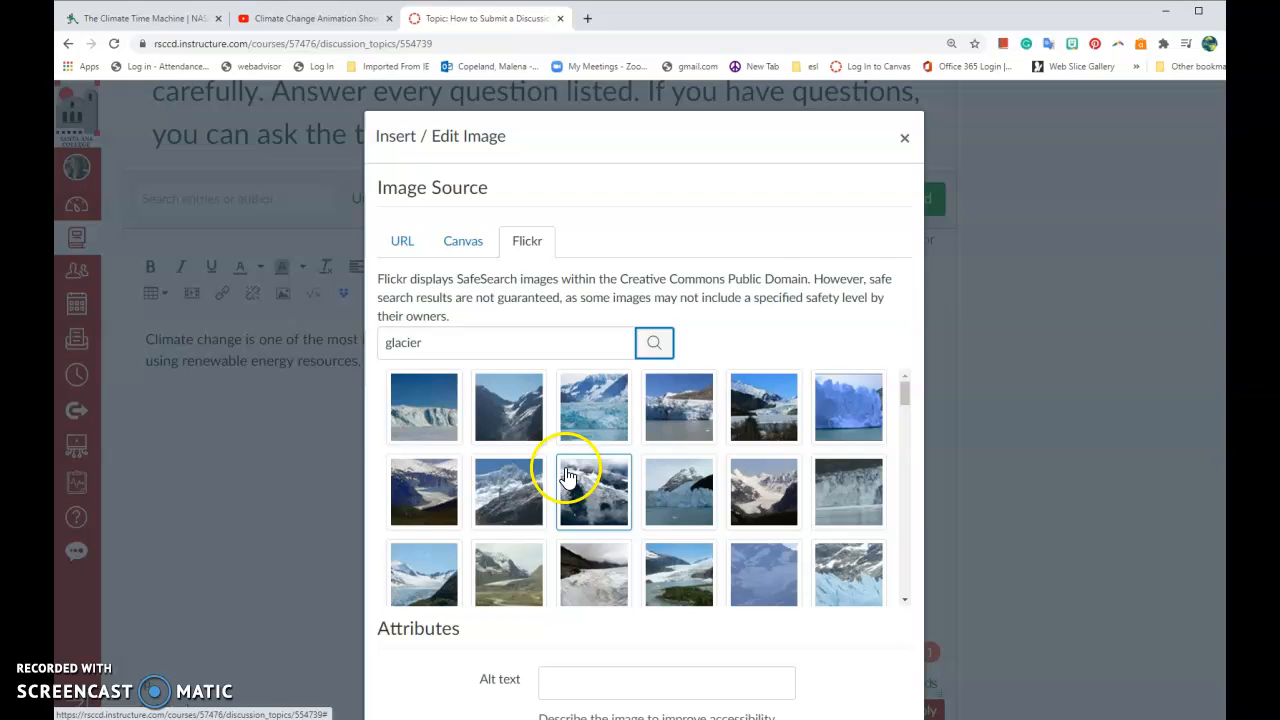
{"action": "scroll", "scroll_direction": "down", "scroll_amount": 3}
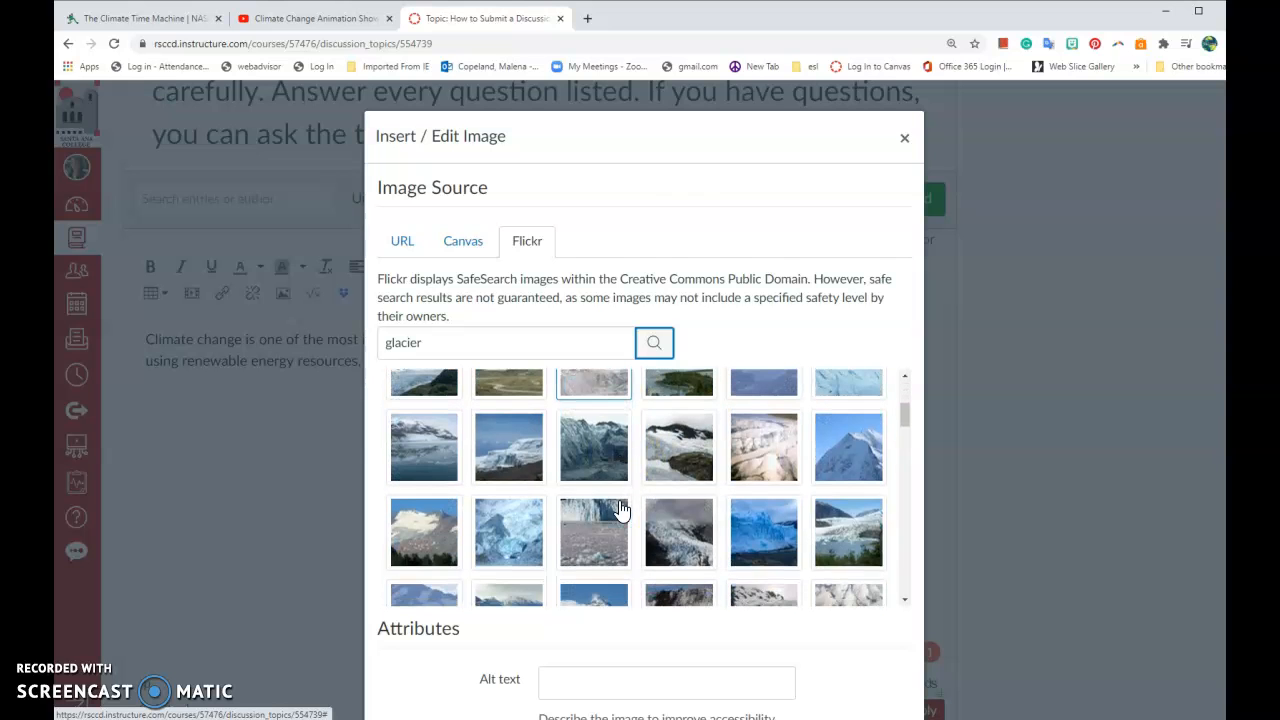
{"action": "left_click", "coordinate": [678, 420]}
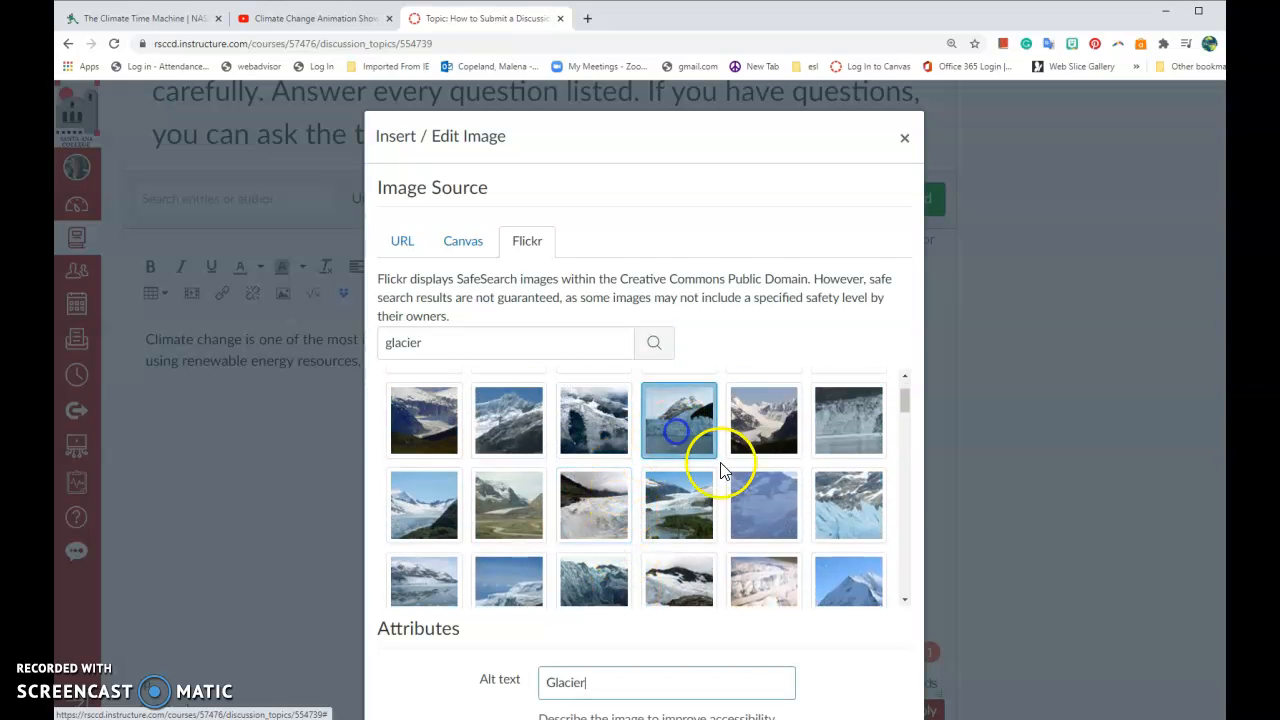
{"action": "scroll", "scroll_direction": "down", "scroll_amount": 3}
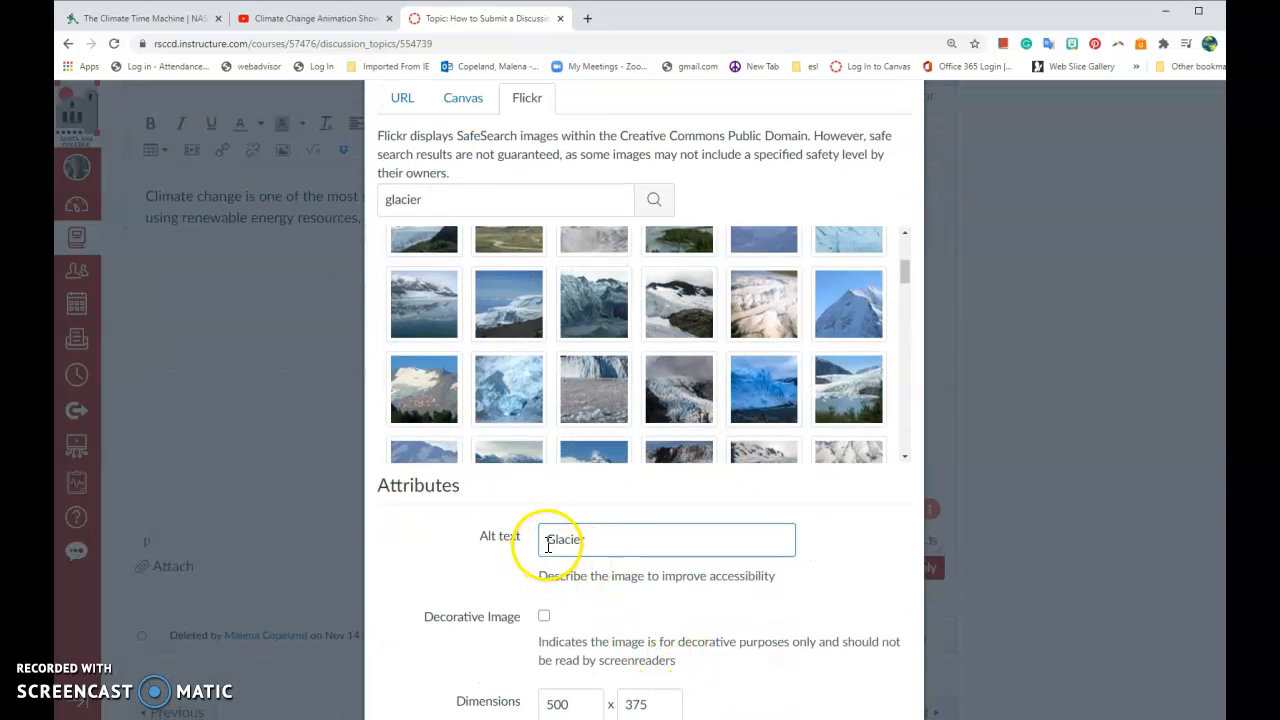
{"action": "scroll", "scroll_direction": "down", "scroll_amount": 3}
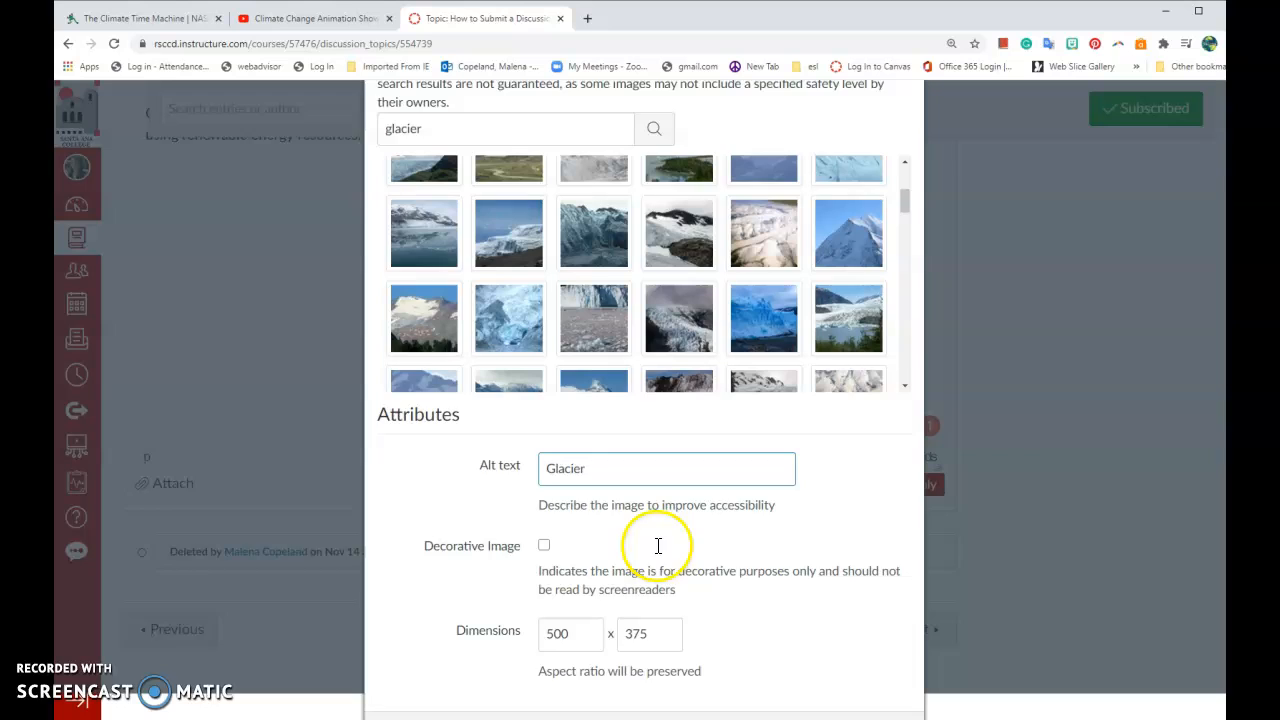
{"action": "scroll", "scroll_direction": "down", "scroll_amount": 3}
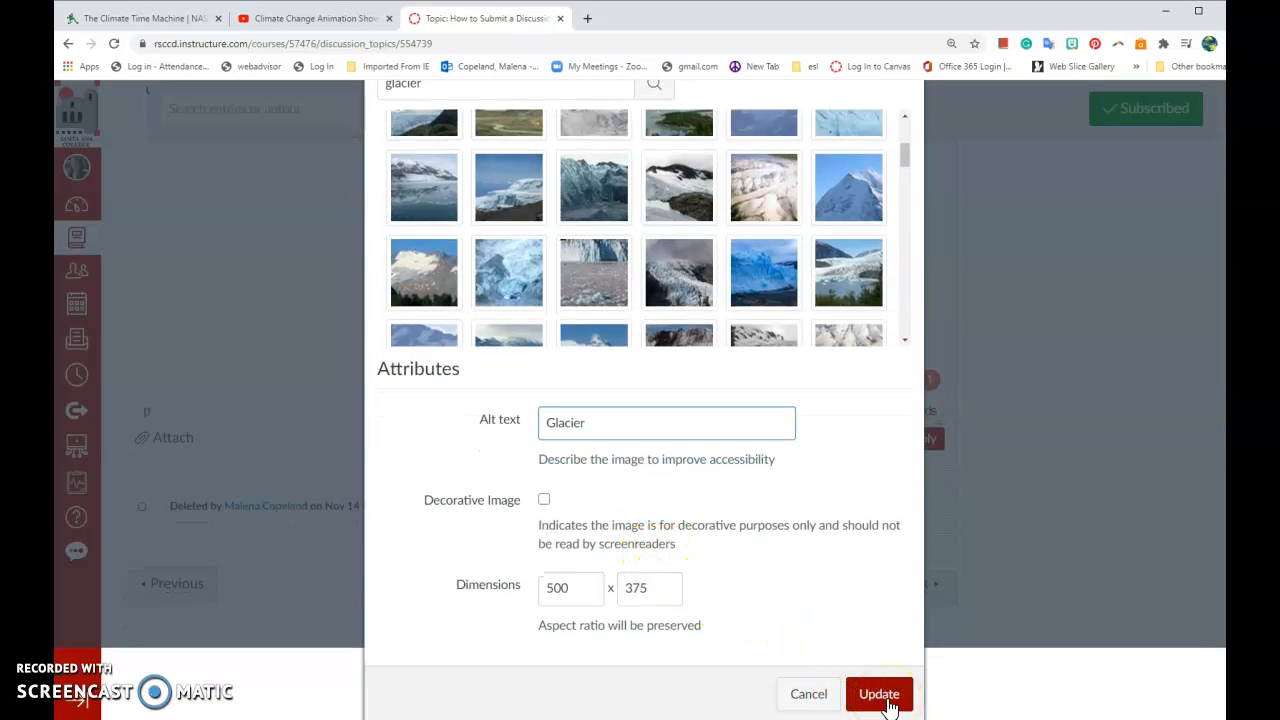
{"action": "left_click", "coordinate": [878, 693]}
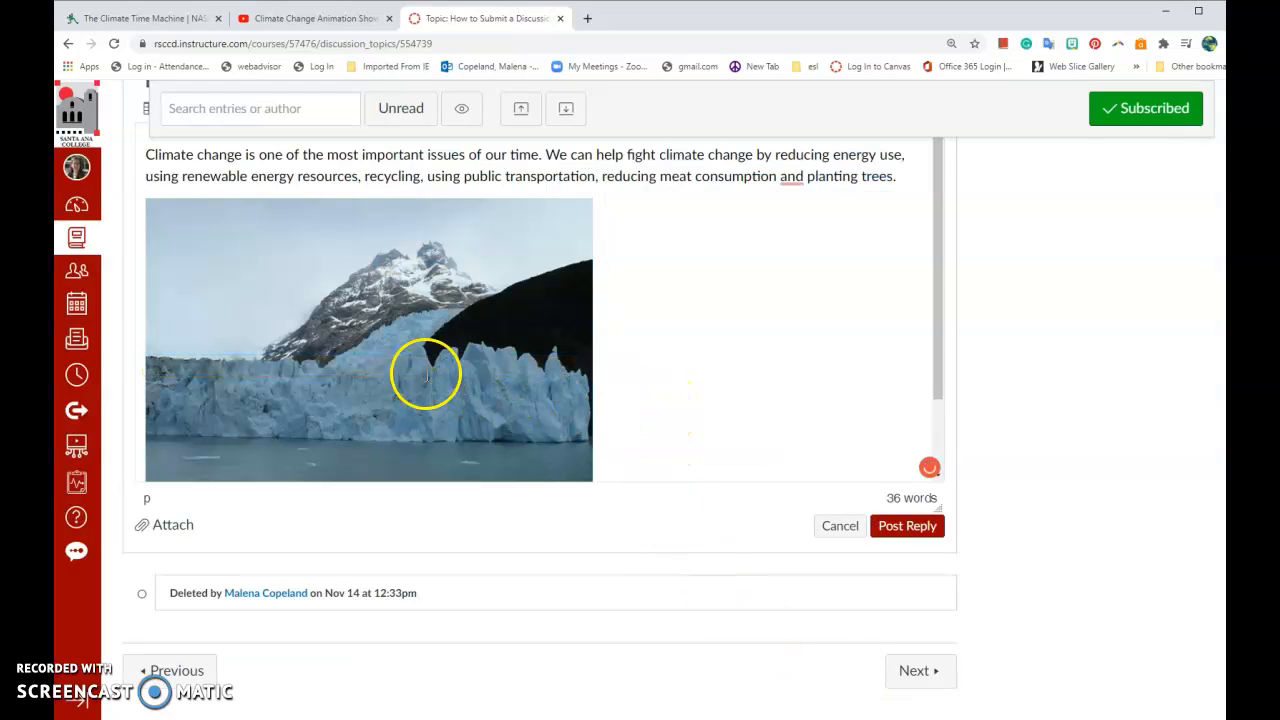
{"action": "mouse_move", "coordinate": [438, 333]}
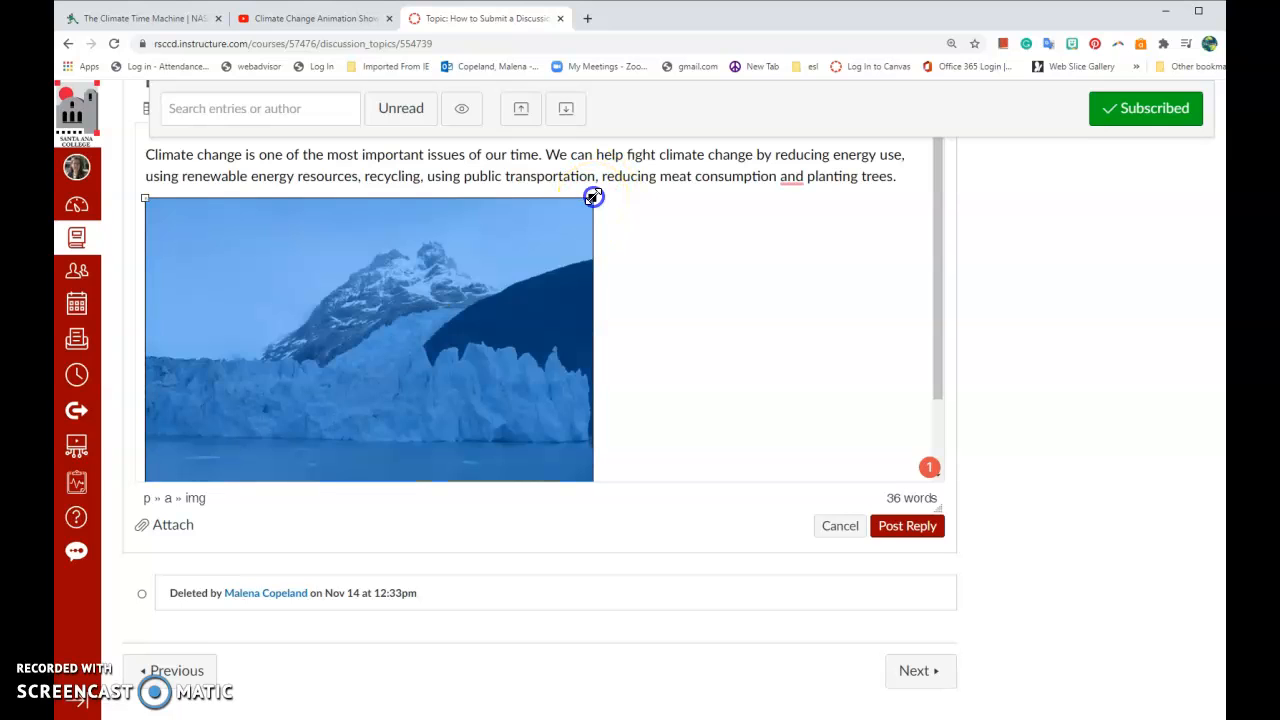
- Drag the glacier photo's handles to make it noticeably smaller
{"action": "left_click_drag", "start_coordinate": [592, 197], "coordinate": [547, 231]}
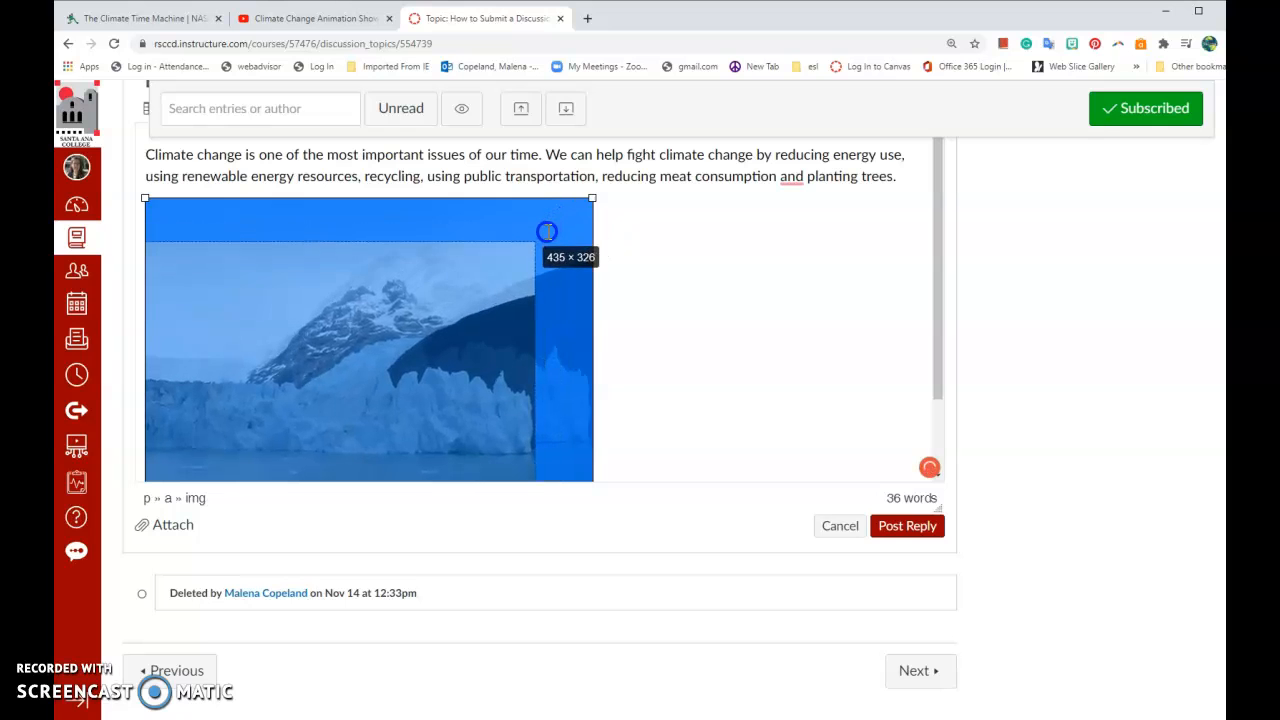
{"action": "left_click_drag", "start_coordinate": [592, 480], "coordinate": [442, 419]}
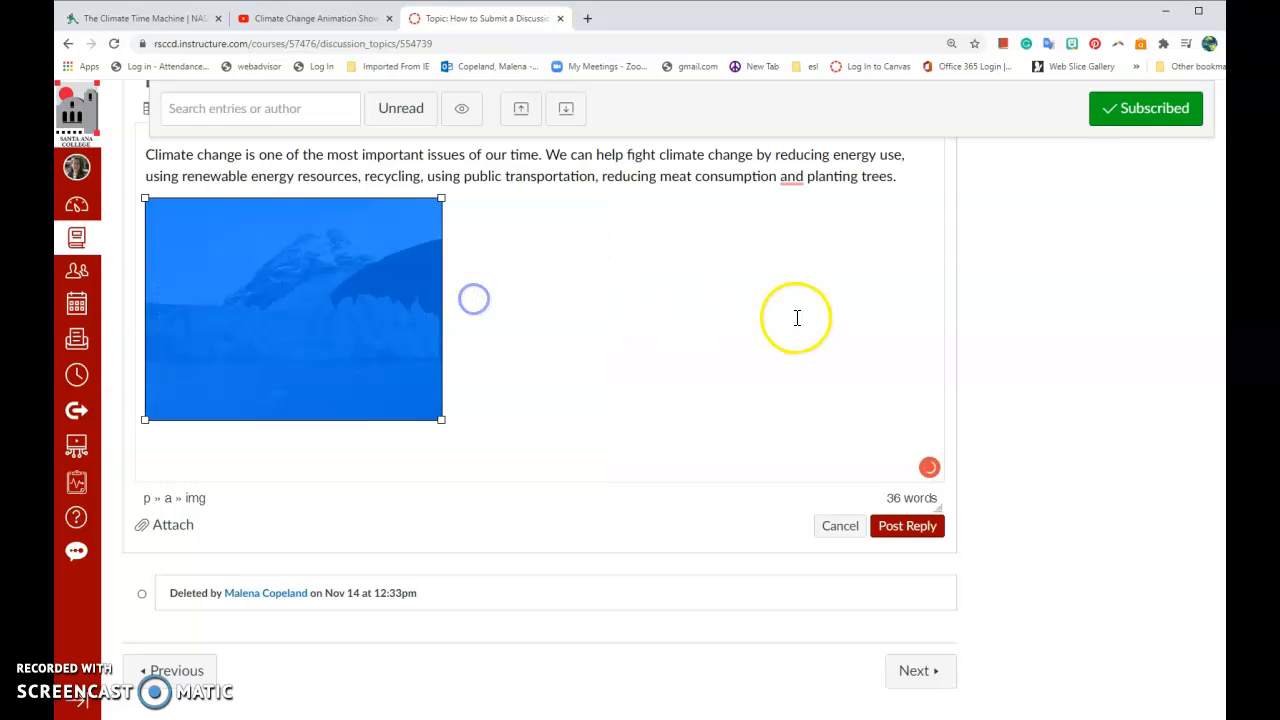
{"action": "mouse_move", "coordinate": [475, 402]}
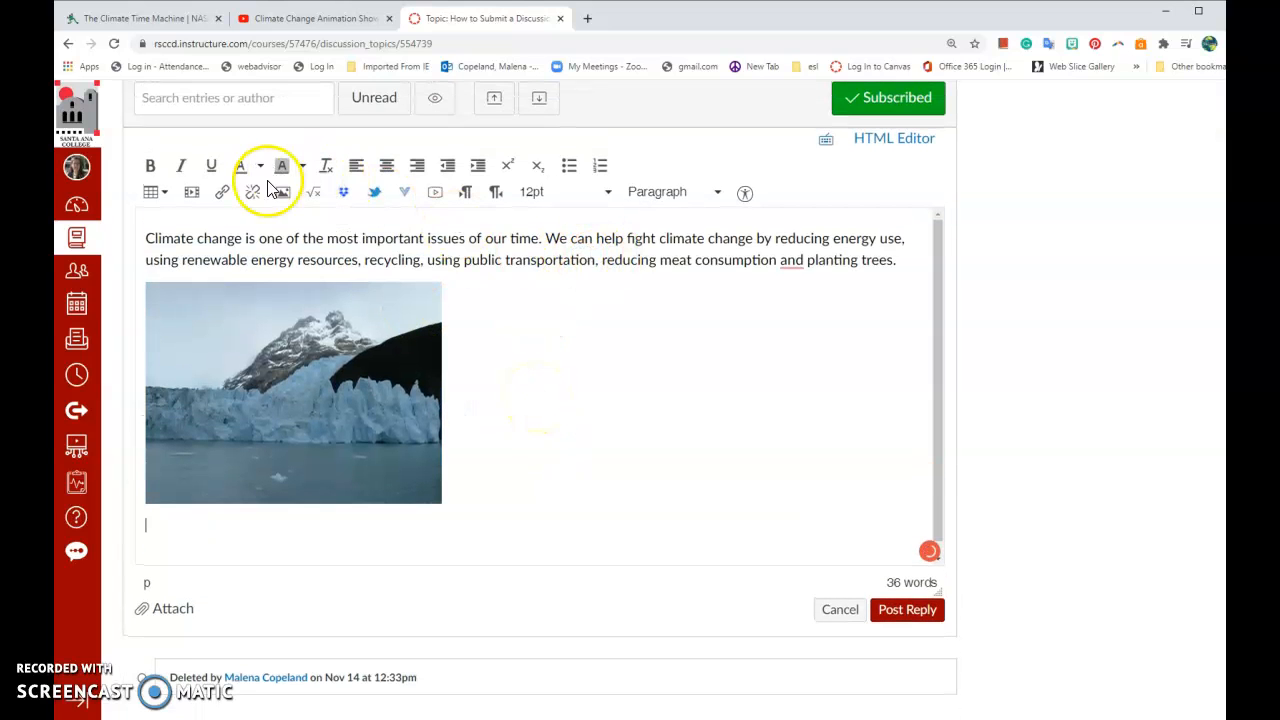
- Upload climate change.jpg from the OTC folder via the Canvas files image source
{"action": "left_click", "coordinate": [283, 192]}
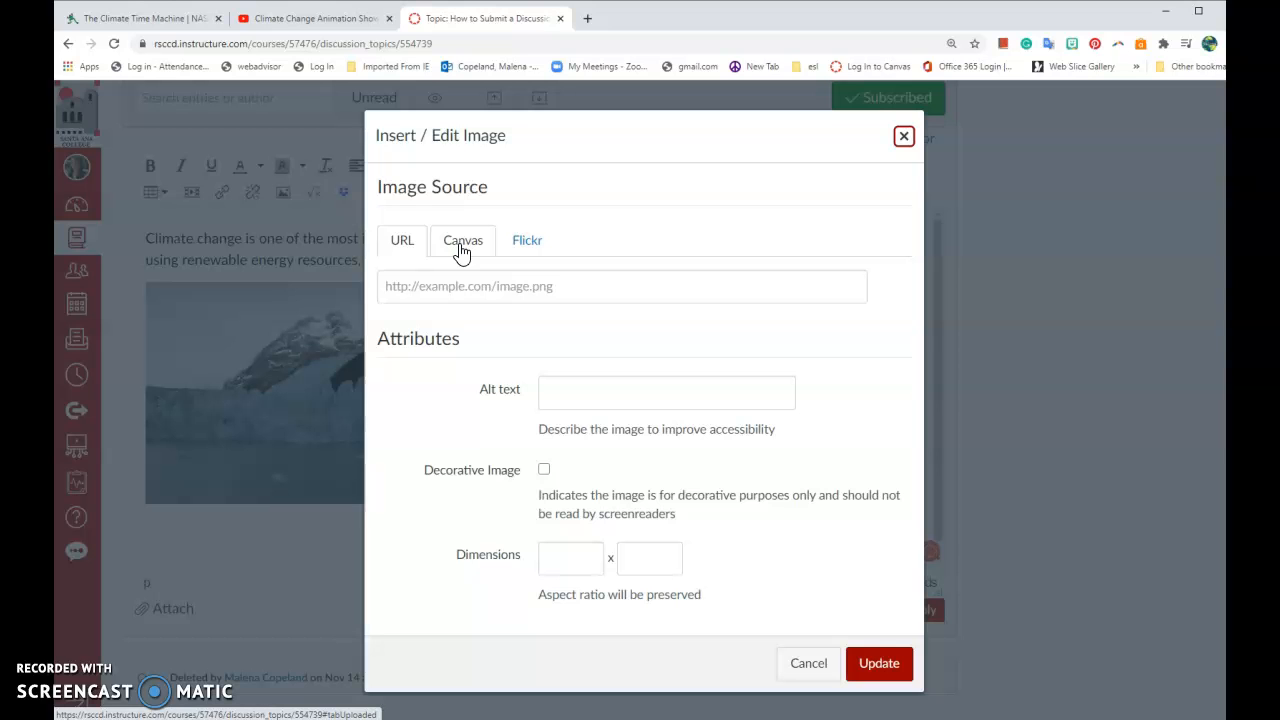
{"action": "left_click", "coordinate": [462, 240]}
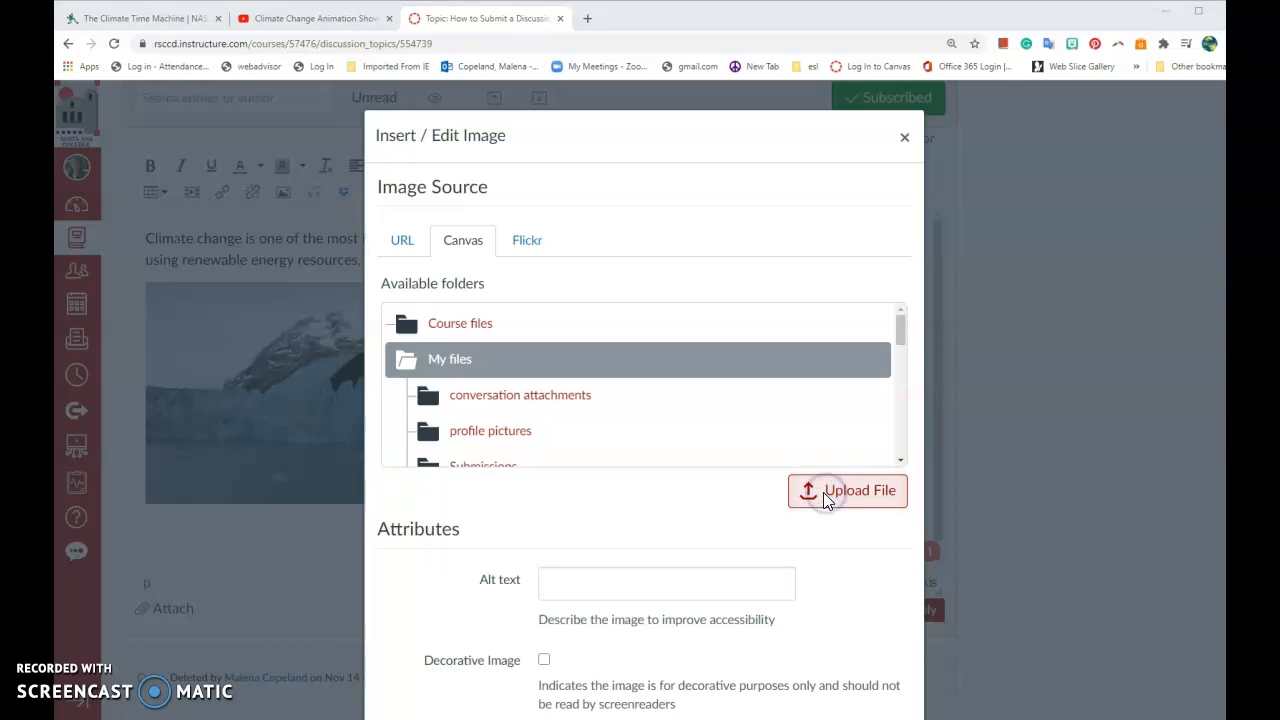
{"action": "left_click", "coordinate": [847, 490]}
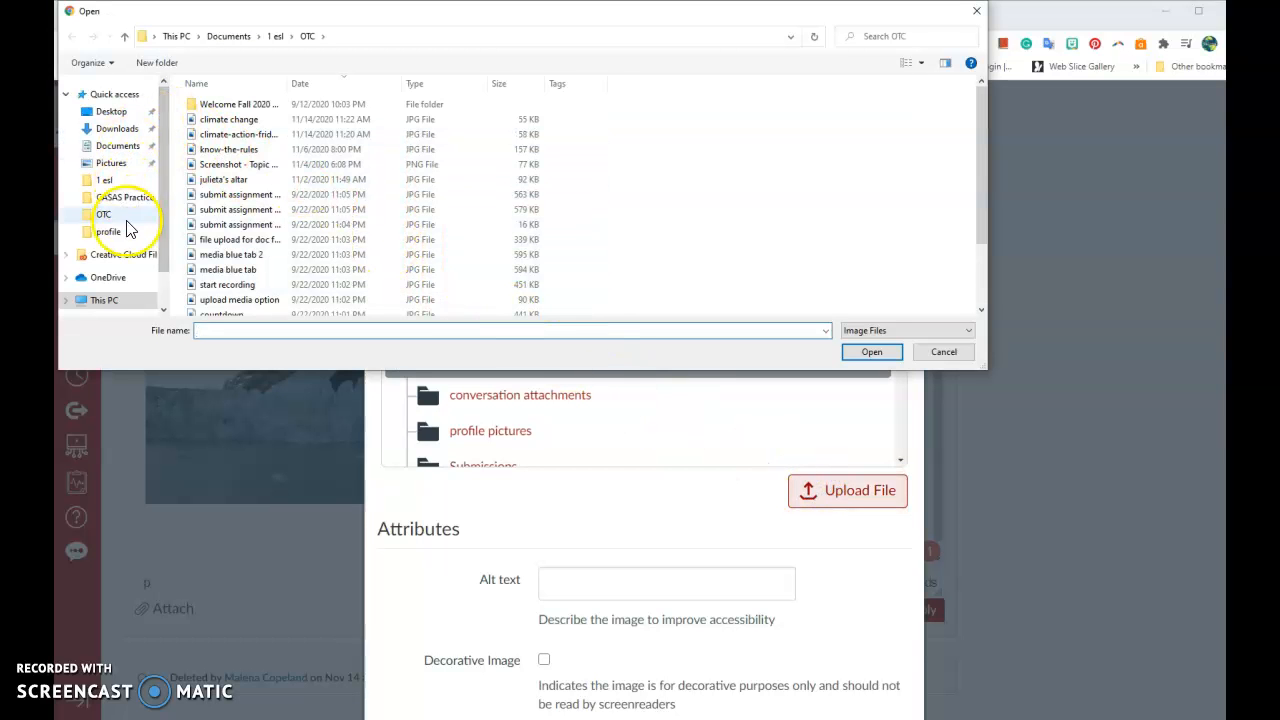
{"action": "left_click", "coordinate": [229, 119]}
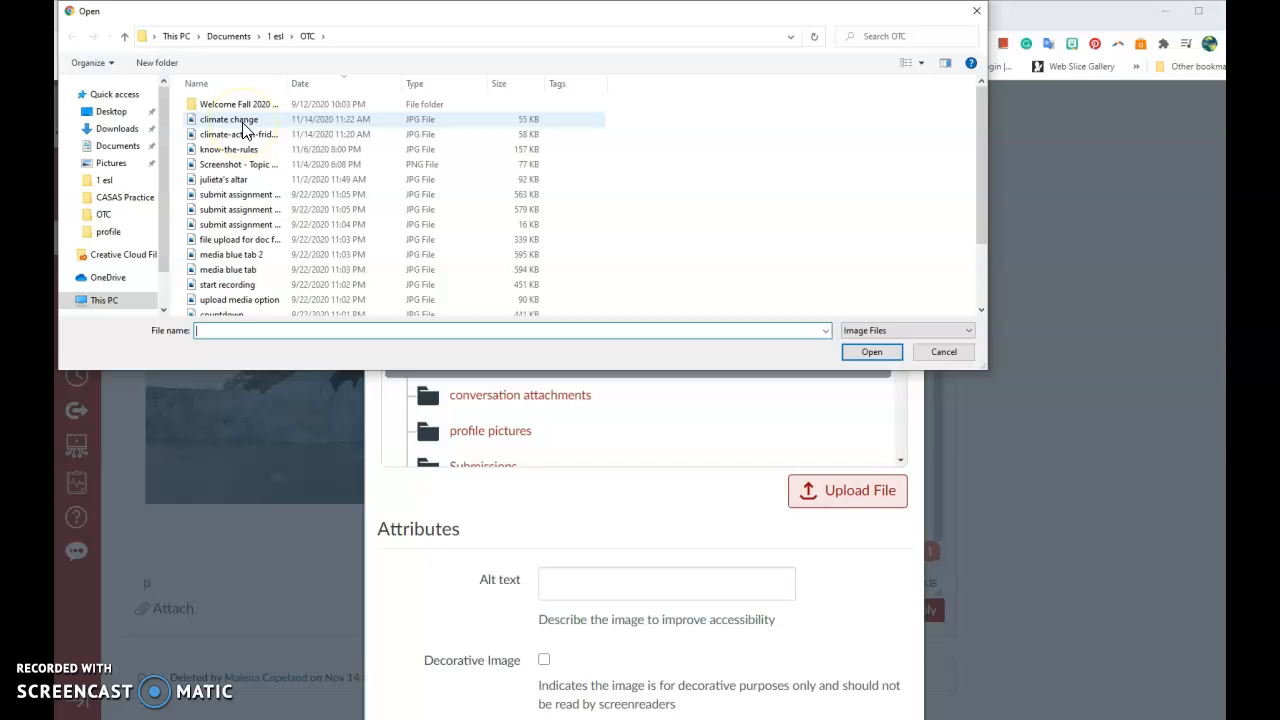
{"action": "left_click", "coordinate": [229, 119]}
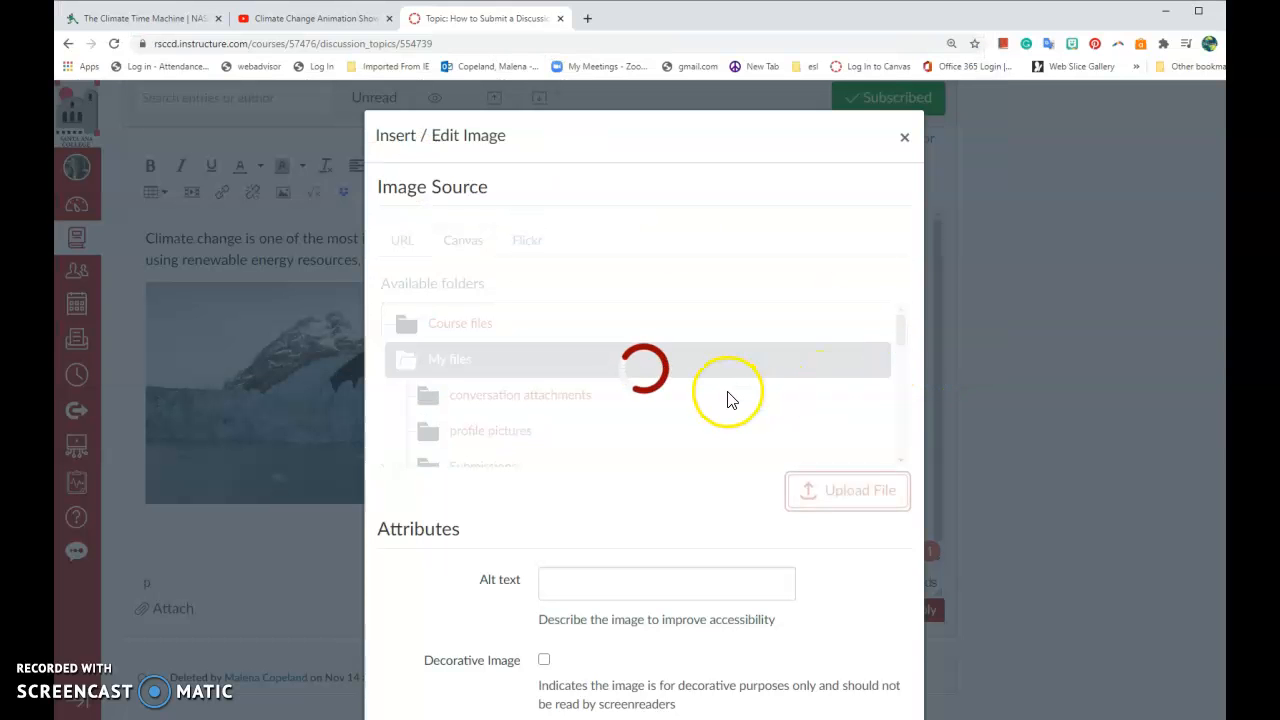
- Insert the uploaded image with alt text 'earth with matches for the arms of a clock'
{"action": "left_click", "coordinate": [847, 490]}
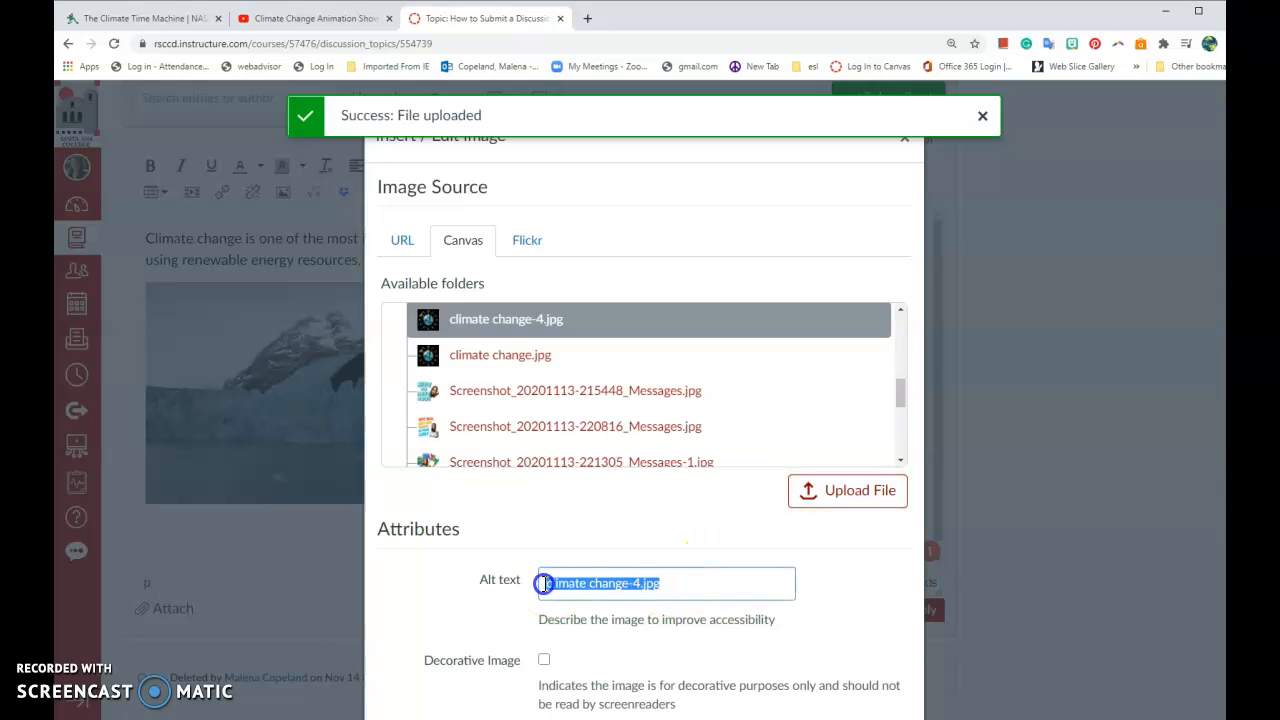
{"action": "type", "text": "earth"}
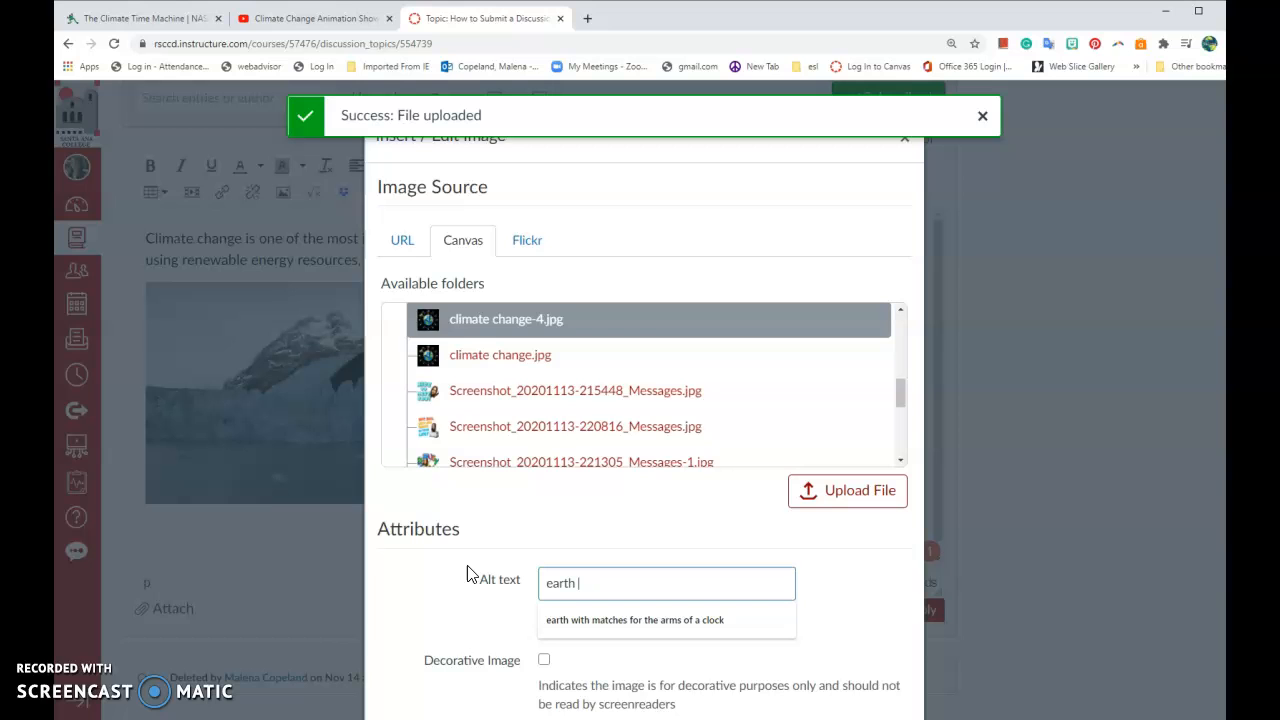
{"action": "left_click", "coordinate": [634, 619]}
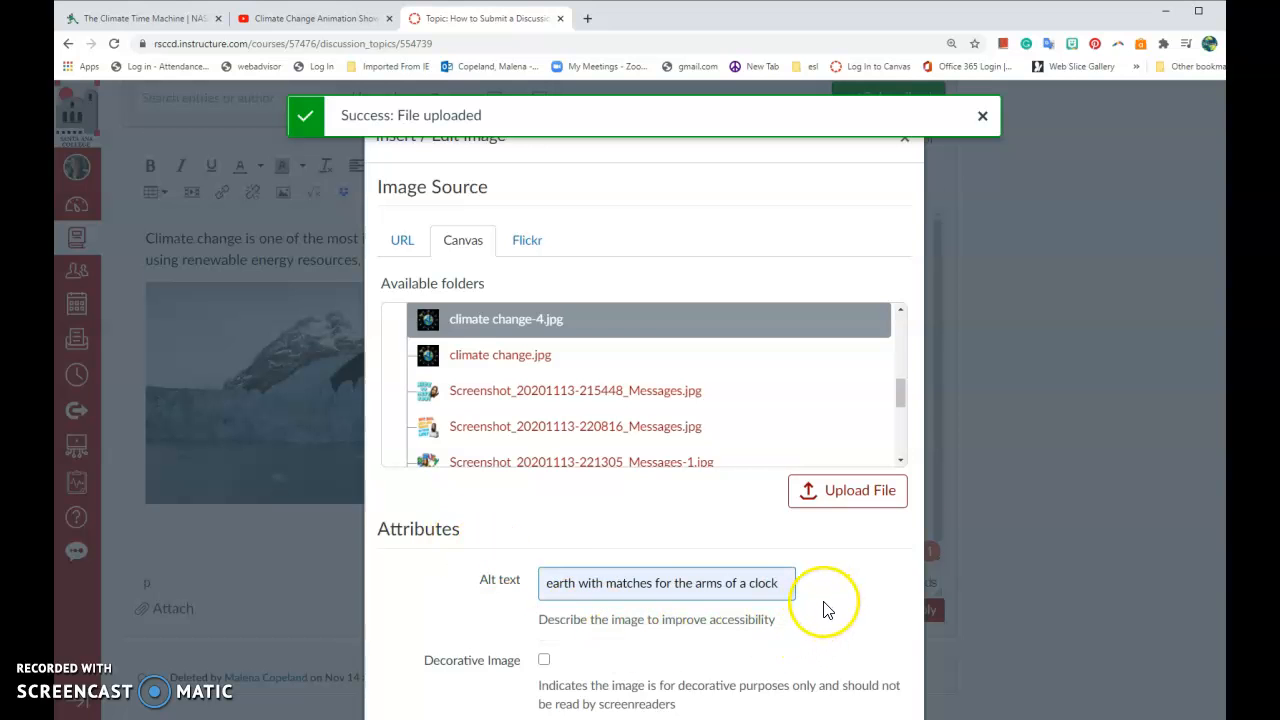
{"action": "scroll", "scroll_direction": "down", "scroll_amount": 3}
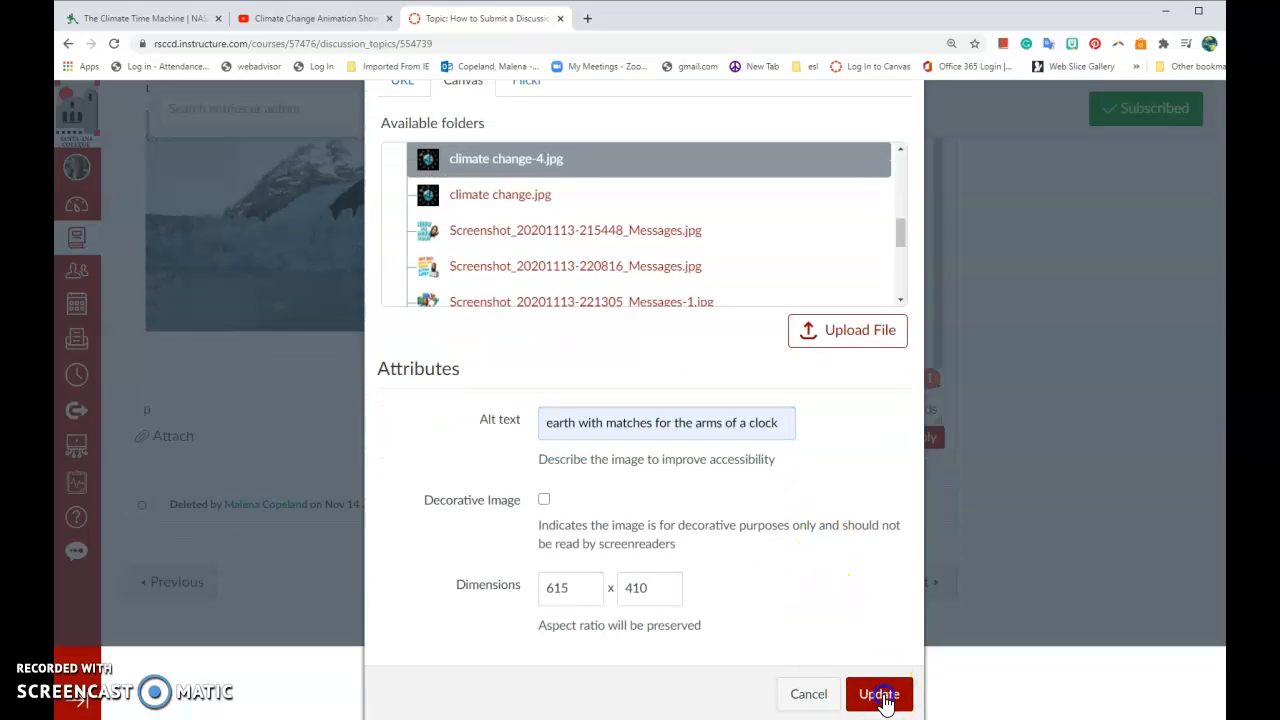
{"action": "left_click", "coordinate": [878, 694]}
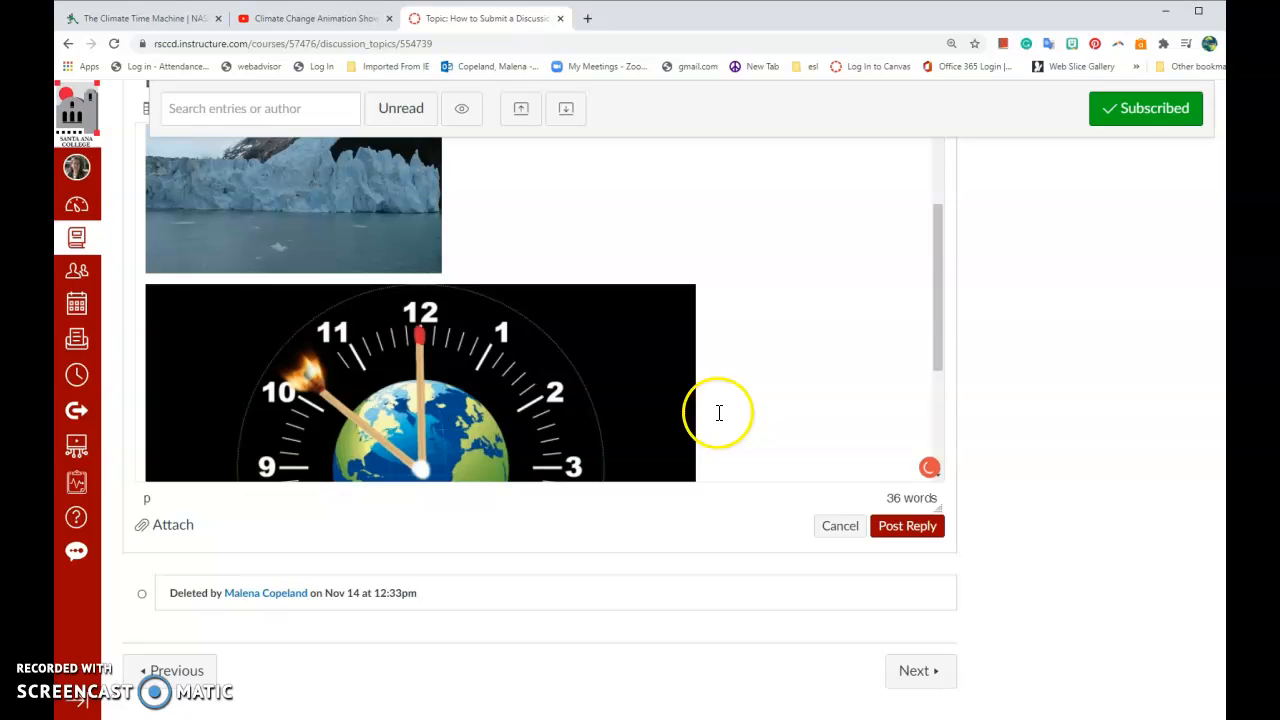
{"action": "mouse_move", "coordinate": [770, 385]}
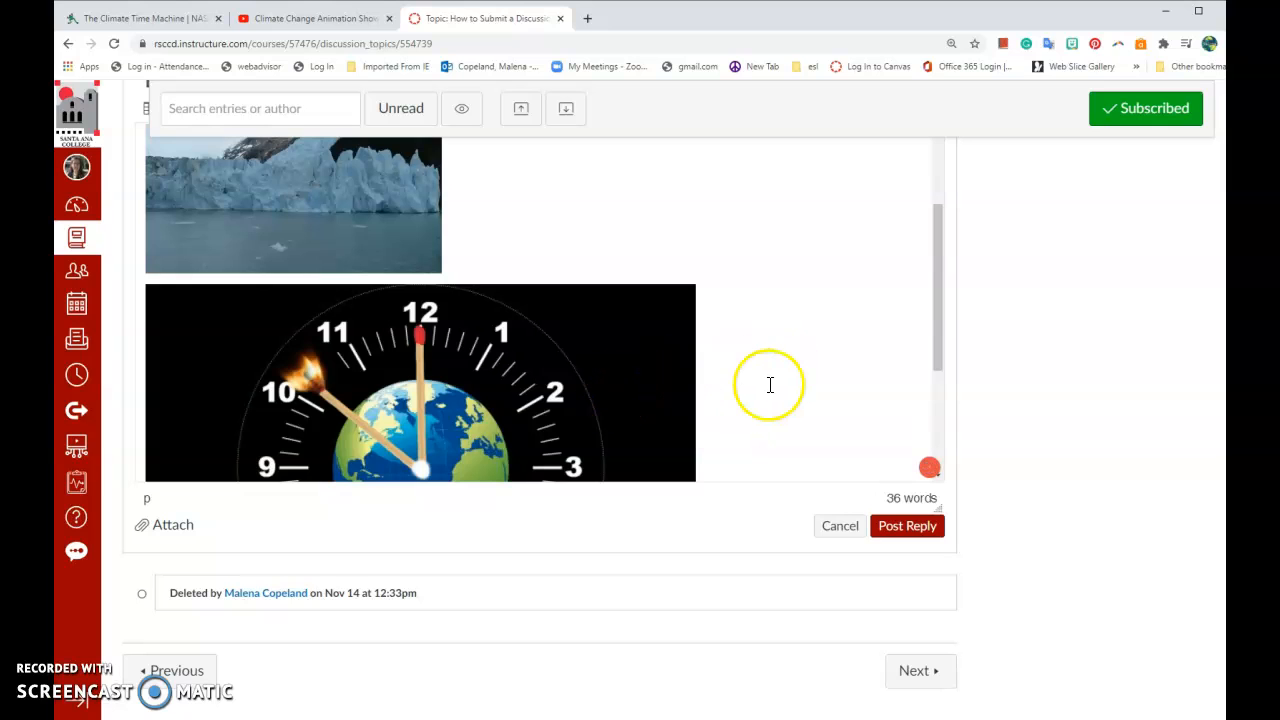
- Resize the earth-clock image down to match the glacier photo, then post the reply
{"action": "left_click", "coordinate": [420, 383]}
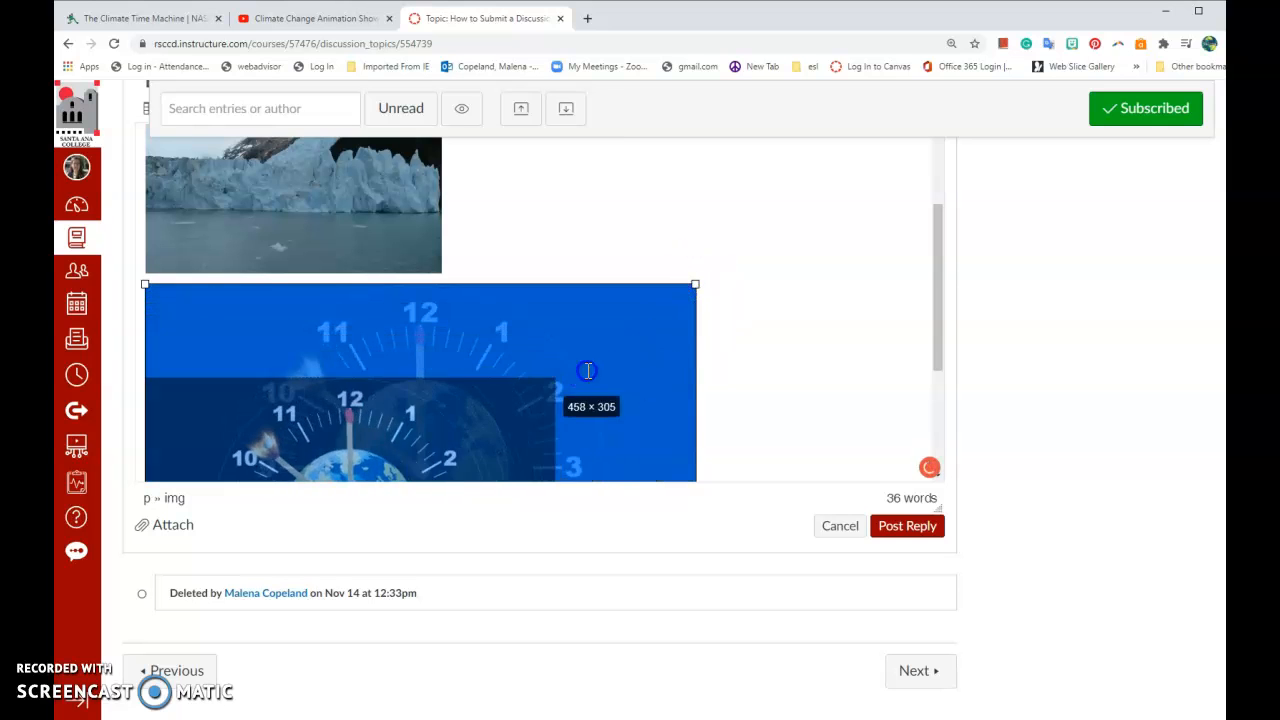
{"action": "left_click_drag", "start_coordinate": [695, 475], "coordinate": [440, 480]}
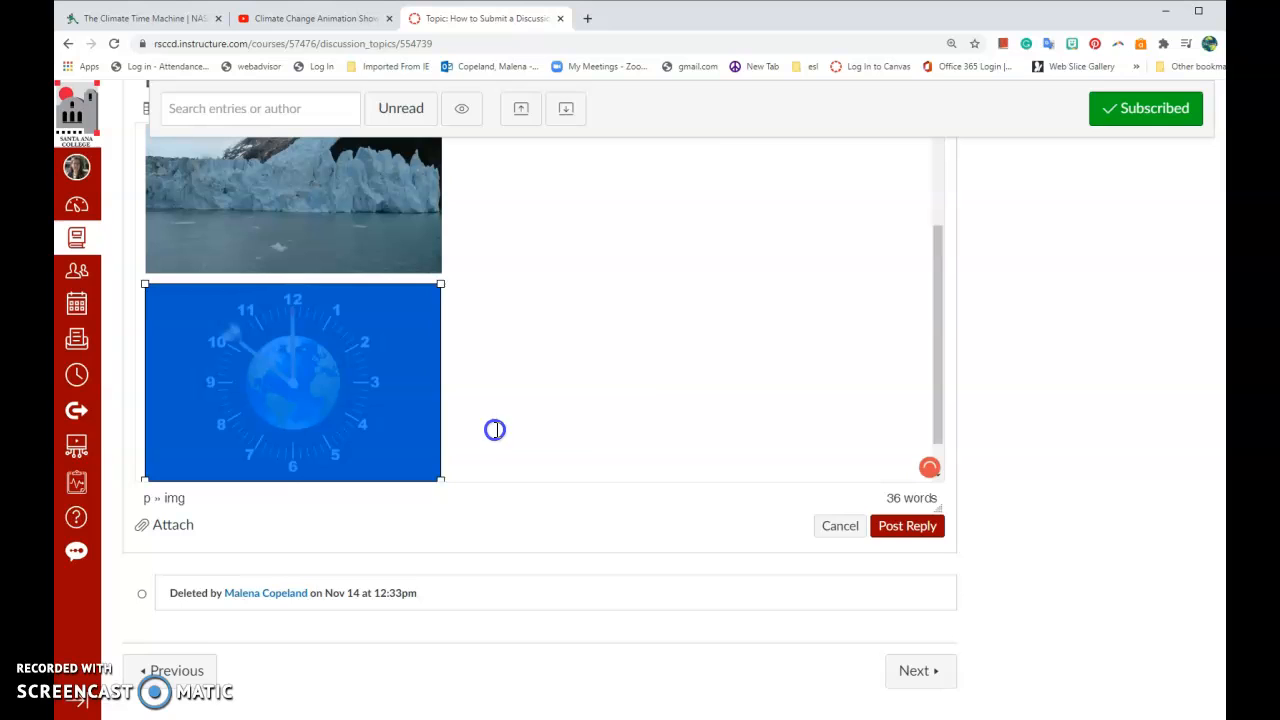
{"action": "mouse_move", "coordinate": [408, 515]}
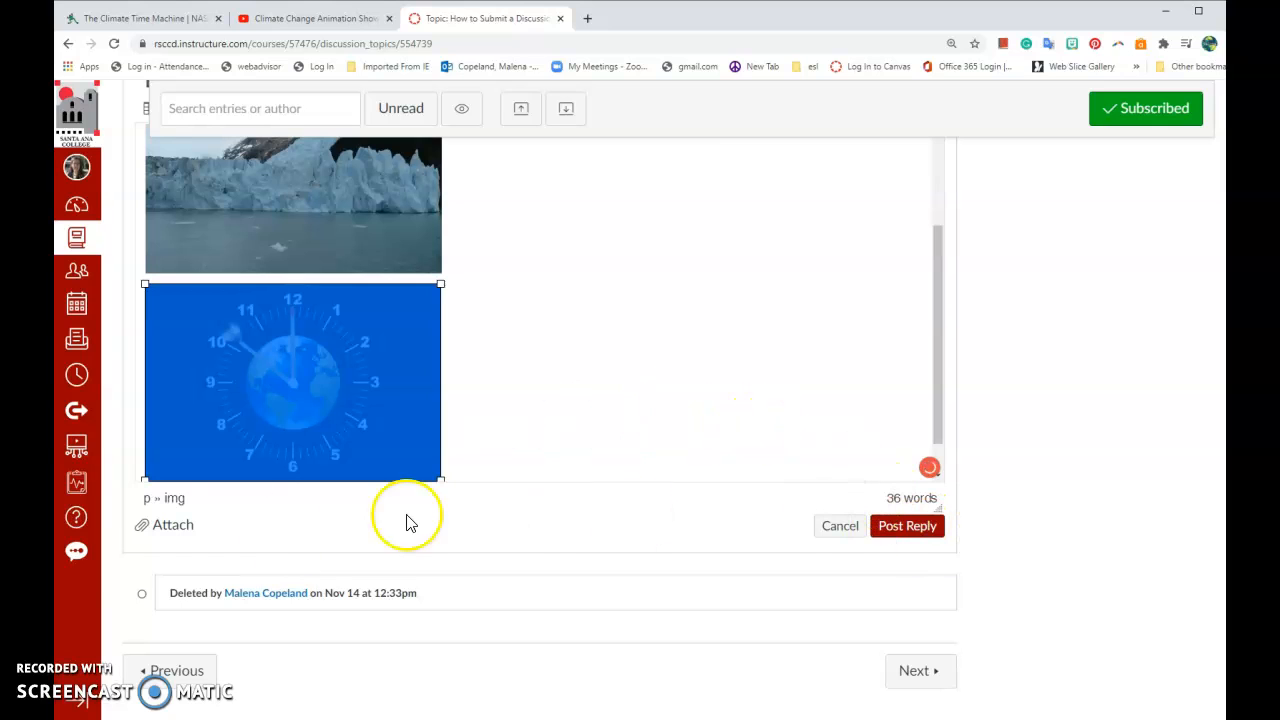
{"action": "mouse_move", "coordinate": [173, 524]}
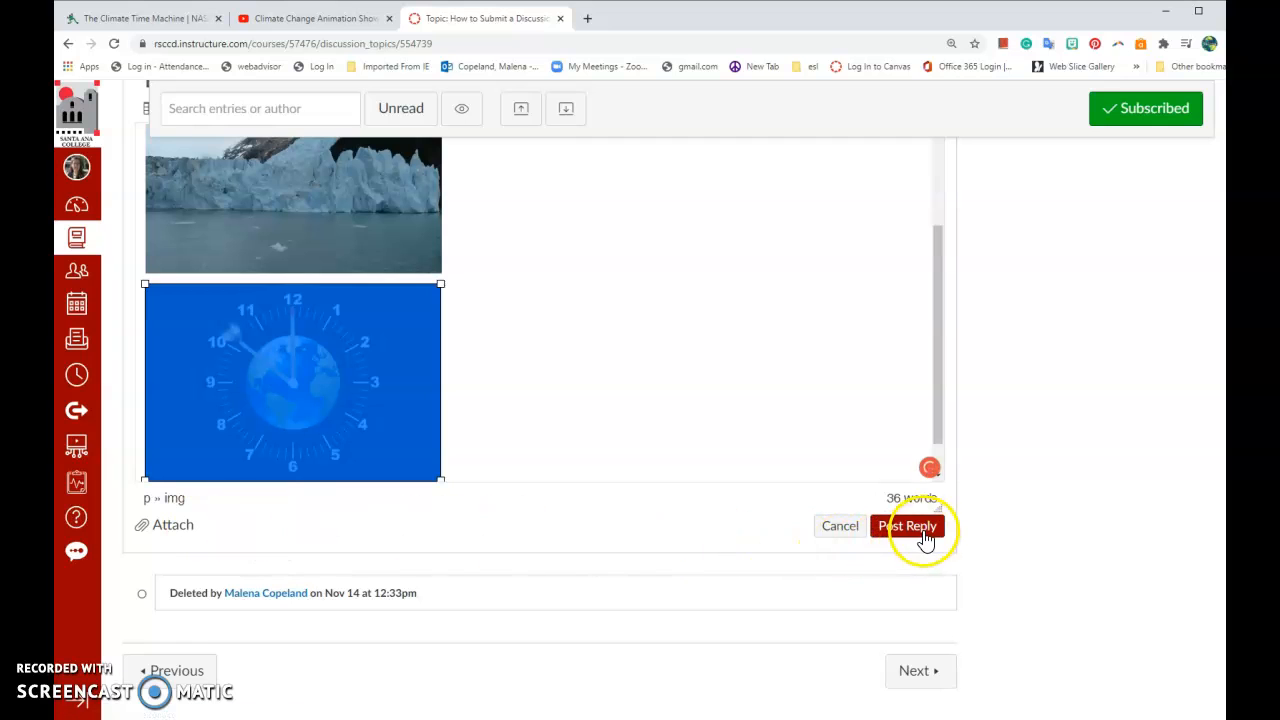
{"action": "left_click", "coordinate": [908, 525]}
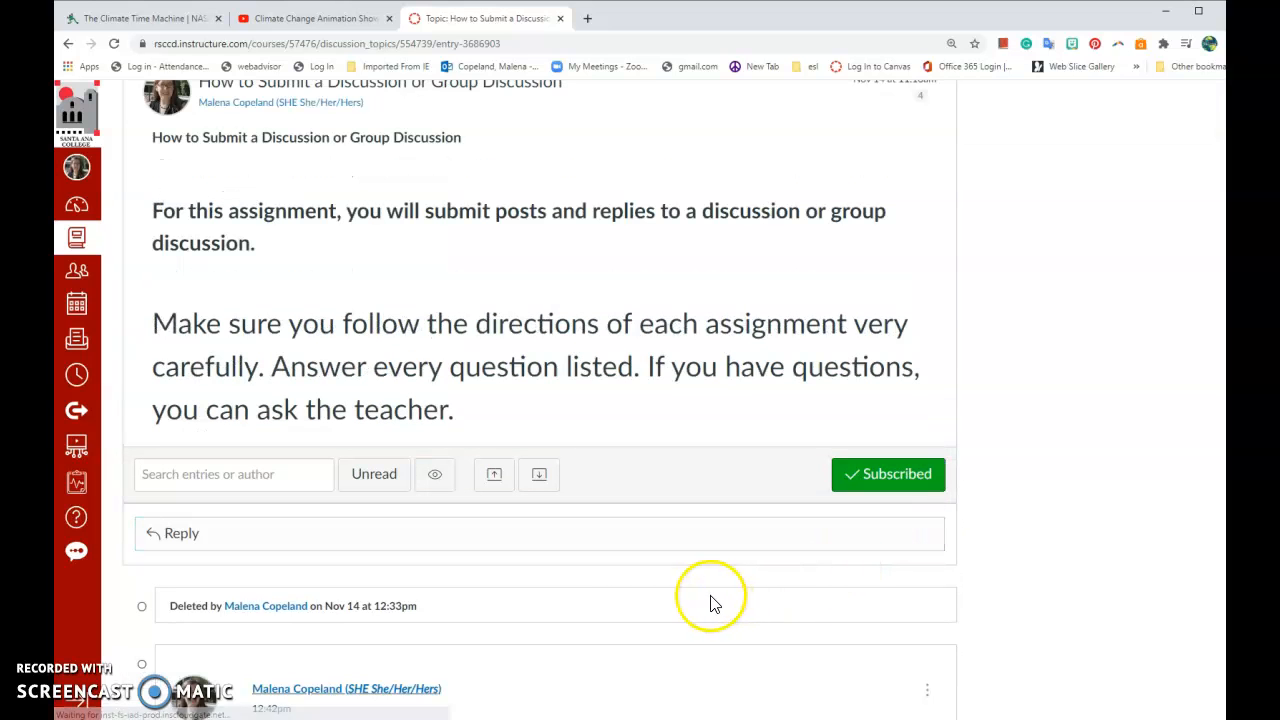
{"action": "scroll", "scroll_direction": "down", "scroll_amount": 3}
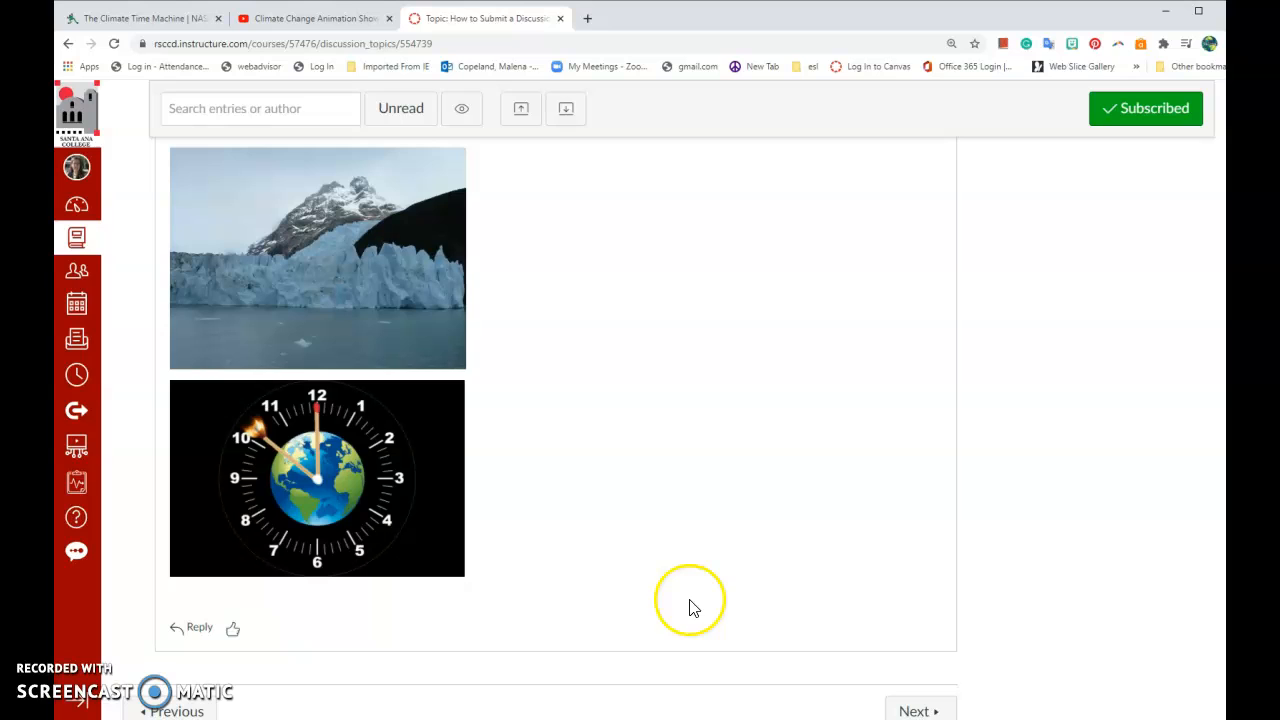
{"action": "mouse_move", "coordinate": [200, 630]}
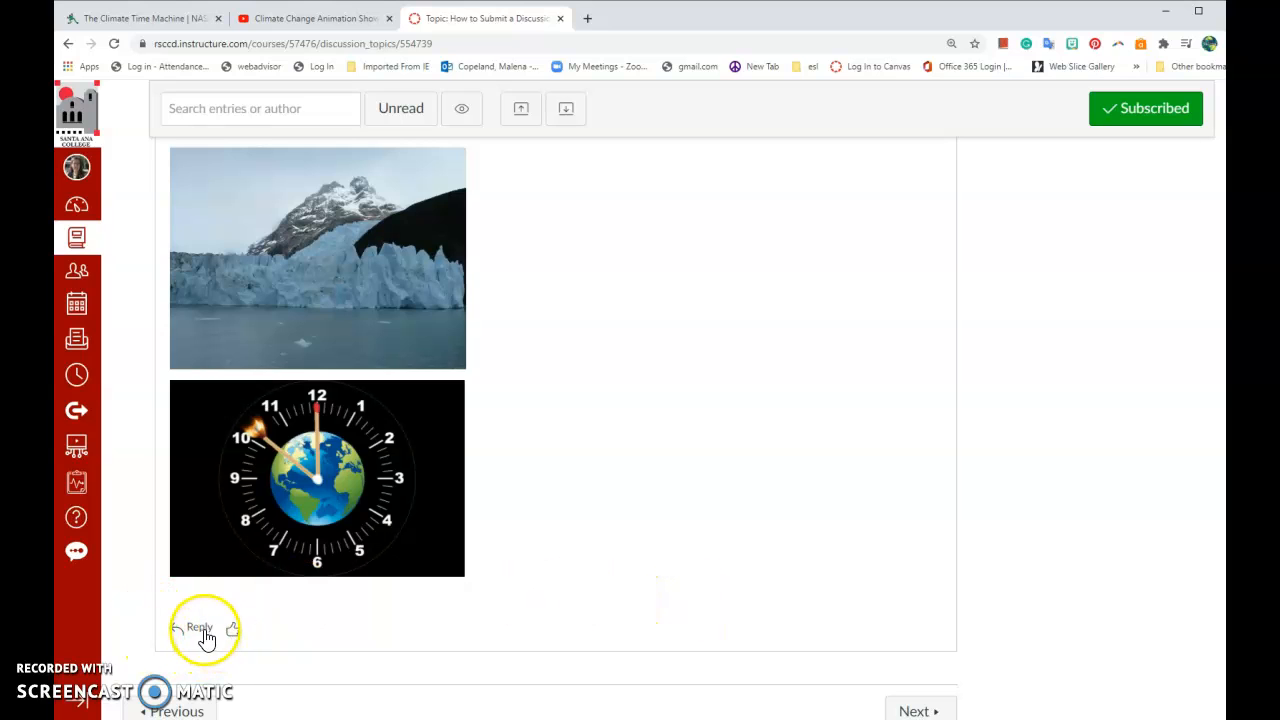
{"action": "mouse_move", "coordinate": [234, 628]}
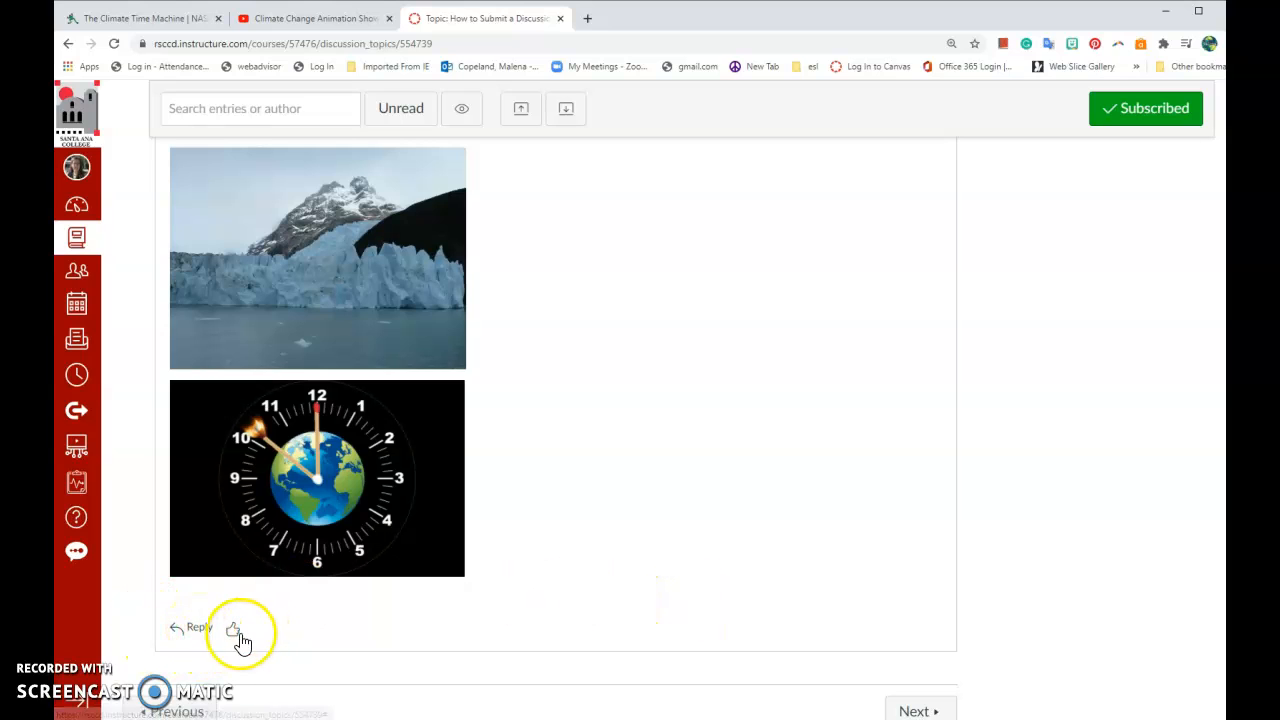
- Give the posted reply a thumbs-up like
{"action": "left_click", "coordinate": [233, 628]}
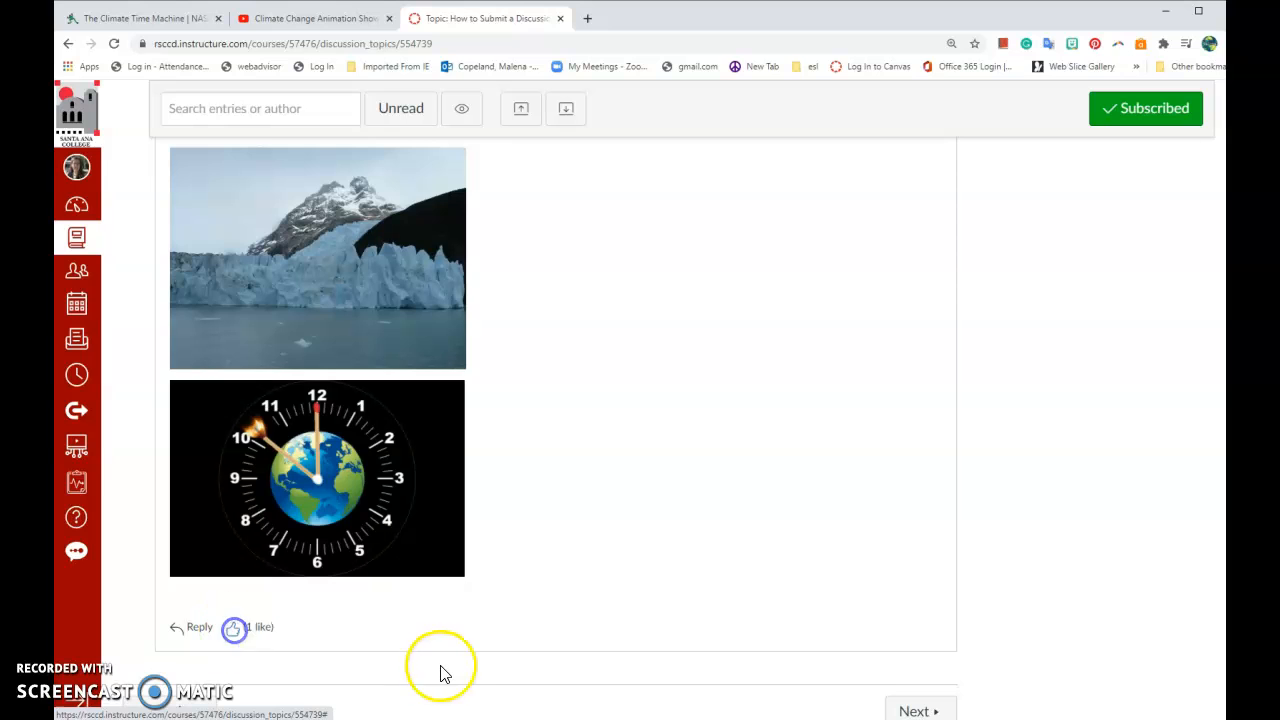
{"action": "scroll", "scroll_direction": "down", "scroll_amount": 3}
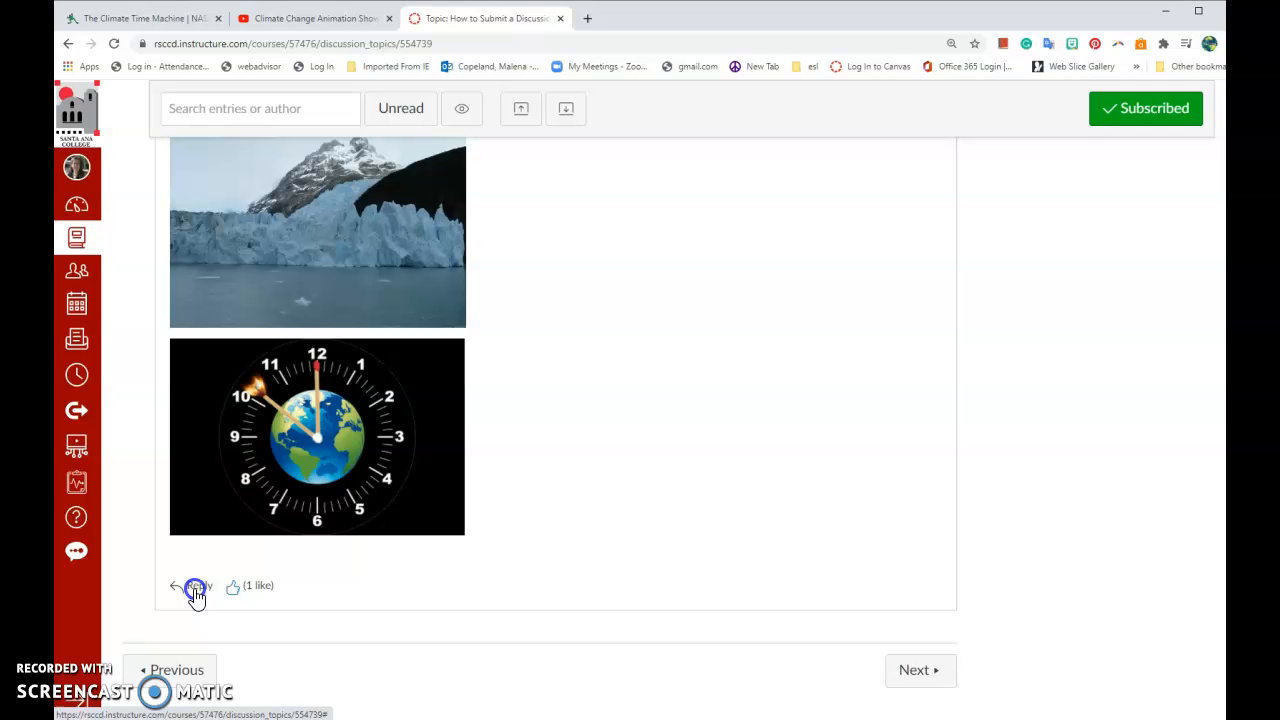
- Start a new reply and type 'What do those pictures mean?'
{"action": "left_click", "coordinate": [196, 590]}
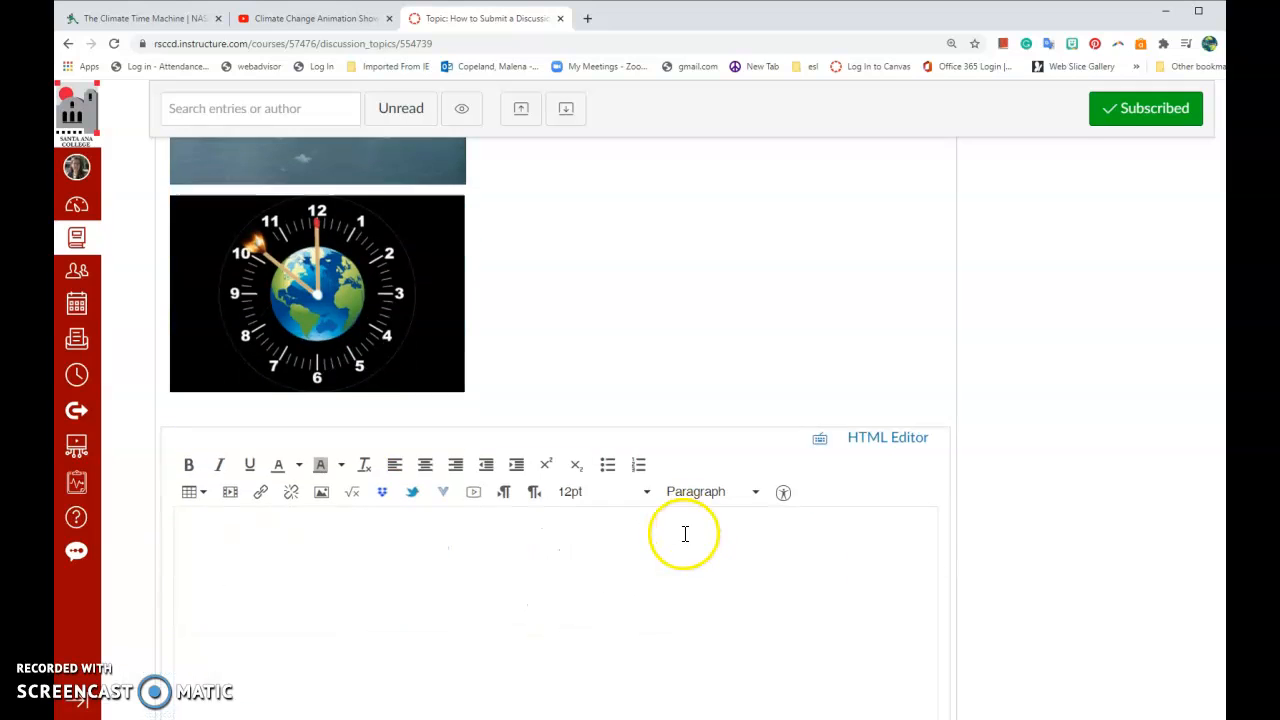
{"action": "scroll", "scroll_direction": "down", "scroll_amount": 3}
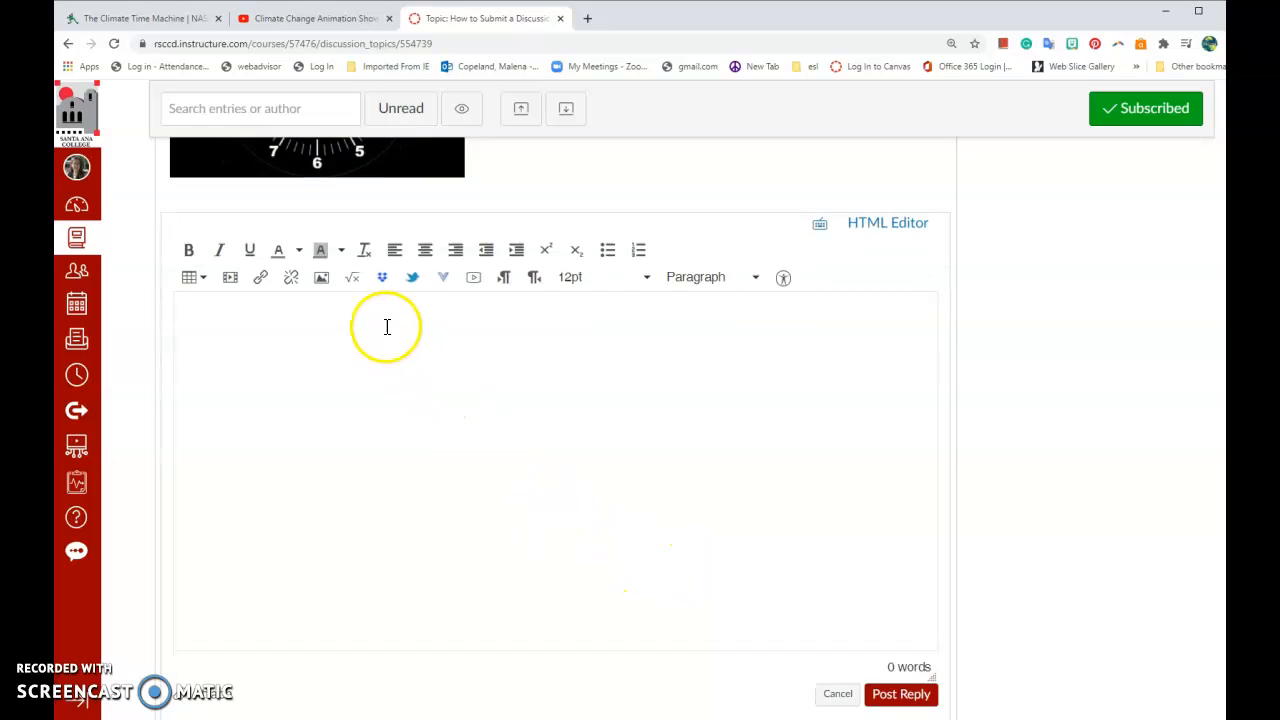
{"action": "left_click", "coordinate": [387, 323]}
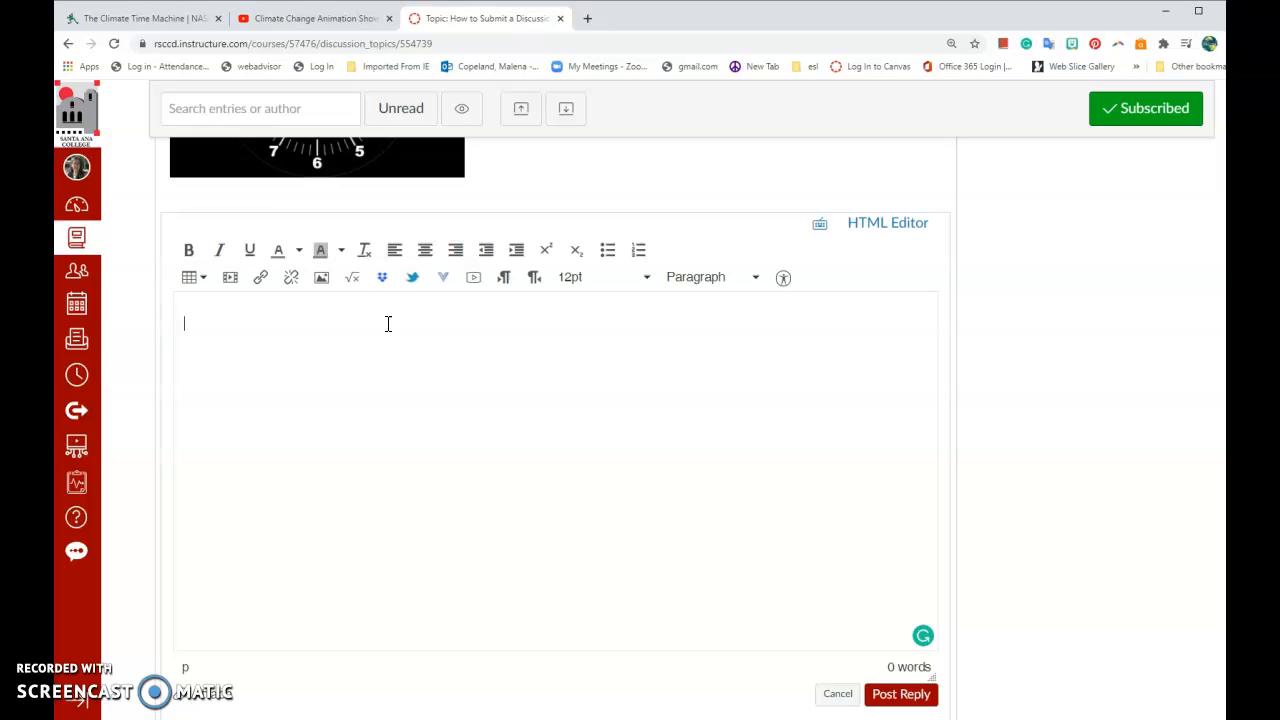
{"action": "type", "text": "What"}
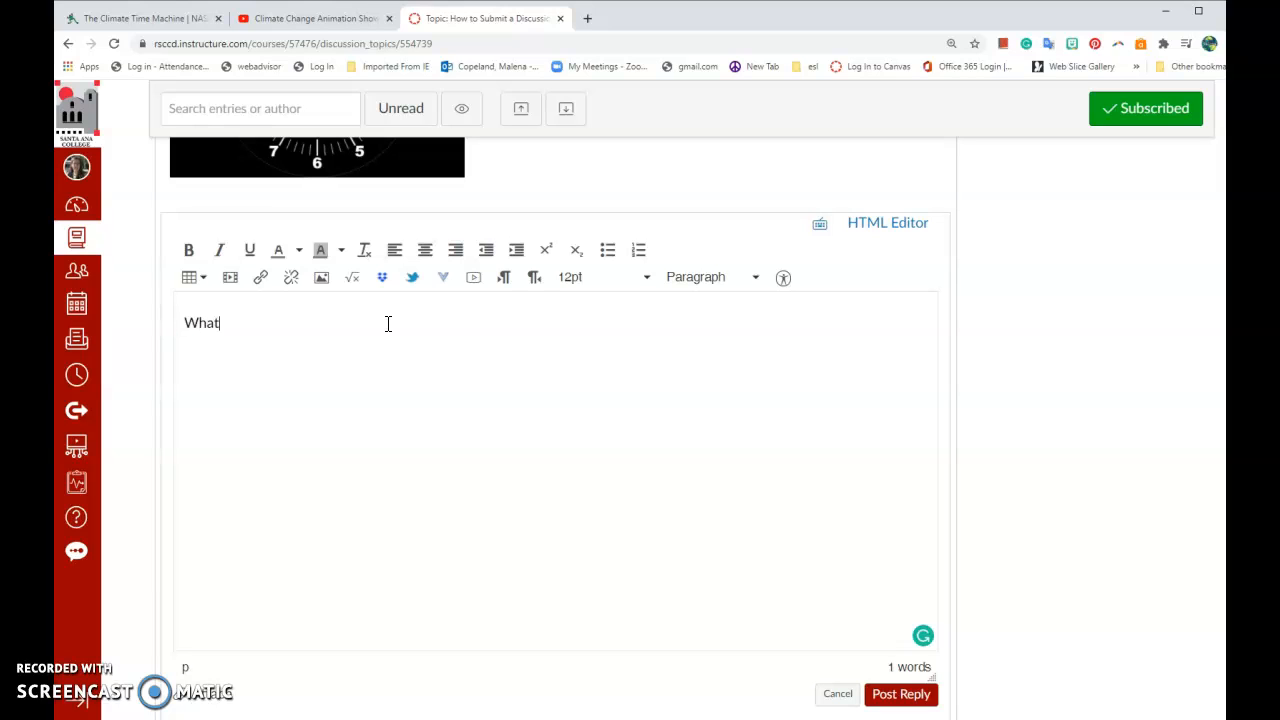
{"action": "type", "text": "do th"}
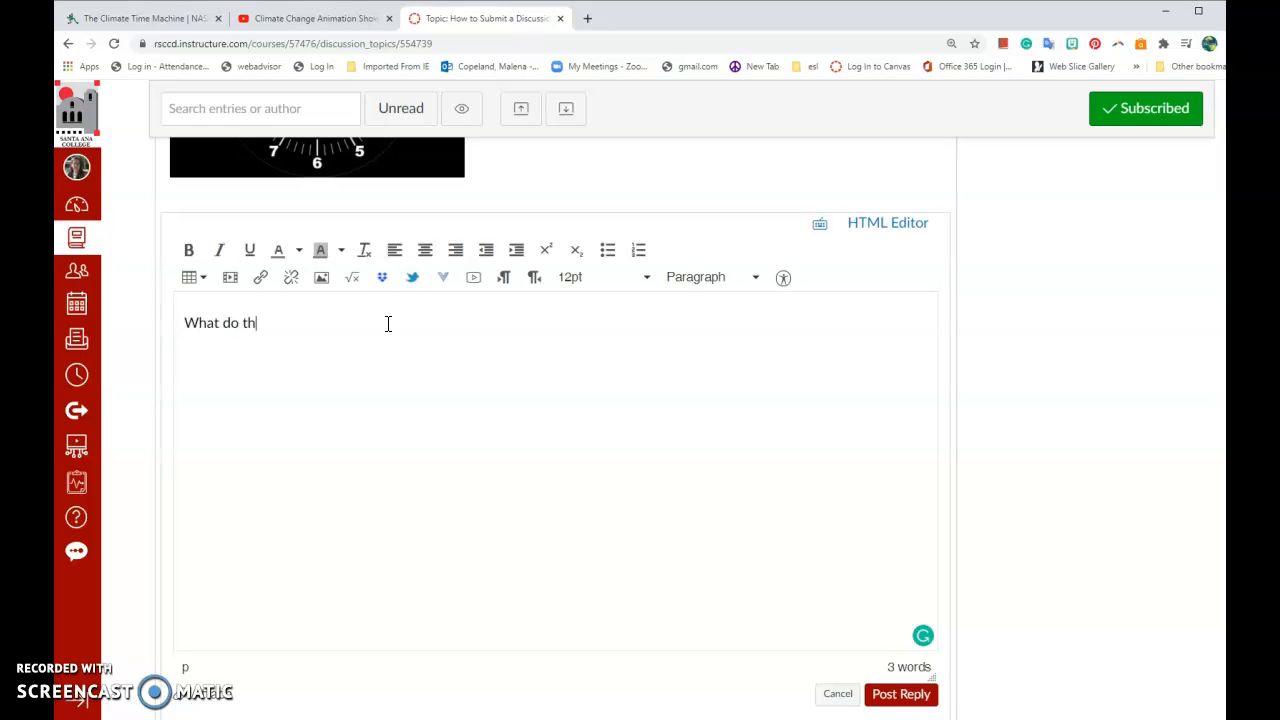
{"action": "type", "text": "ose piv"}
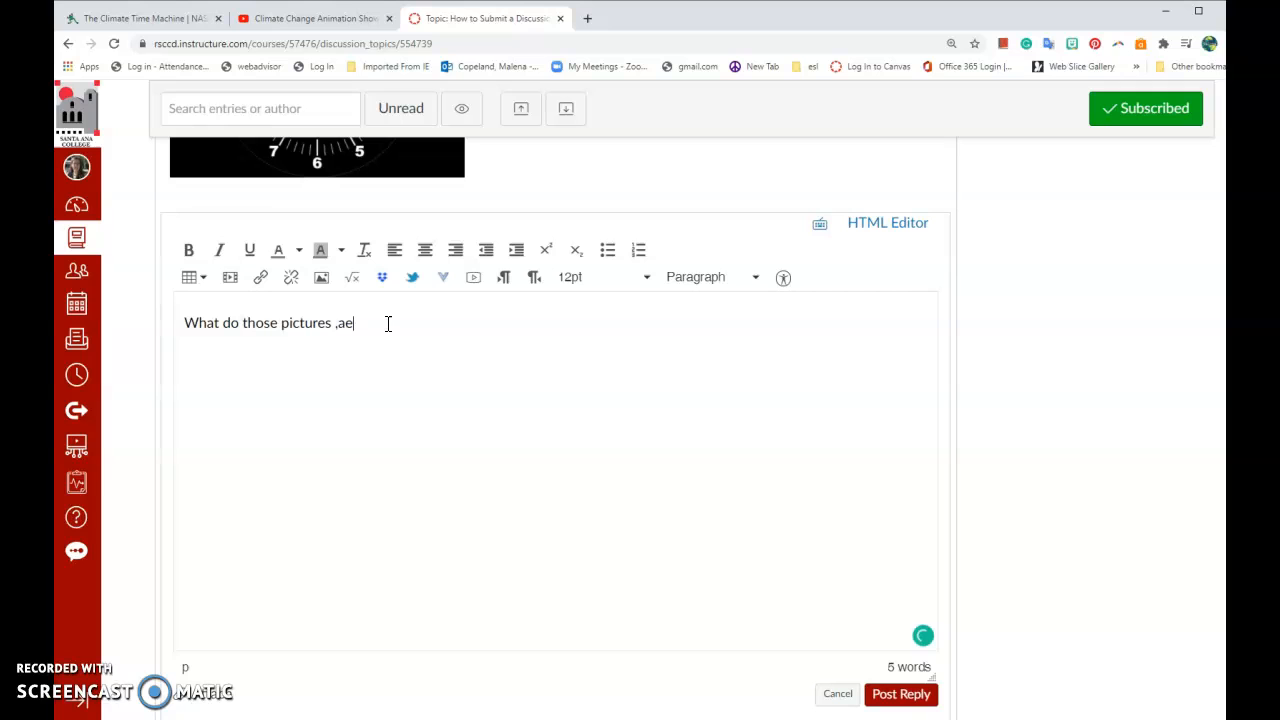
{"action": "type", "text": "mea"}
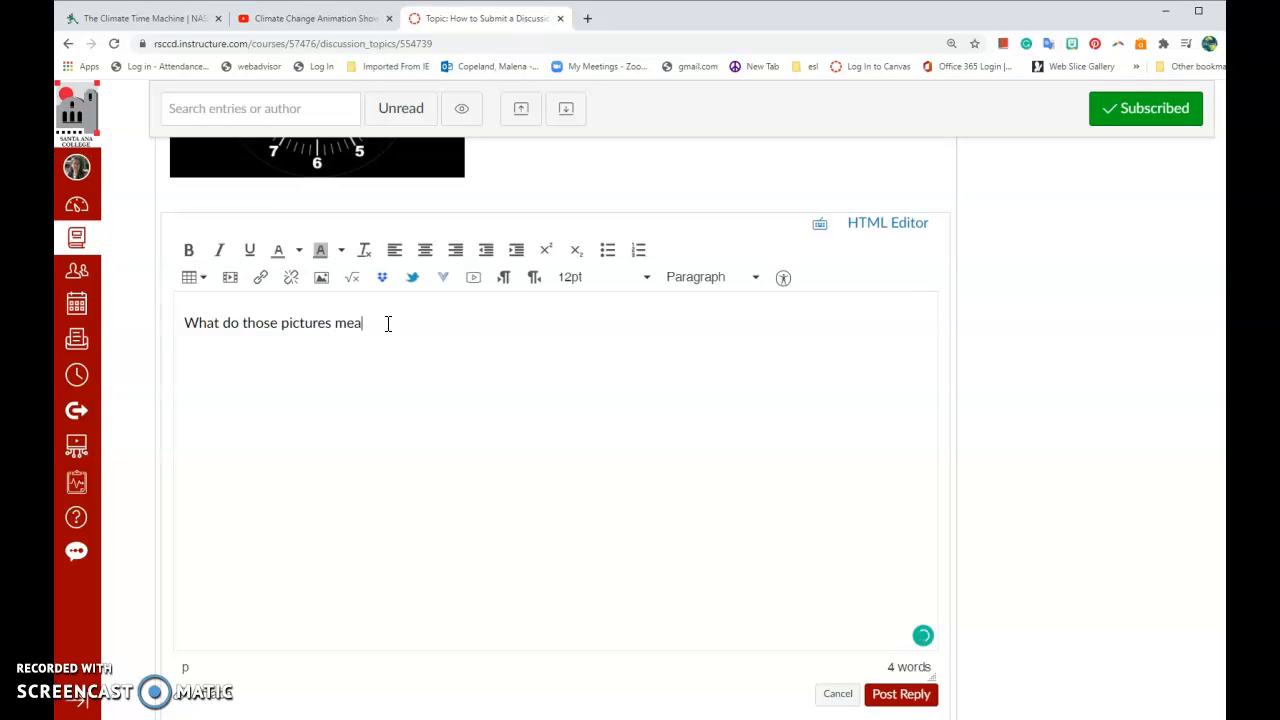
{"action": "type", "text": "n?"}
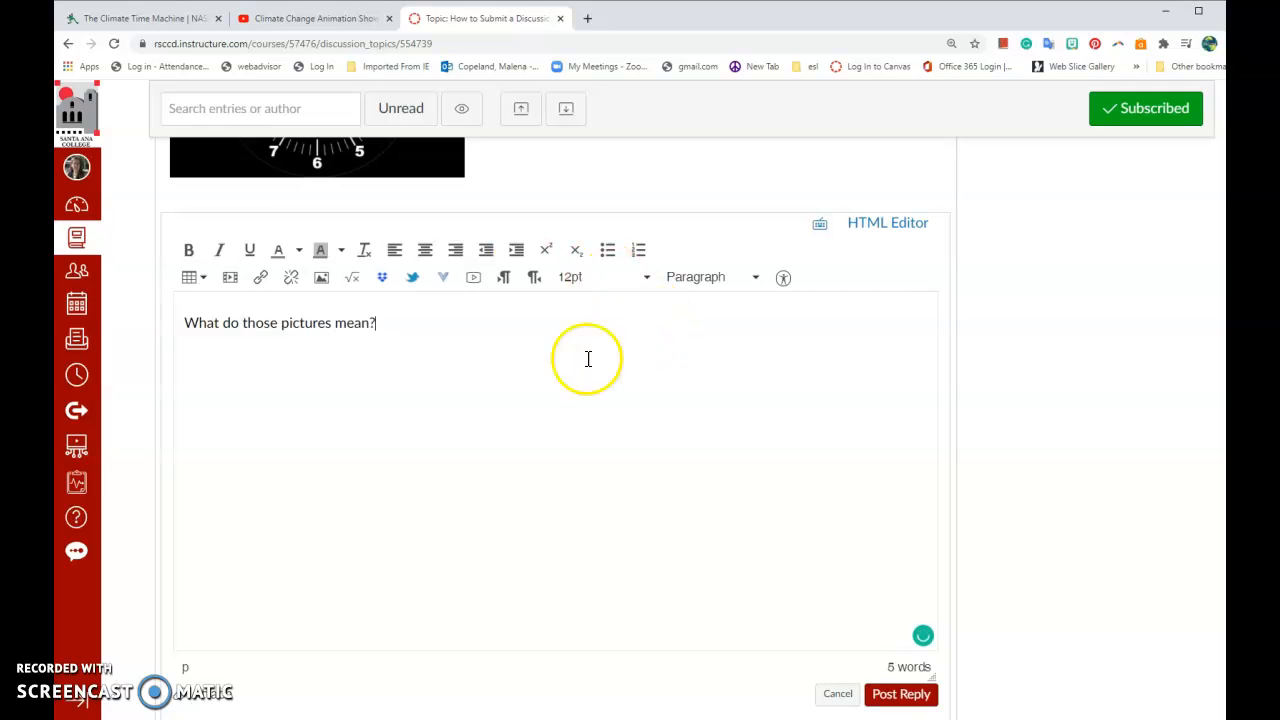
{"action": "scroll", "scroll_direction": "down", "scroll_amount": 3}
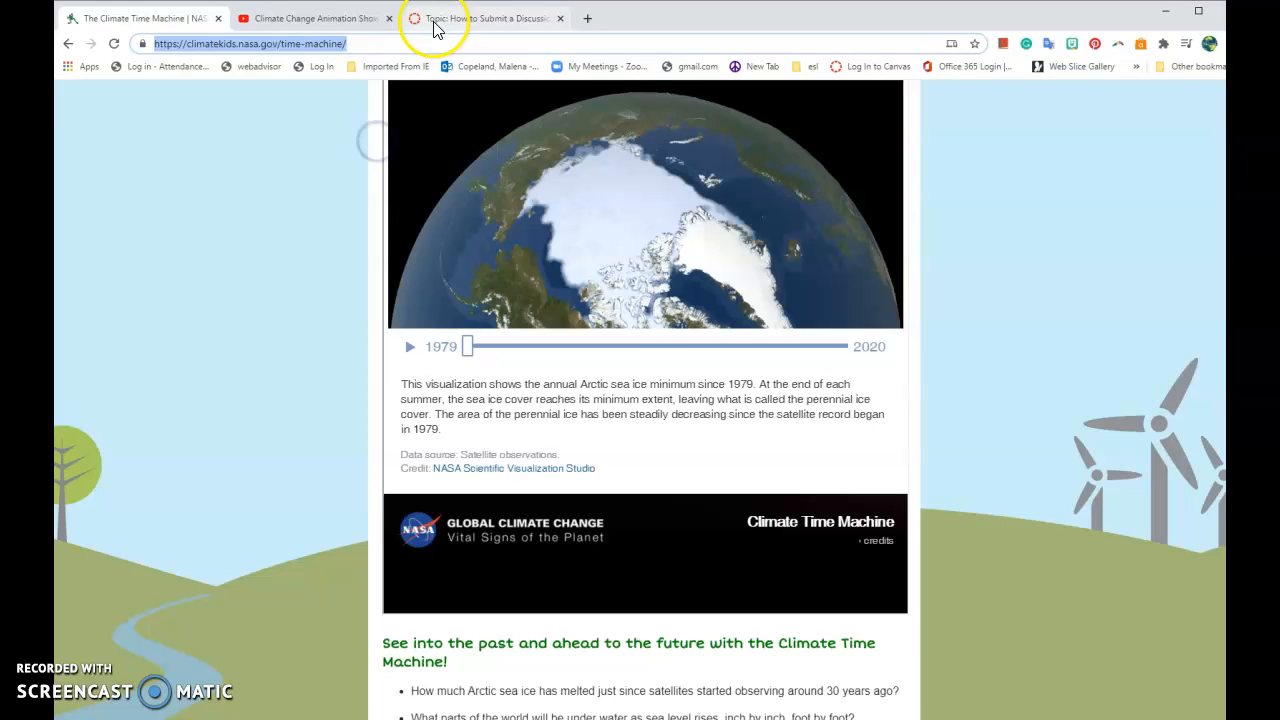
- Switch back to the Canvas discussion tab holding the reply draft
{"action": "left_click", "coordinate": [485, 18]}
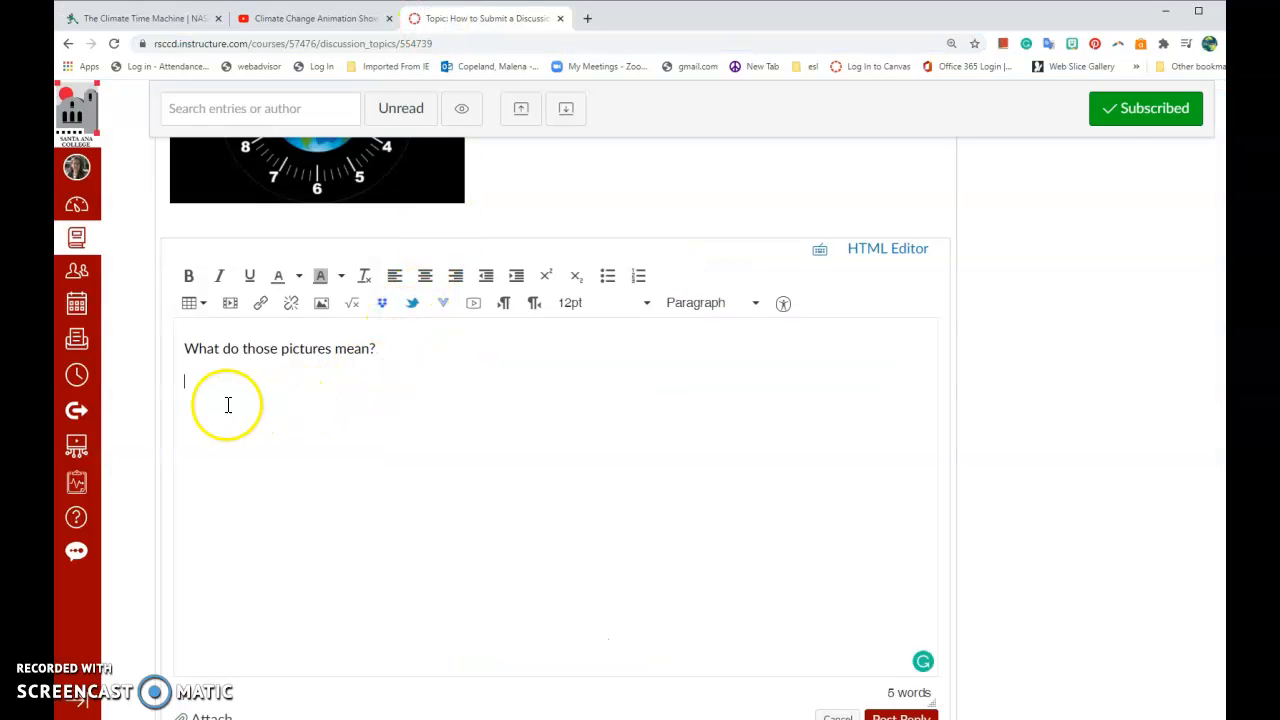
{"action": "mouse_move", "coordinate": [281, 420]}
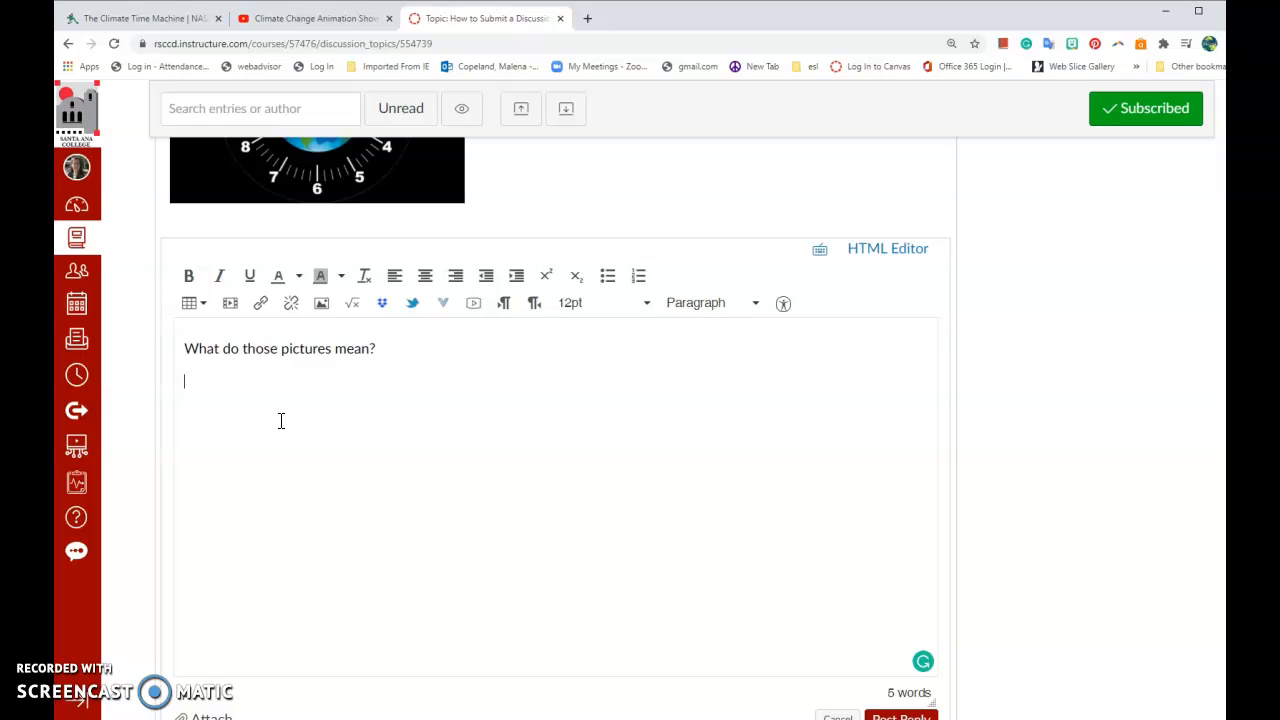
- Type 'Climate change game' on the line below the question
{"action": "type", "text": "Cl"}
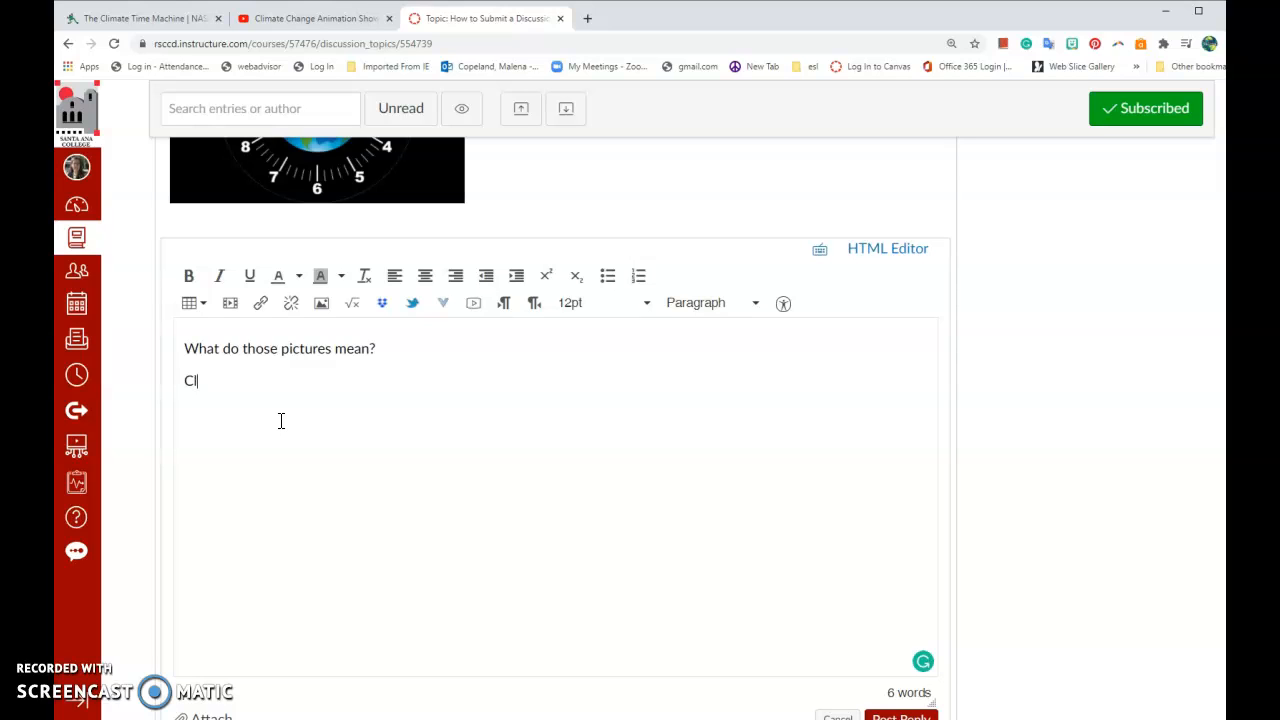
{"action": "type", "text": "imate"}
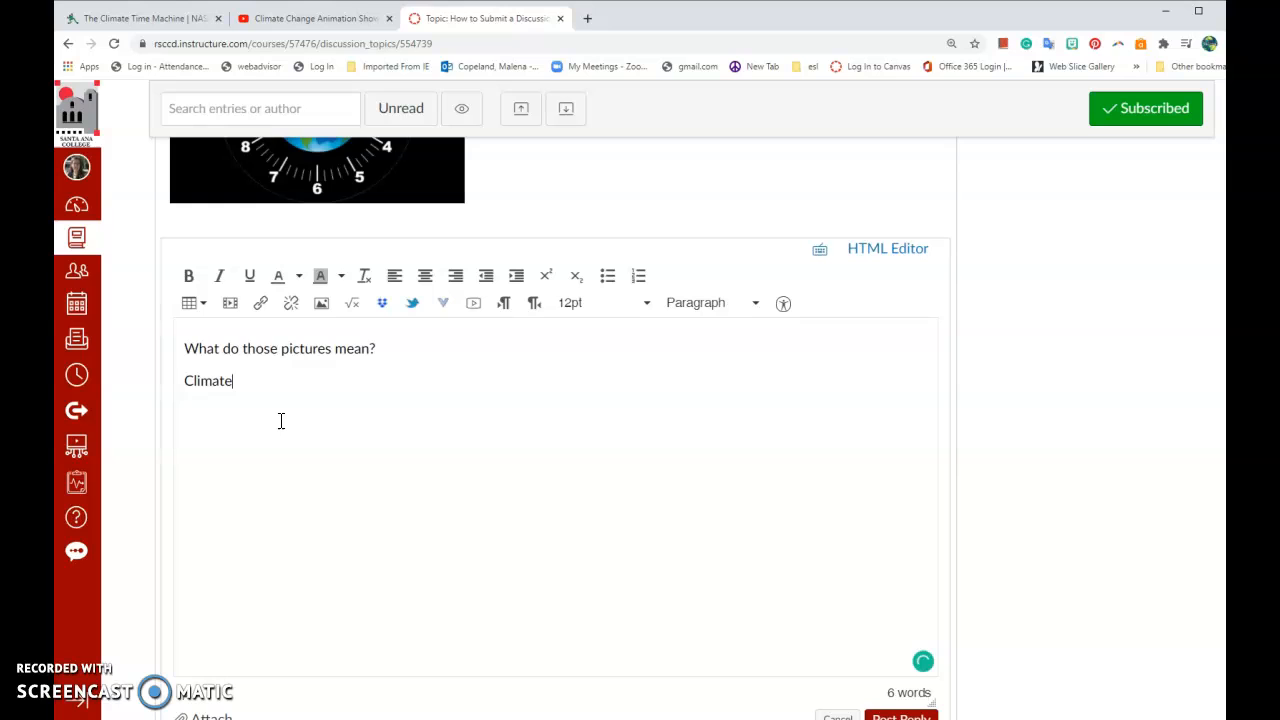
{"action": "type", "text": "change"}
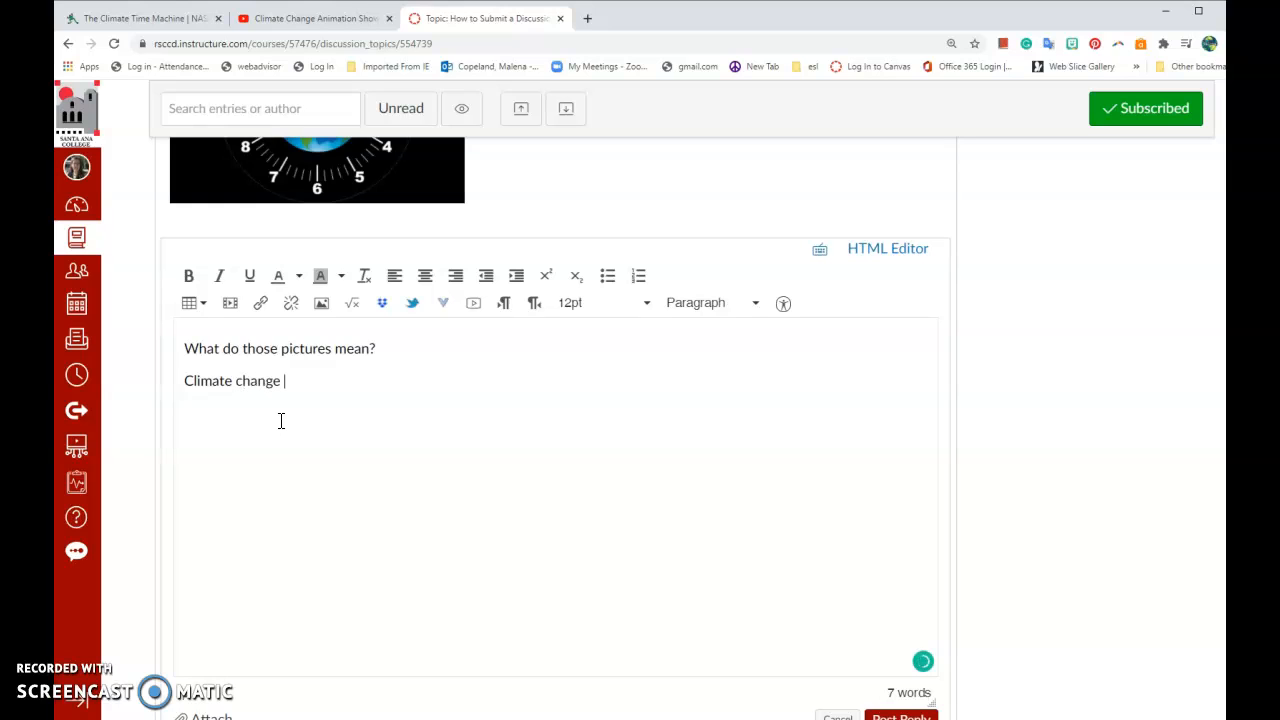
{"action": "type", "text": "game"}
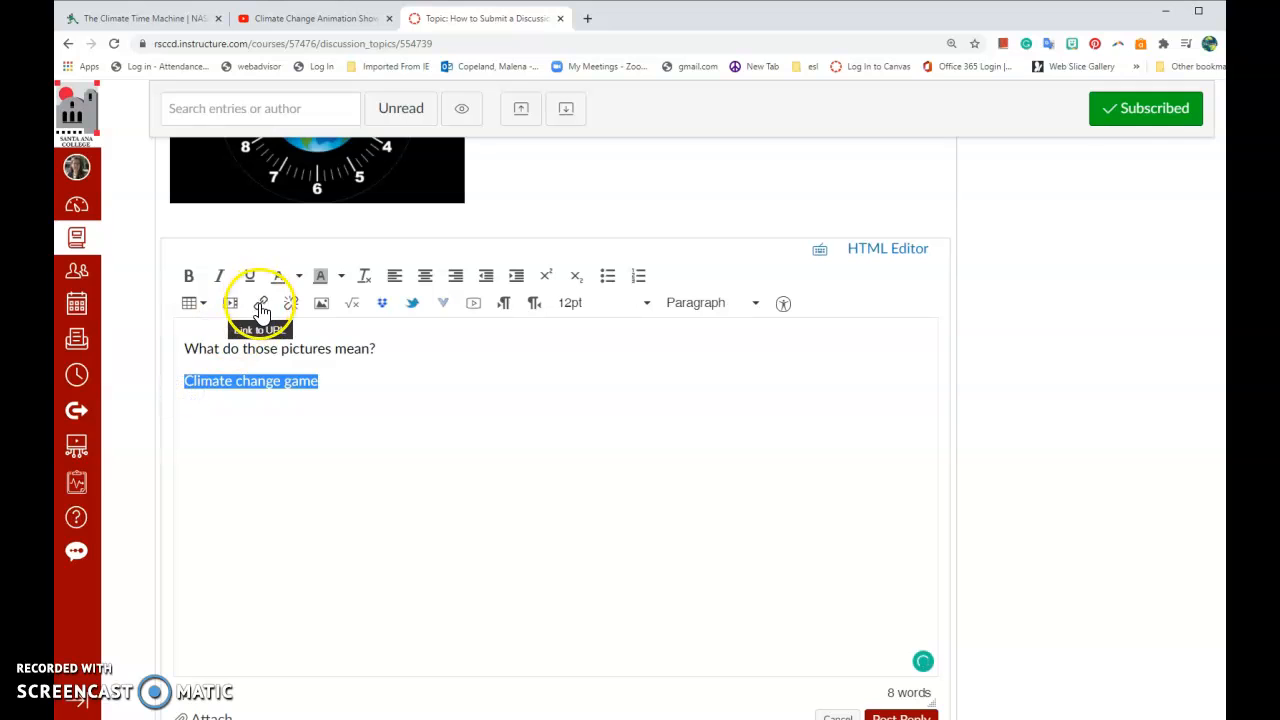
- Link the 'Climate change game' text to the pasted NASA game page URL
{"action": "left_click", "coordinate": [261, 303]}
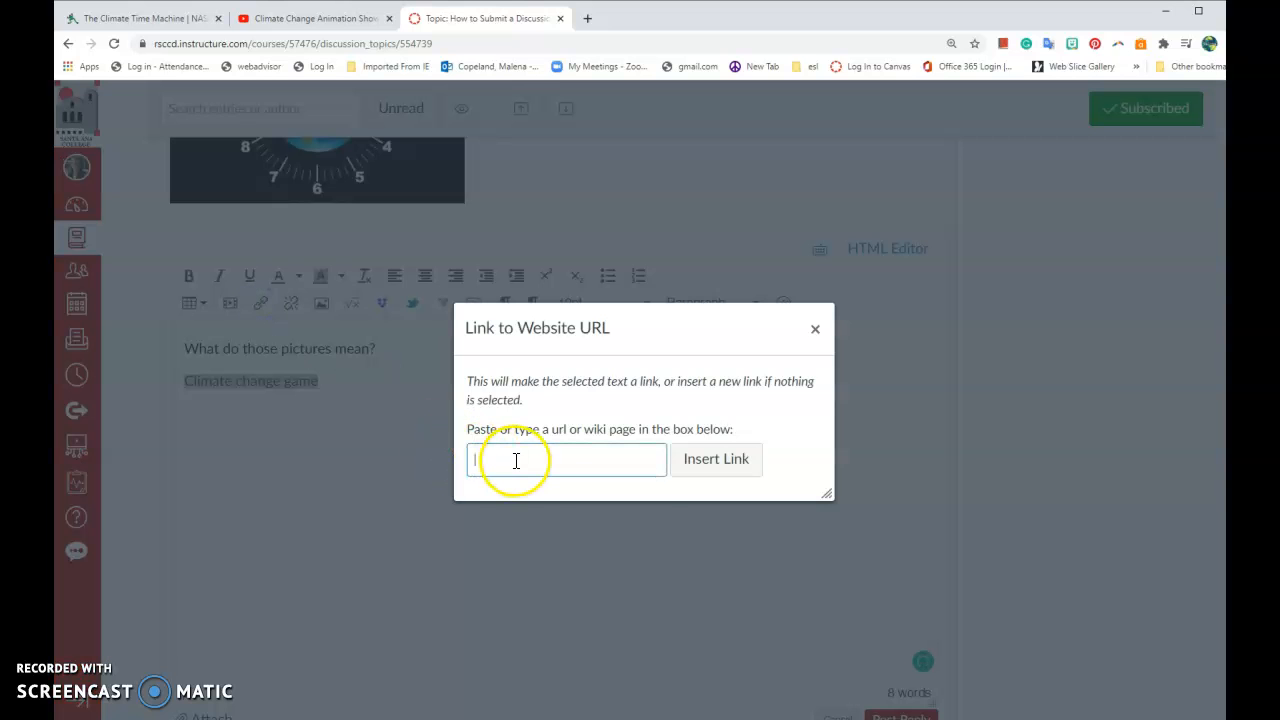
{"action": "right_click", "coordinate": [515, 460]}
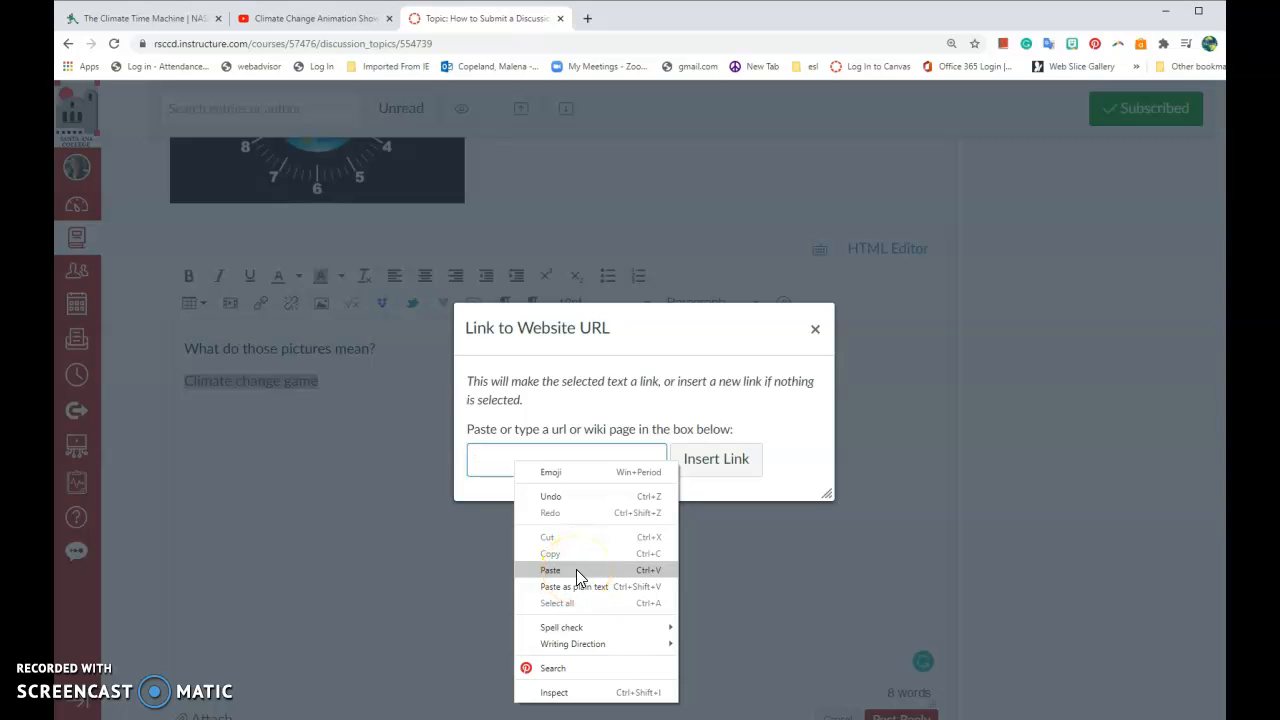
{"action": "left_click", "coordinate": [550, 570]}
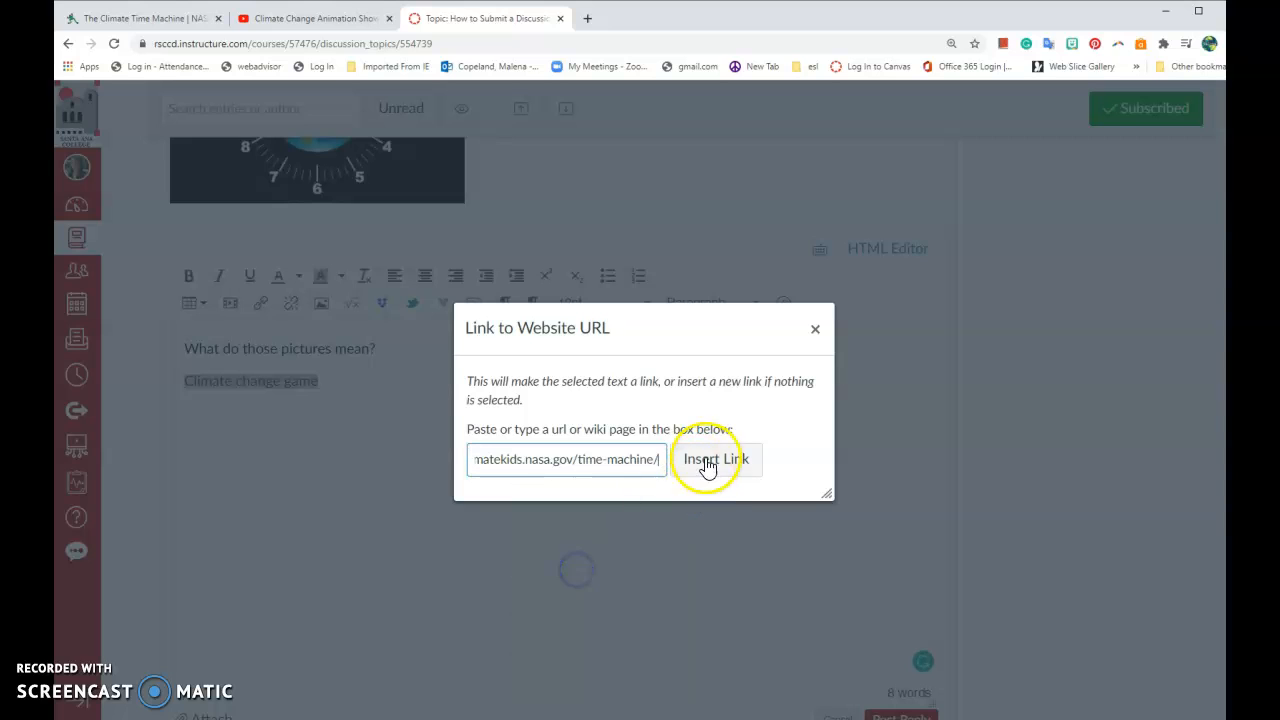
{"action": "left_click", "coordinate": [712, 459]}
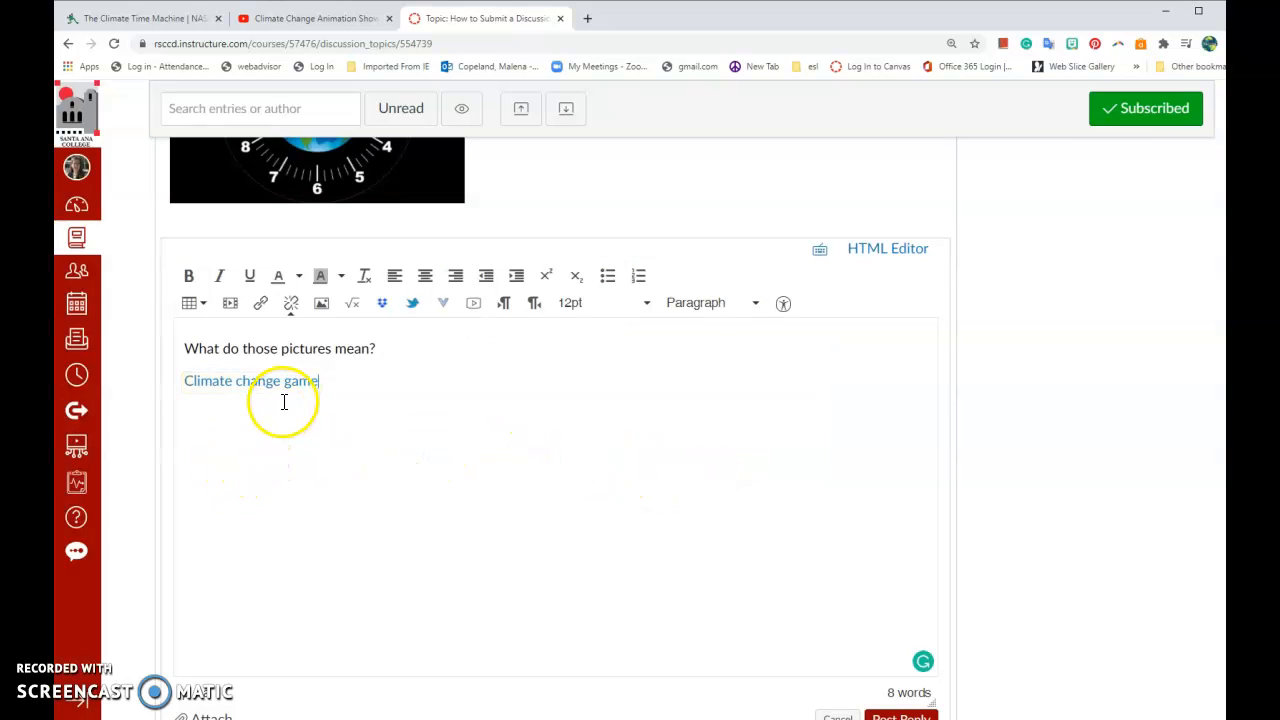
{"action": "mouse_move", "coordinate": [388, 400]}
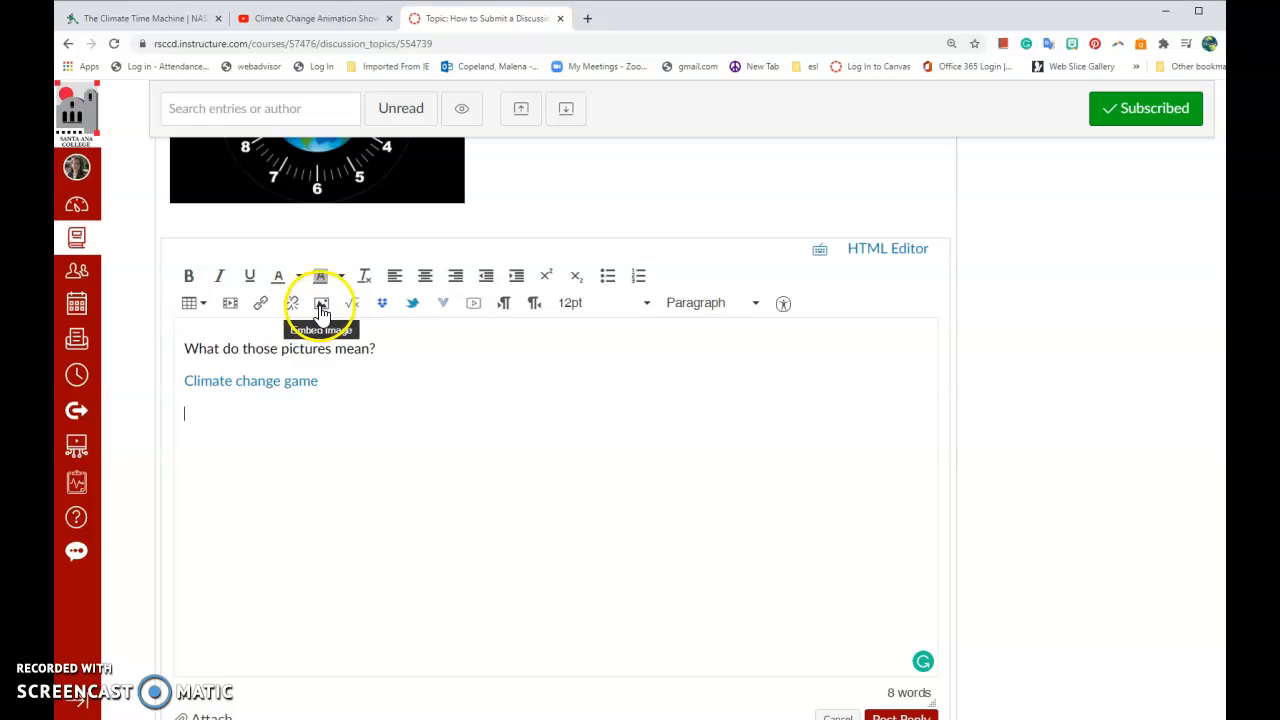
{"action": "mouse_move", "coordinate": [230, 303]}
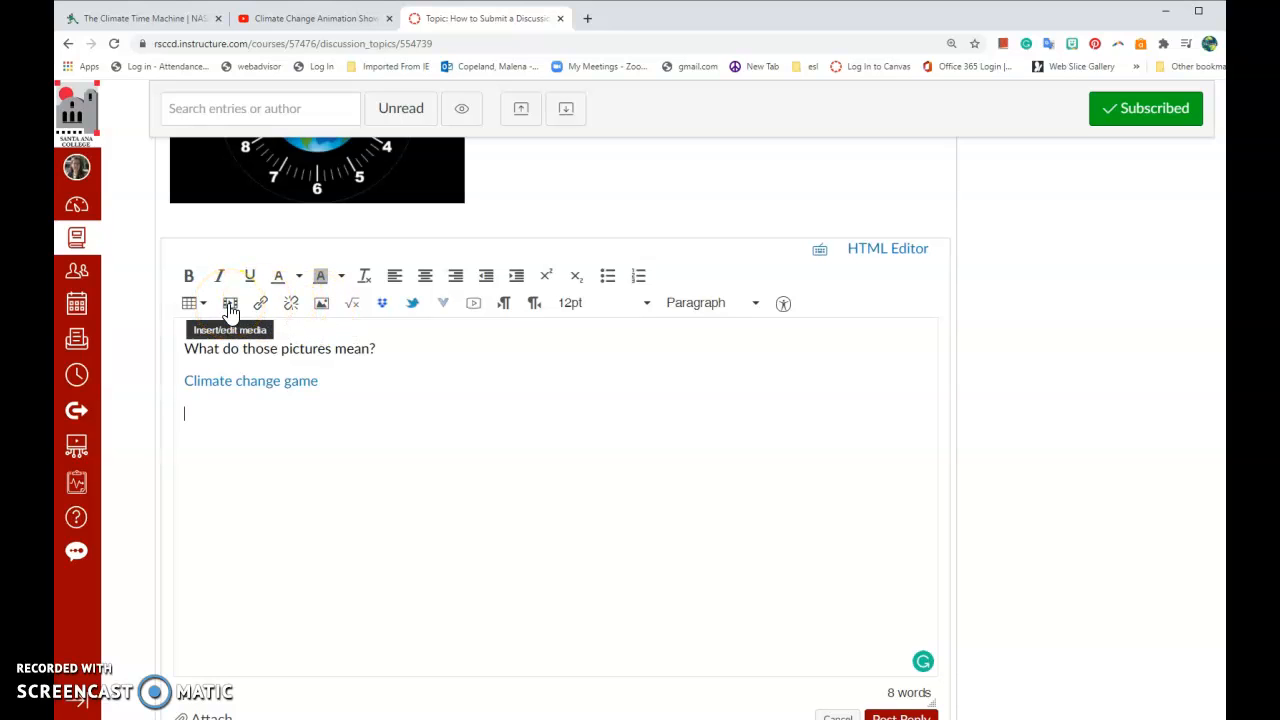
- Open Insert/edit media and copy the climate change animation's YouTube URL from its tab
{"action": "left_click", "coordinate": [230, 303]}
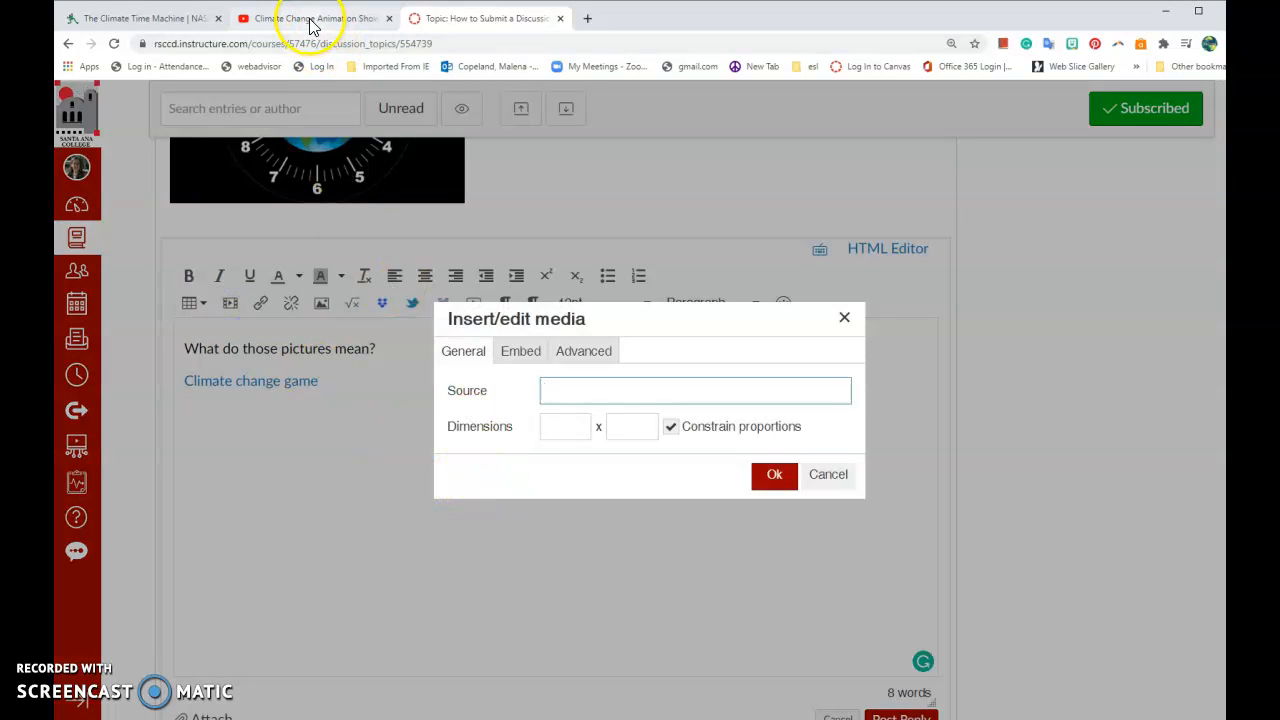
{"action": "left_click", "coordinate": [313, 18]}
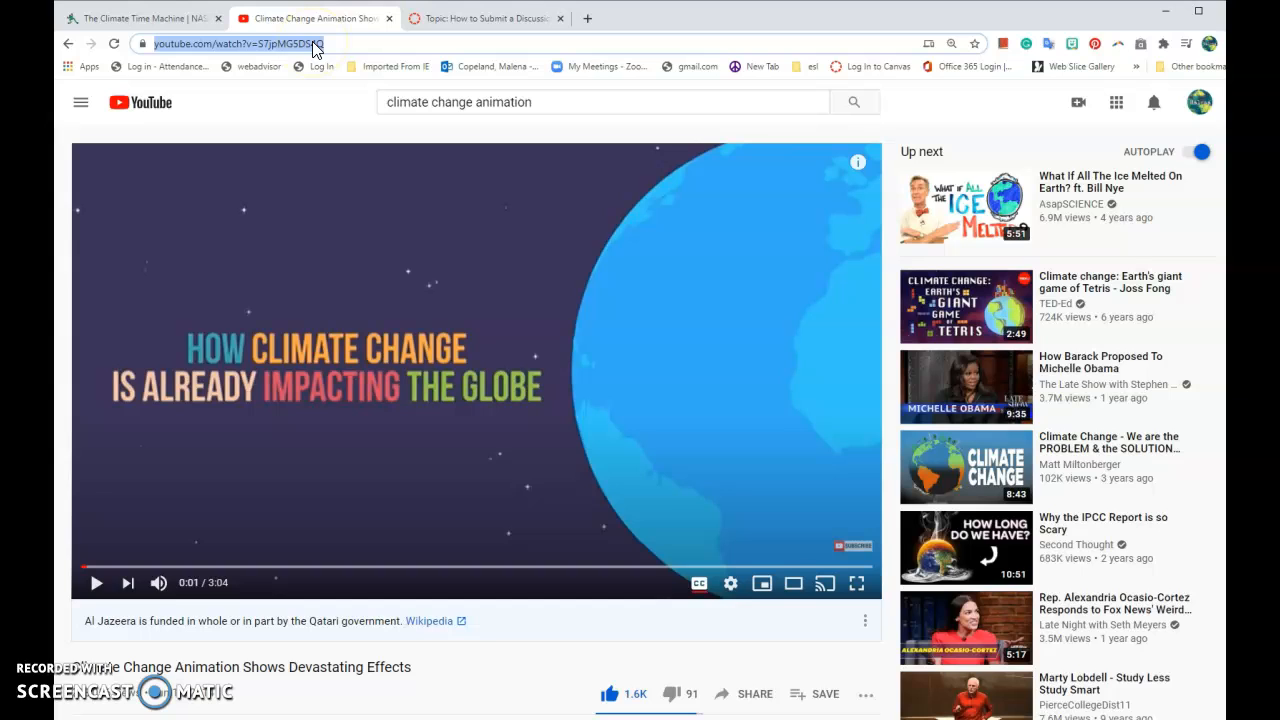
{"action": "right_click", "coordinate": [290, 43]}
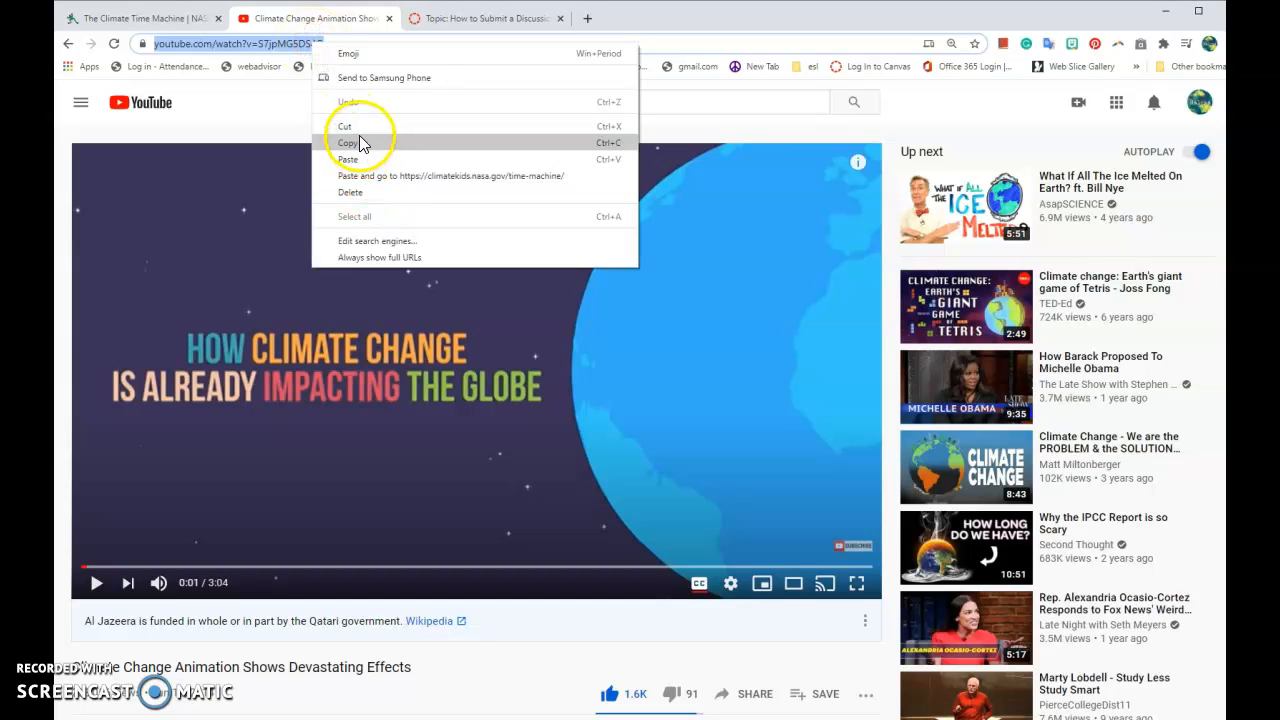
{"action": "left_click", "coordinate": [485, 18]}
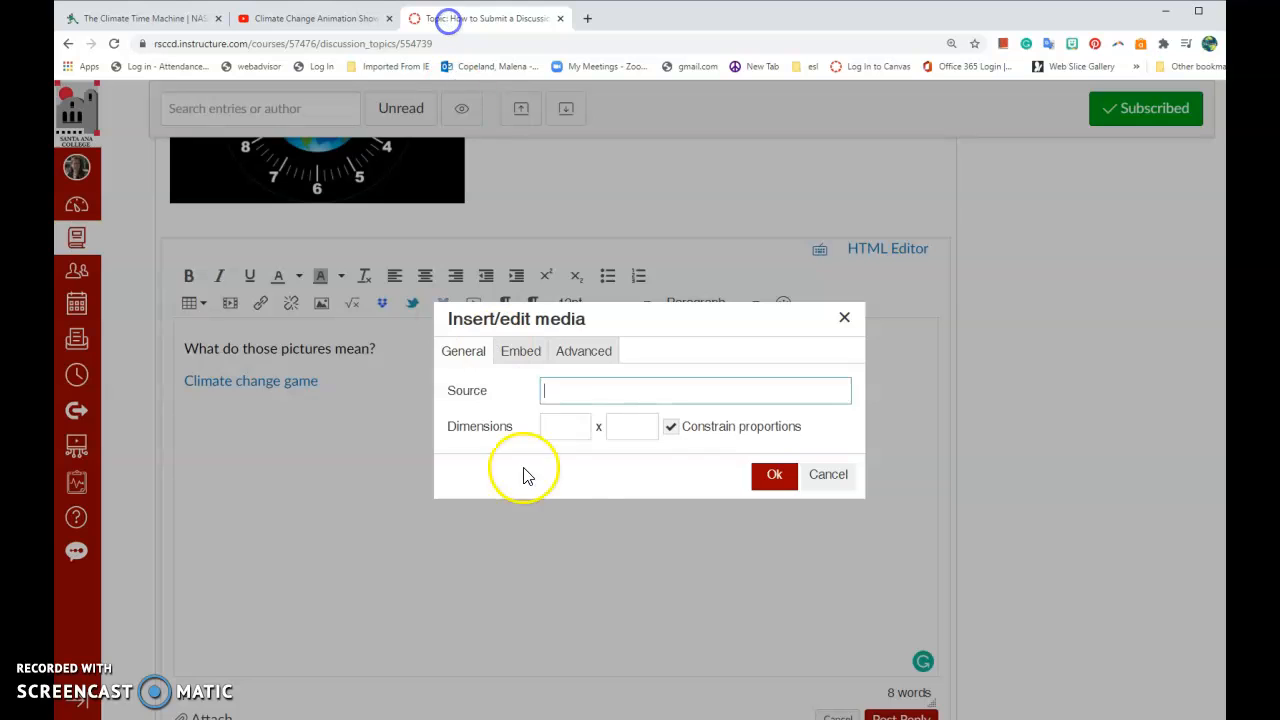
{"action": "mouse_move", "coordinate": [575, 393]}
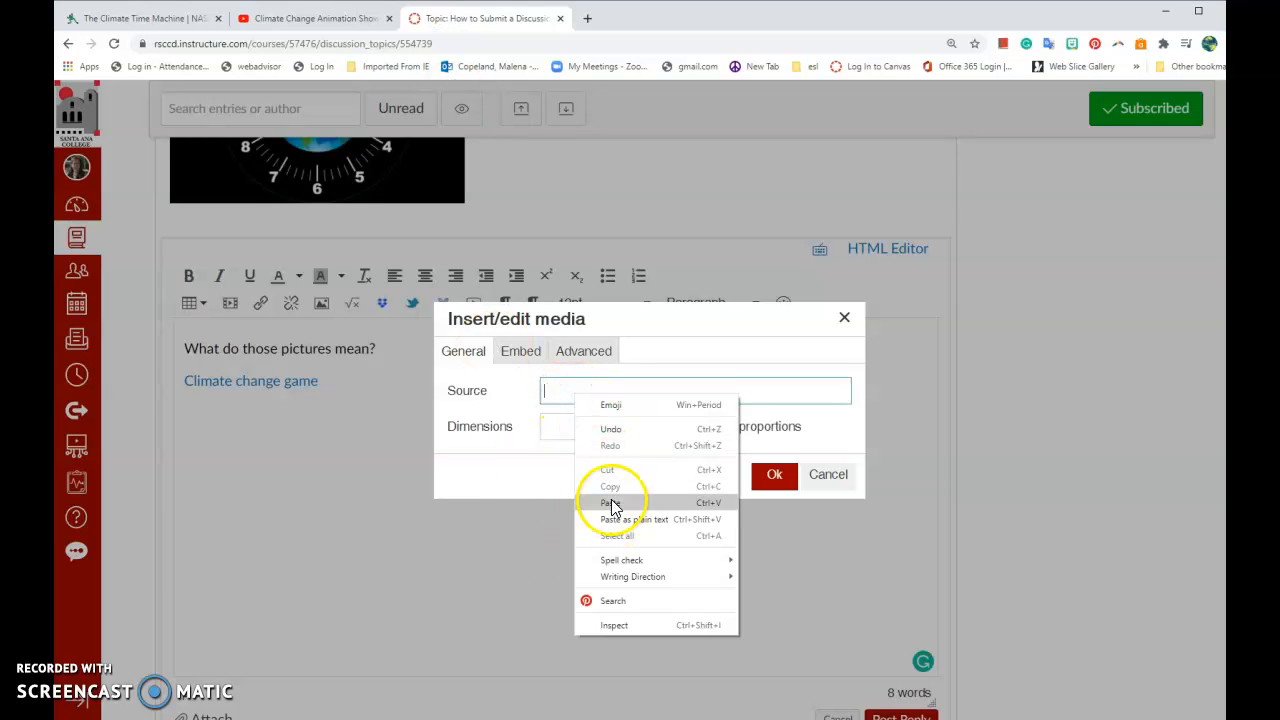
- Paste the YouTube URL as the media source and confirm to embed the video
{"action": "left_click", "coordinate": [612, 502]}
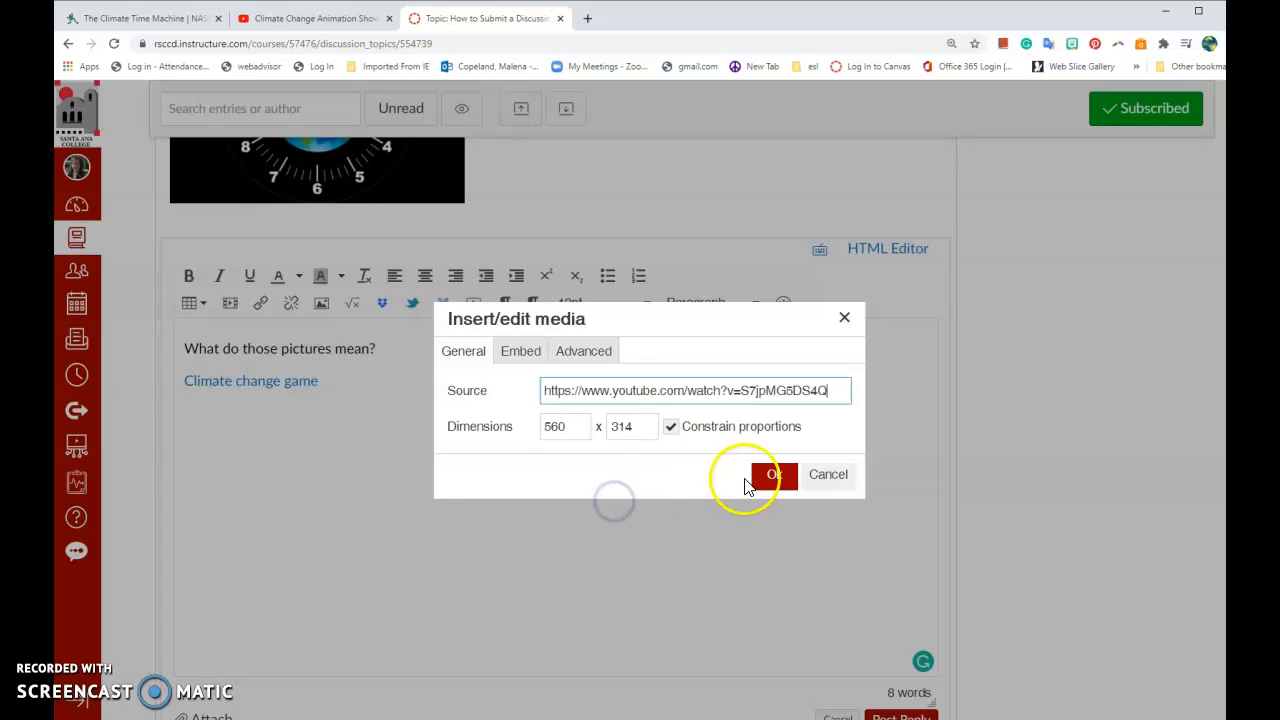
{"action": "left_click", "coordinate": [774, 474]}
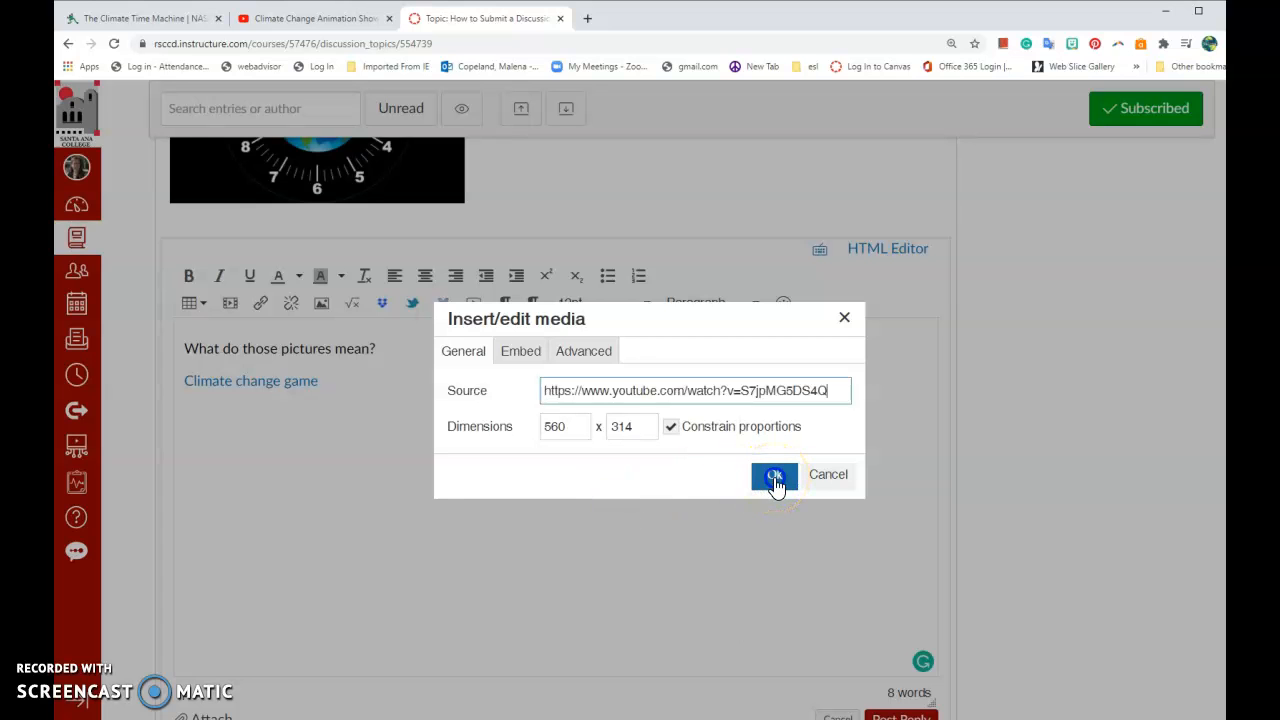
{"action": "left_click", "coordinate": [774, 474]}
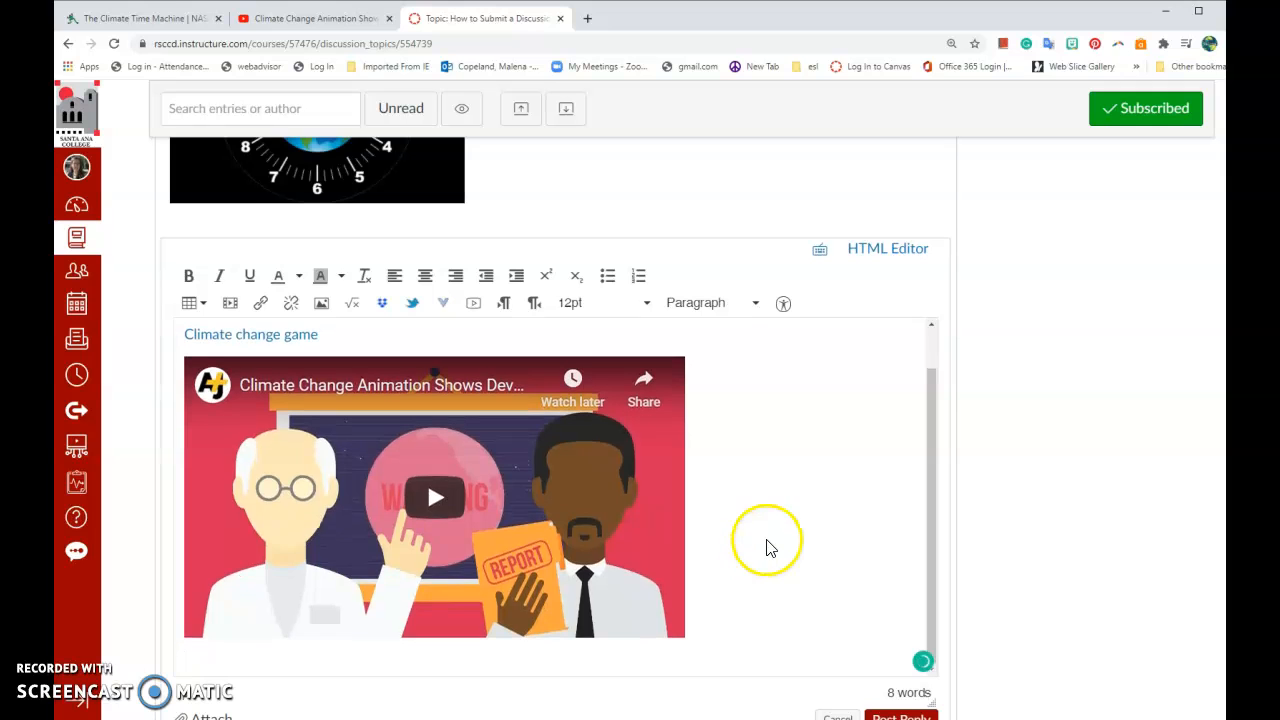
- Post the reply containing the question, game link and embedded video
{"action": "scroll", "scroll_direction": "down", "scroll_amount": 3}
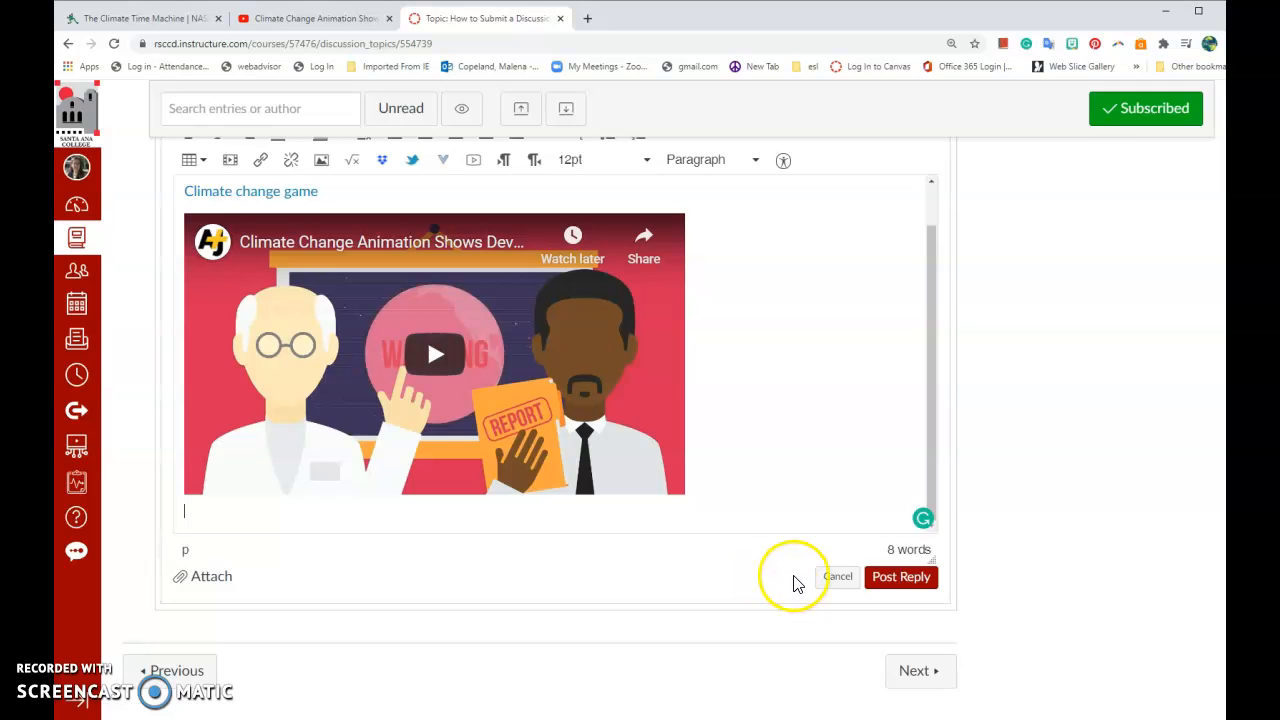
{"action": "mouse_move", "coordinate": [899, 583]}
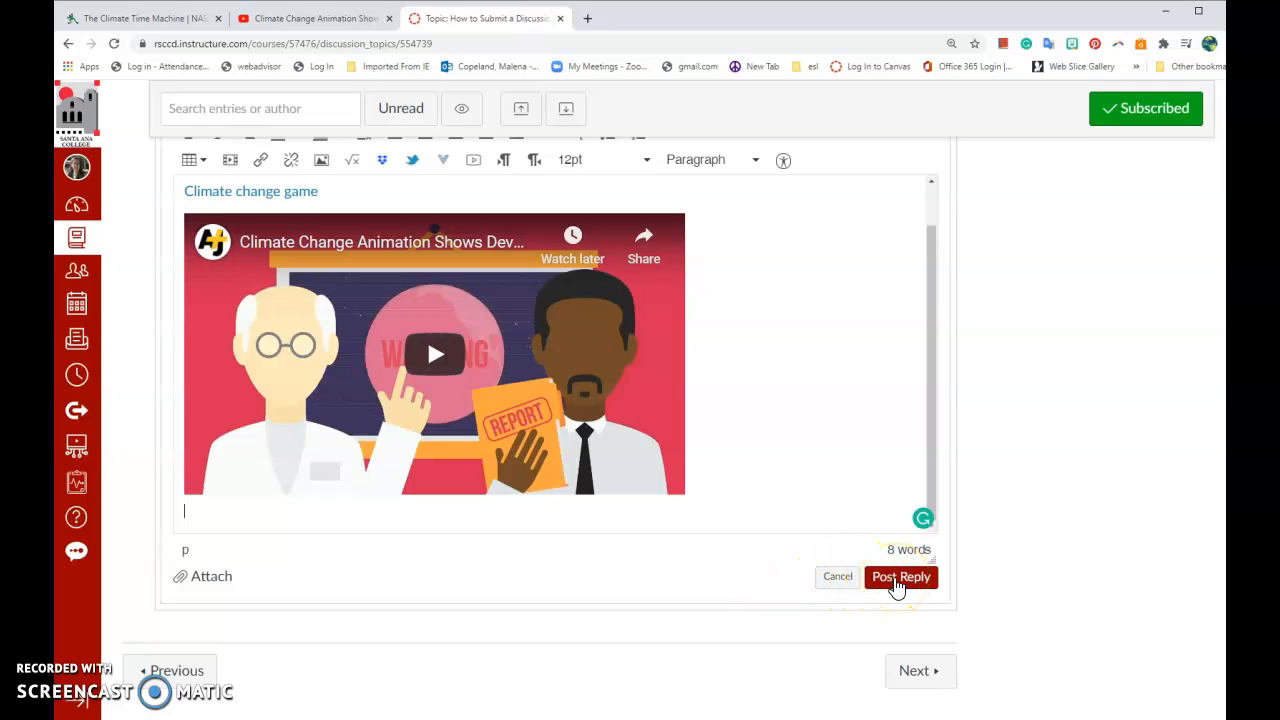
{"action": "left_click", "coordinate": [900, 577]}
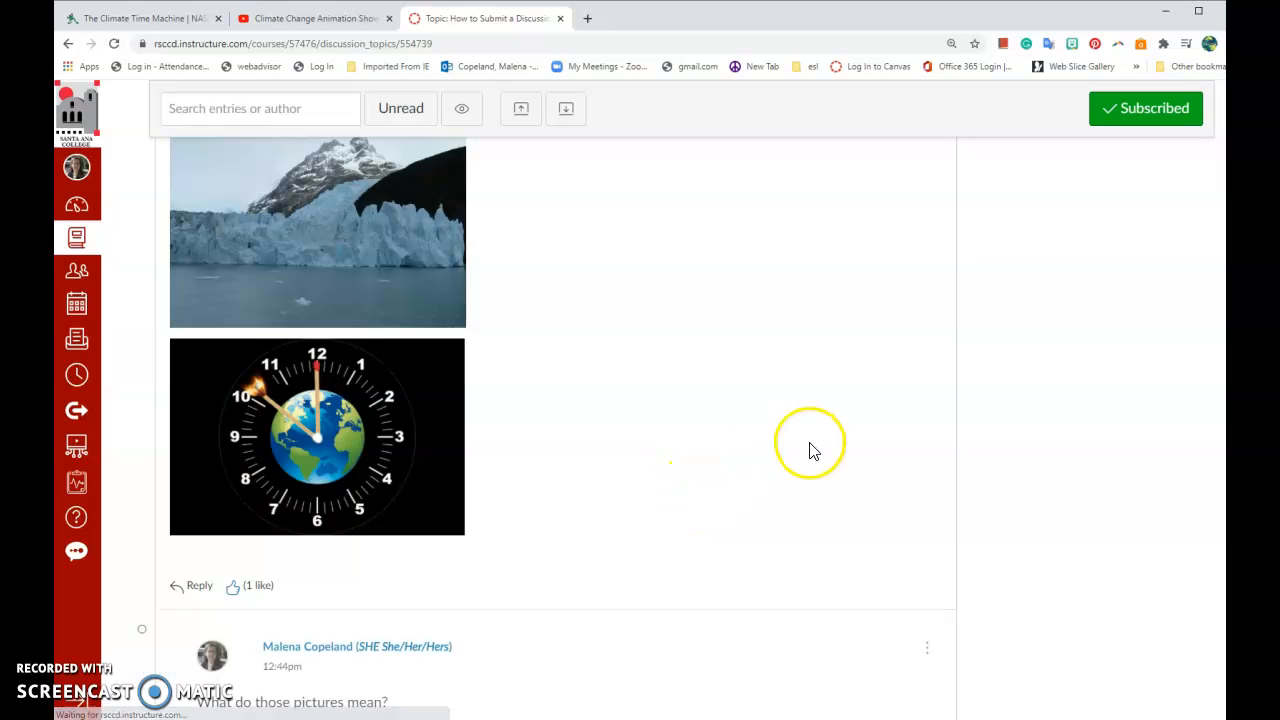
{"action": "scroll", "scroll_direction": "down", "scroll_amount": 3}
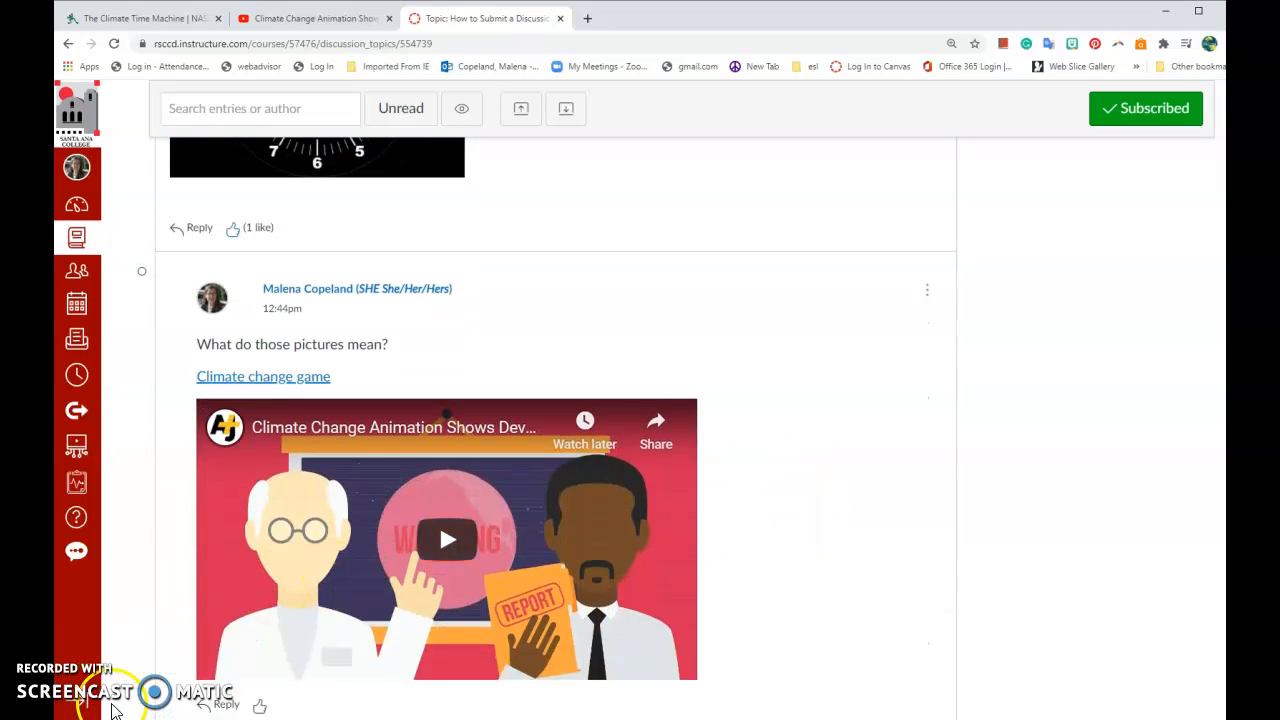